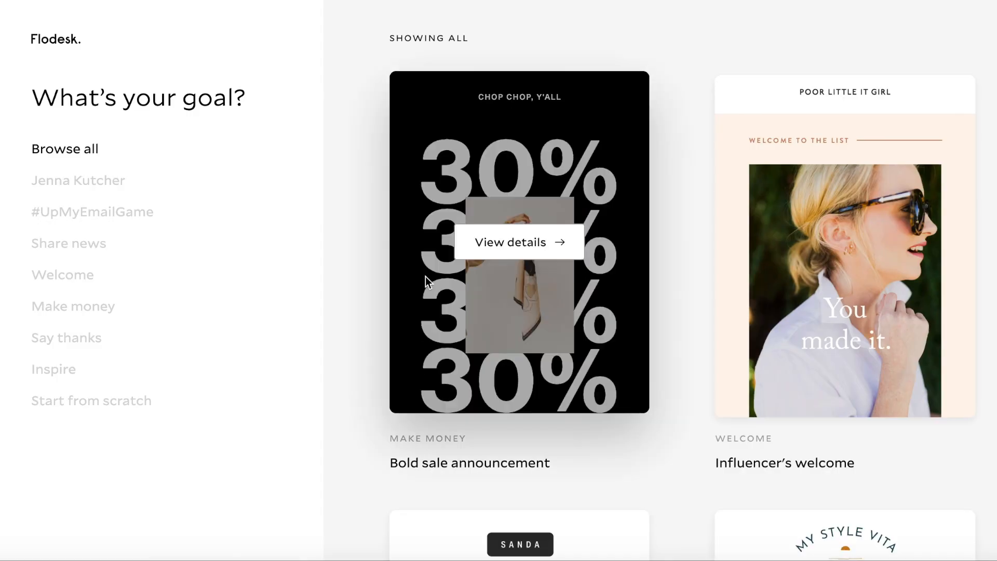
Browse the email template gallery and view details of the Favorite things roundup template
scroll("down", 3)
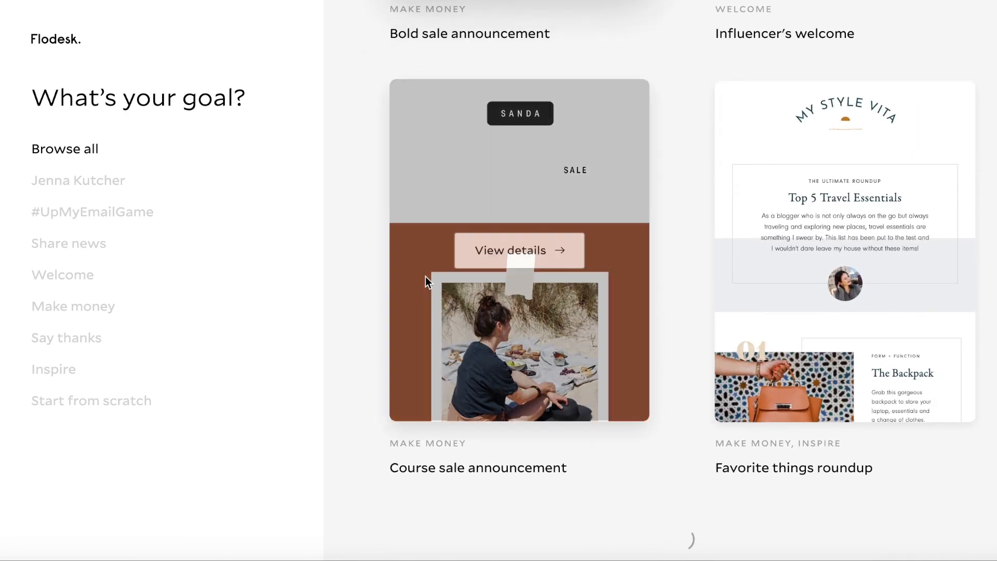
scroll("down", 3)
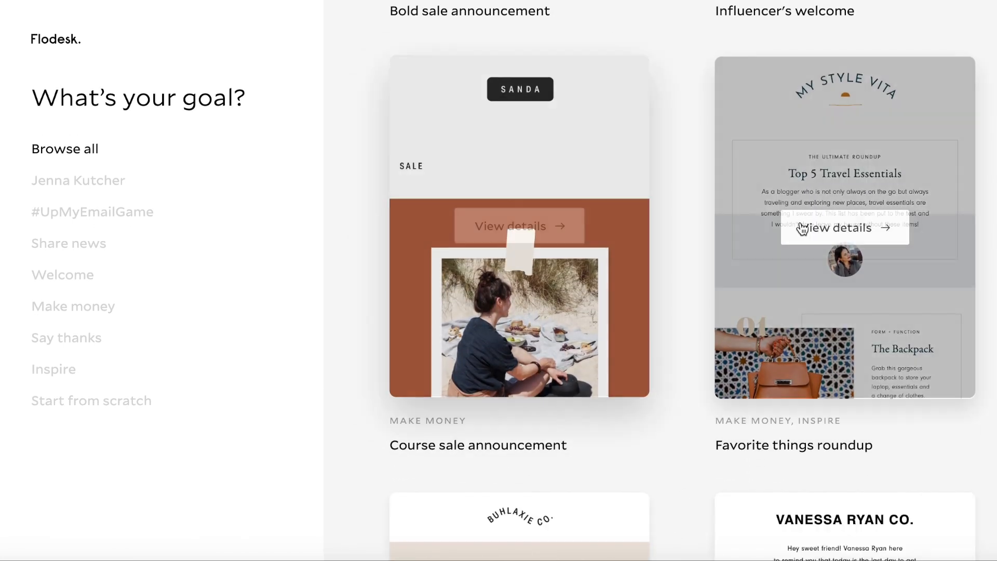
left_click(844, 228)
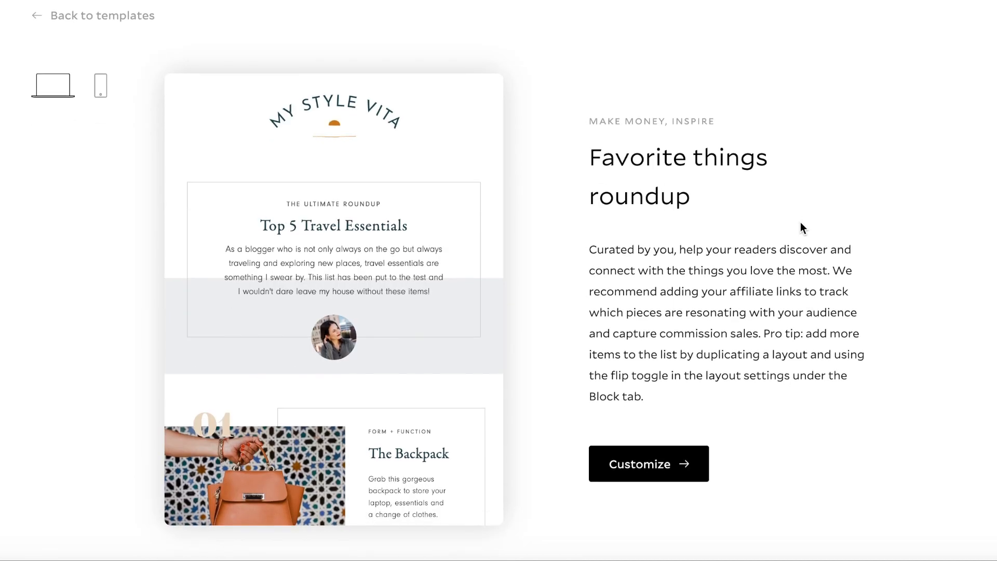
scroll("down", 3)
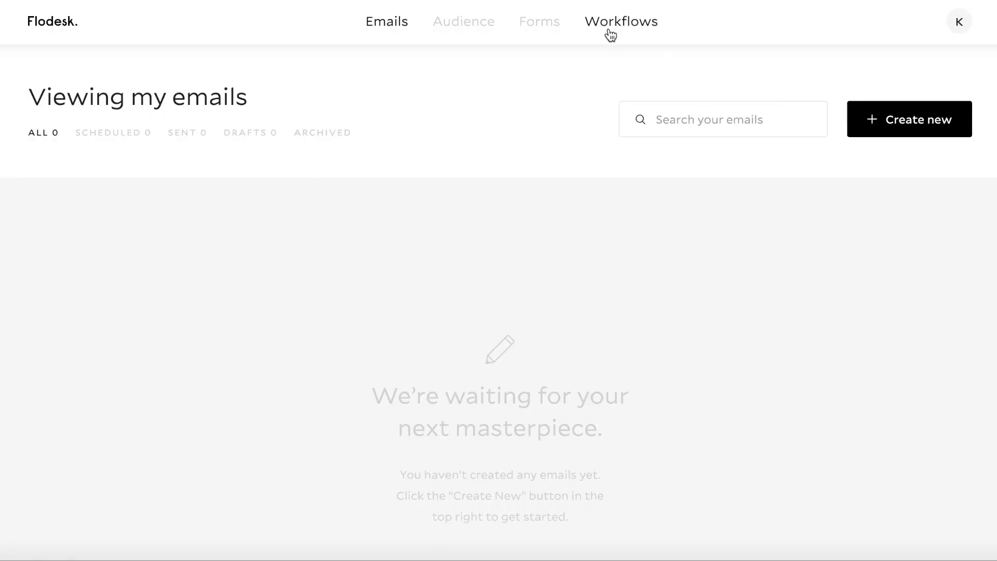
Go to Workflows, create a new workflow and view the Nurture Sequence template details
left_click(620, 21)
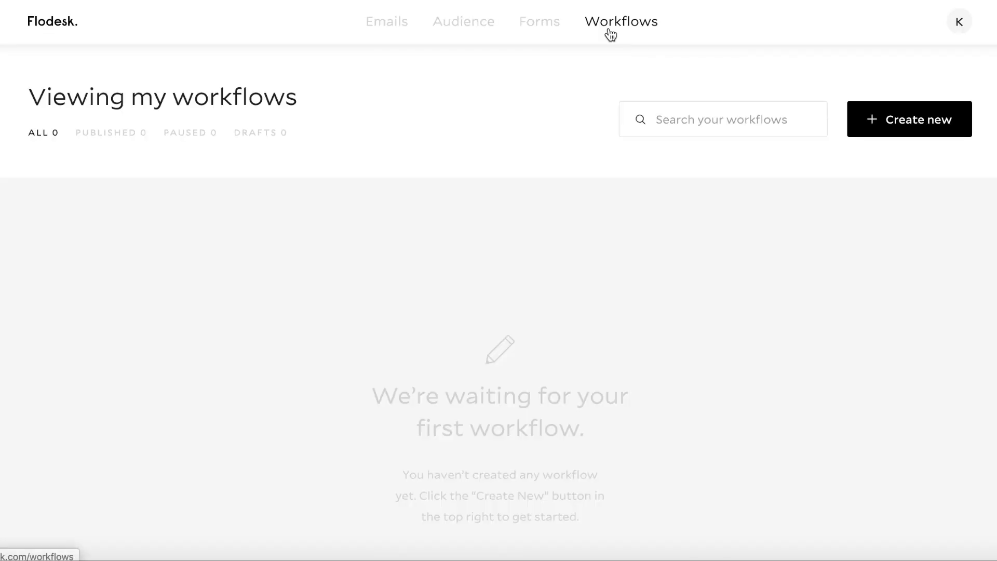
left_click(909, 119)
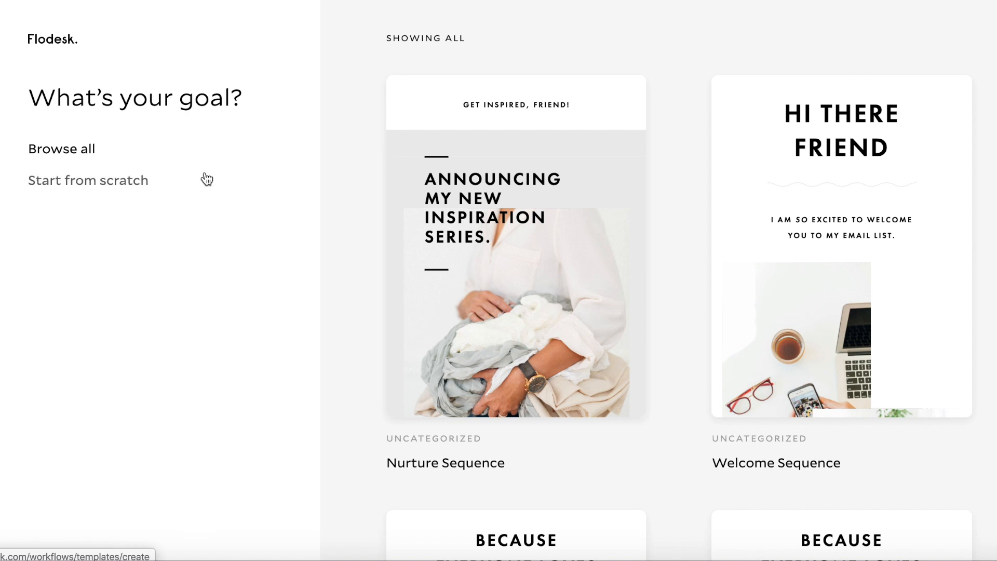
mouse_move(515, 242)
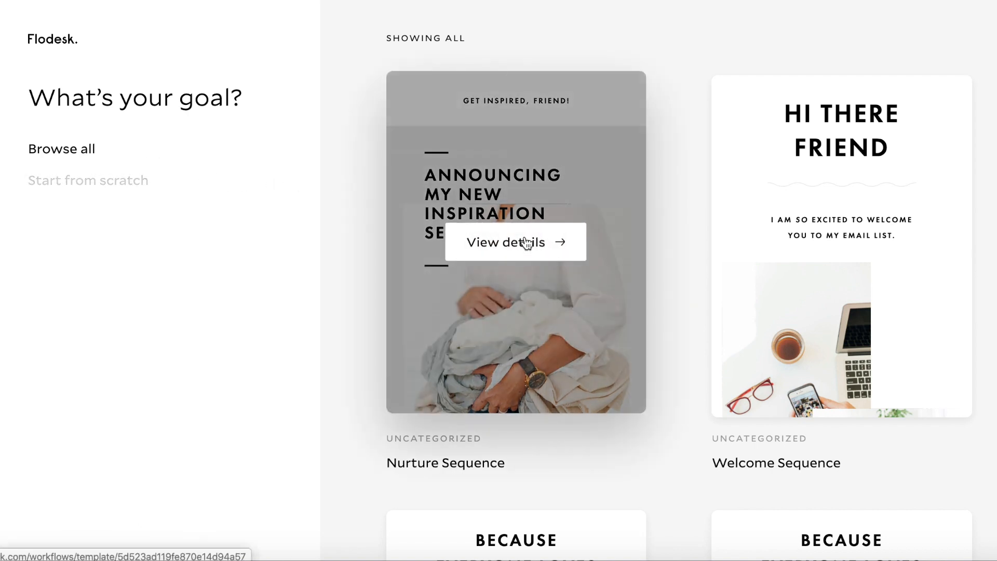
left_click(514, 243)
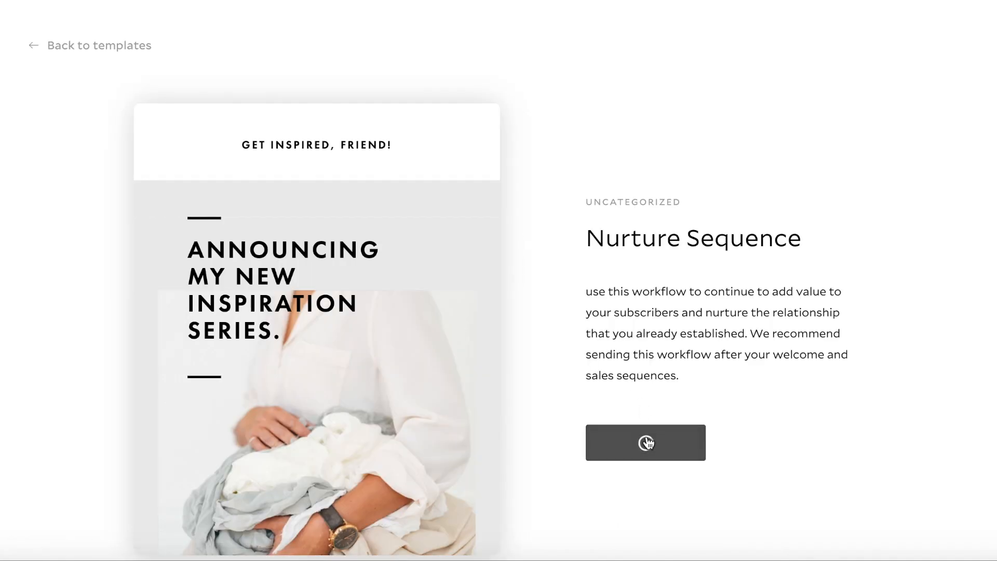
Customize the Nurture Sequence to trigger when a subscriber joins the Website Banner segment
left_click(645, 441)
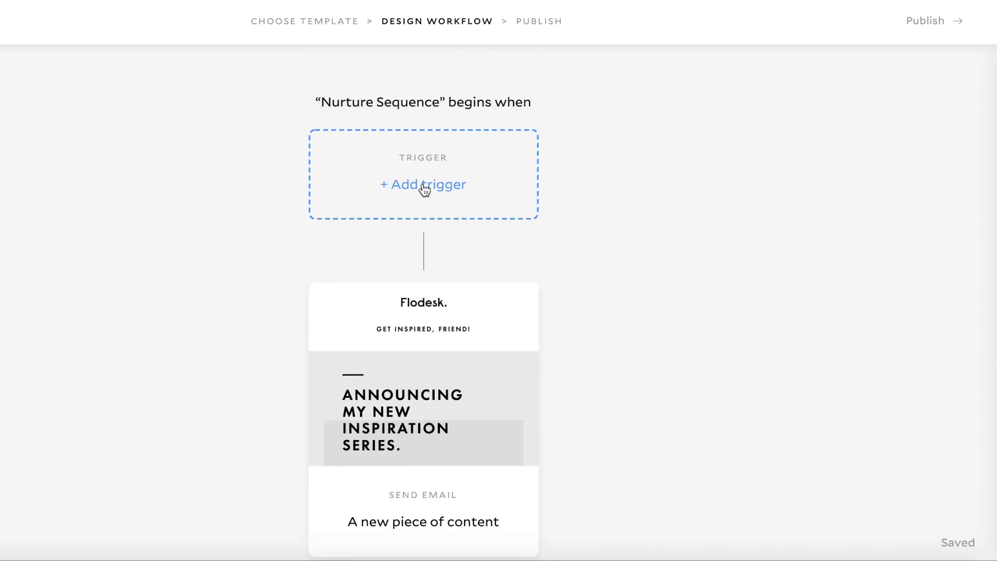
left_click(423, 185)
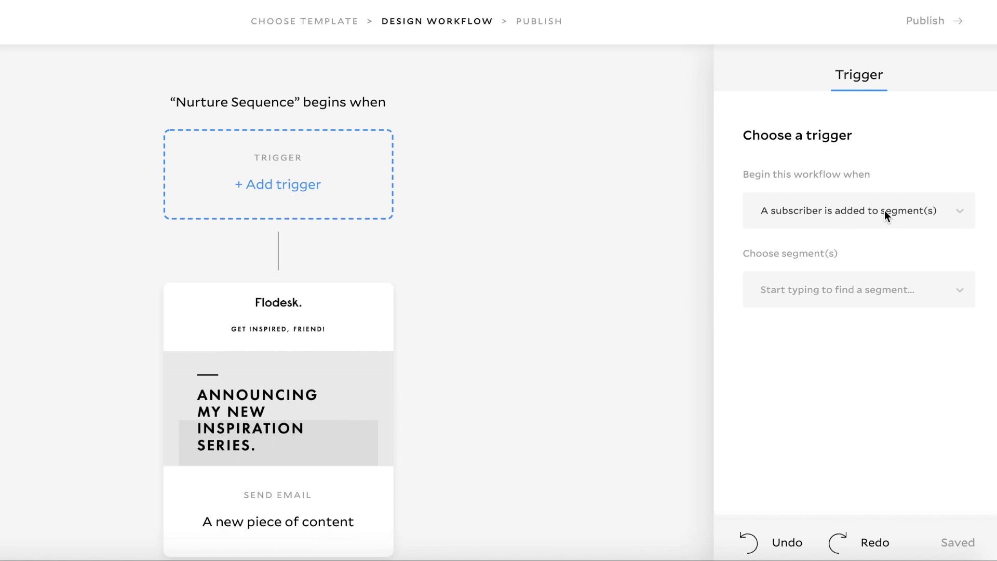
left_click(857, 211)
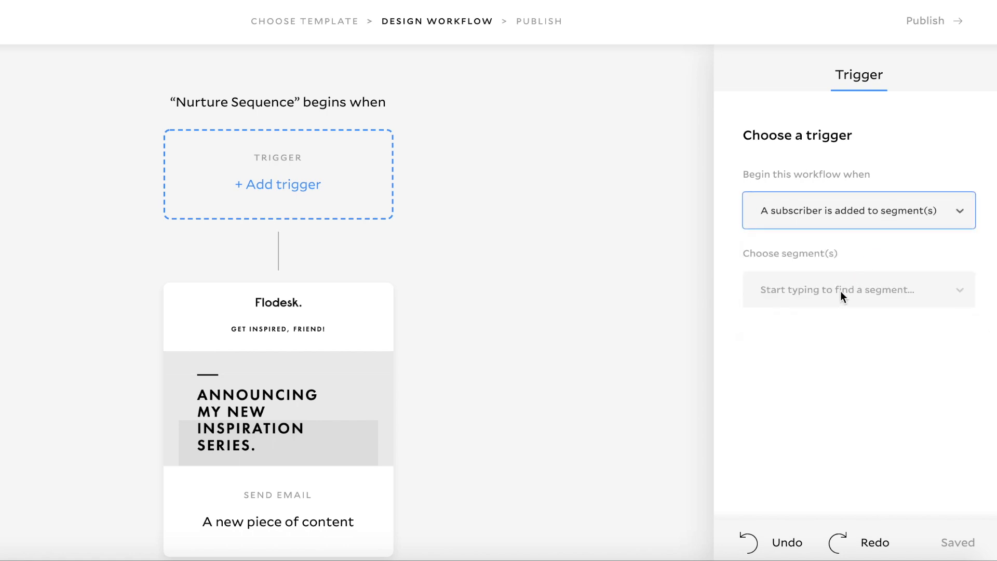
left_click(857, 289)
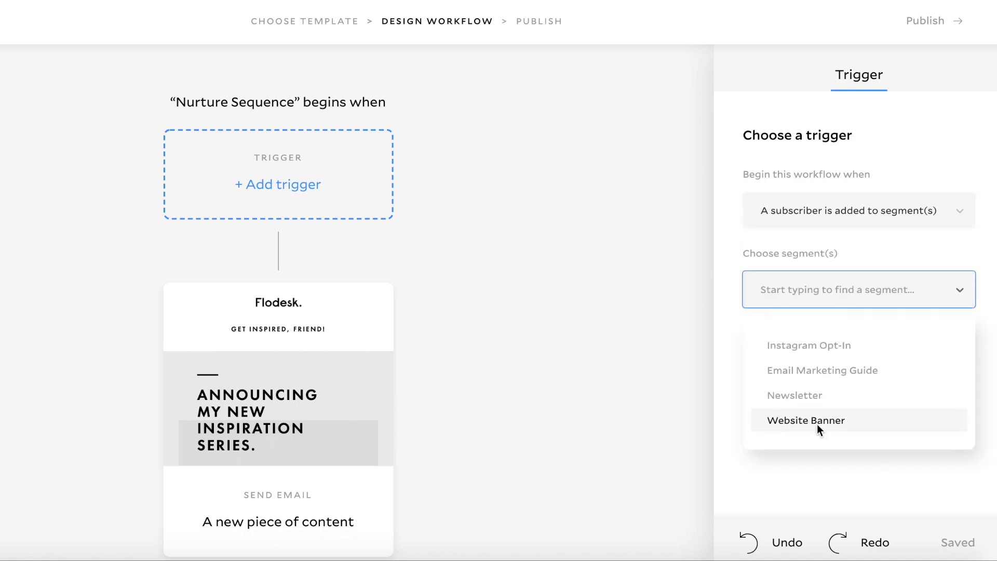
left_click(805, 419)
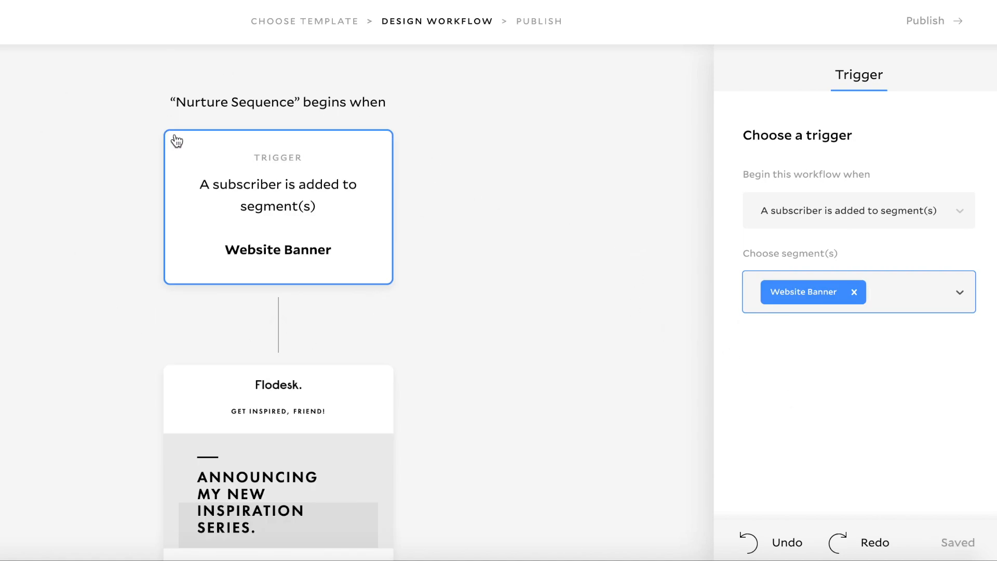
mouse_move(694, 287)
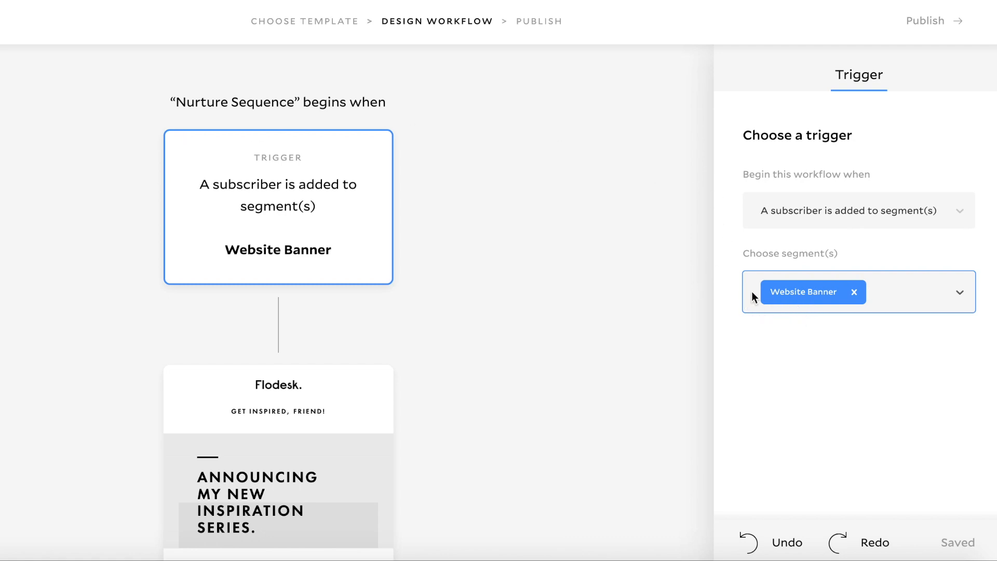
mouse_move(883, 297)
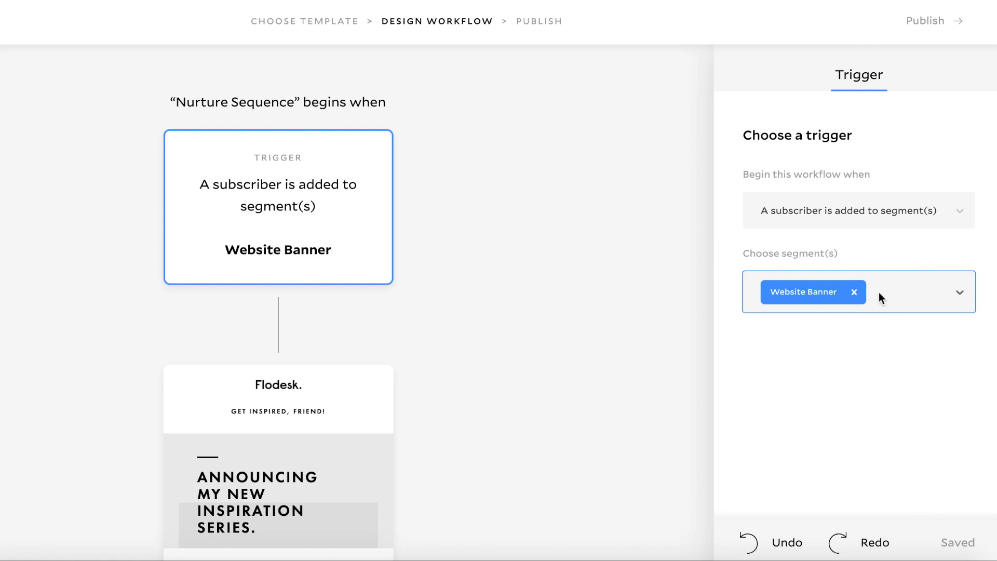
left_click(960, 292)
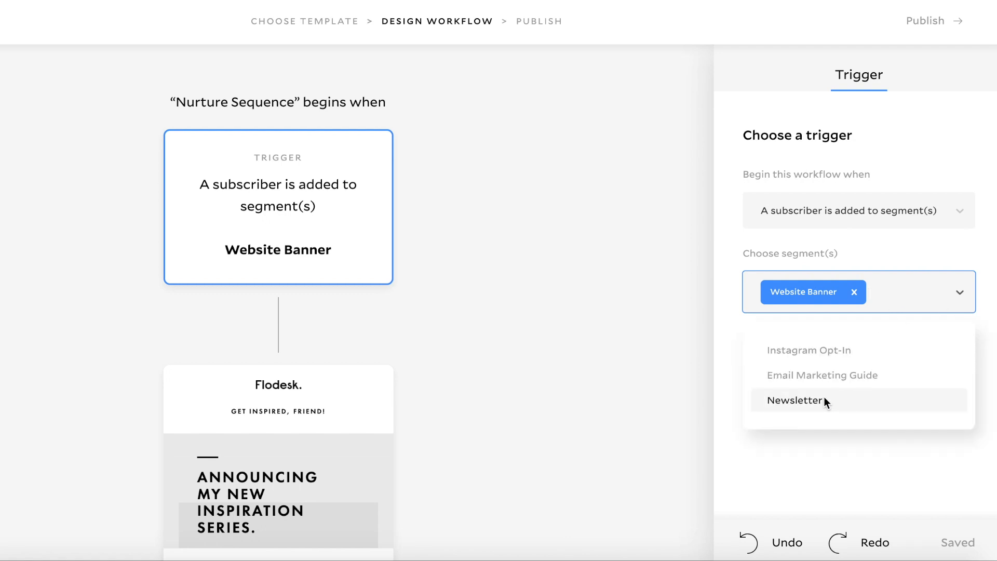
mouse_move(821, 375)
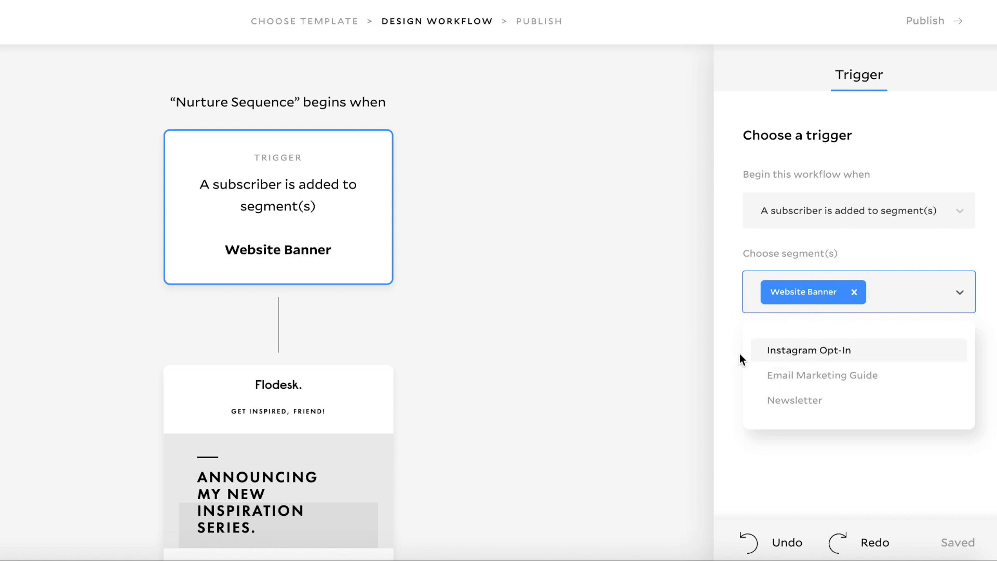
left_click(463, 273)
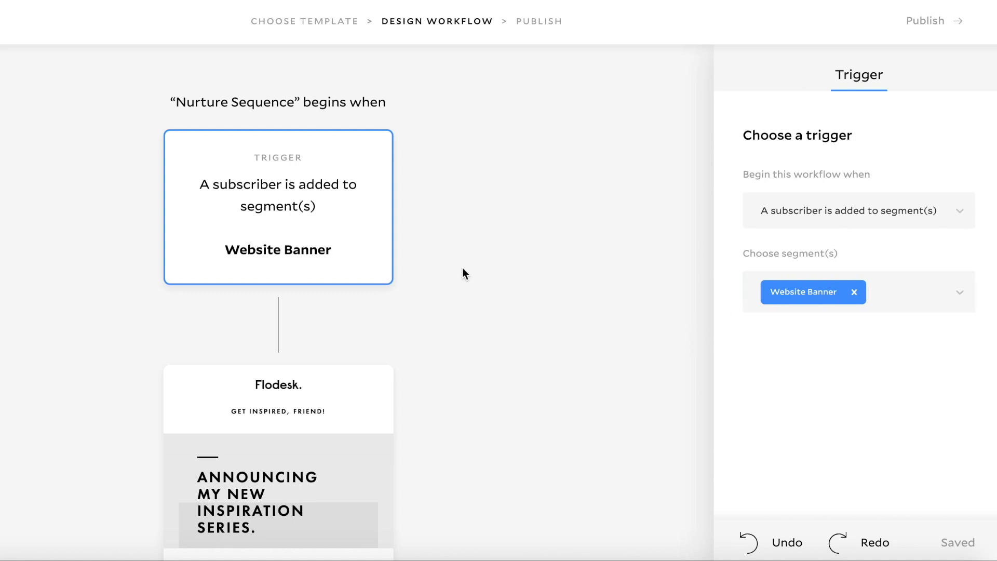
mouse_move(398, 308)
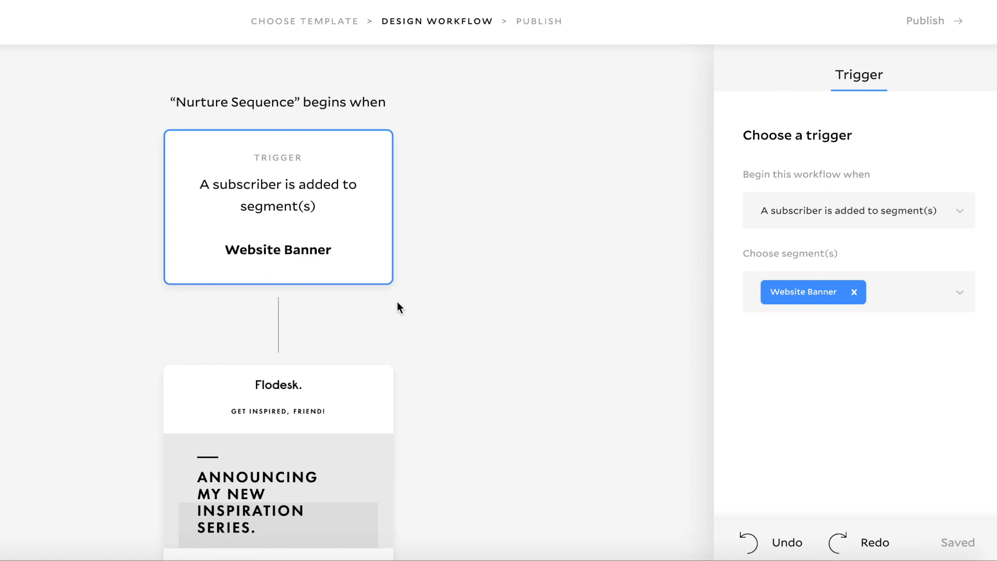
scroll("down", 3)
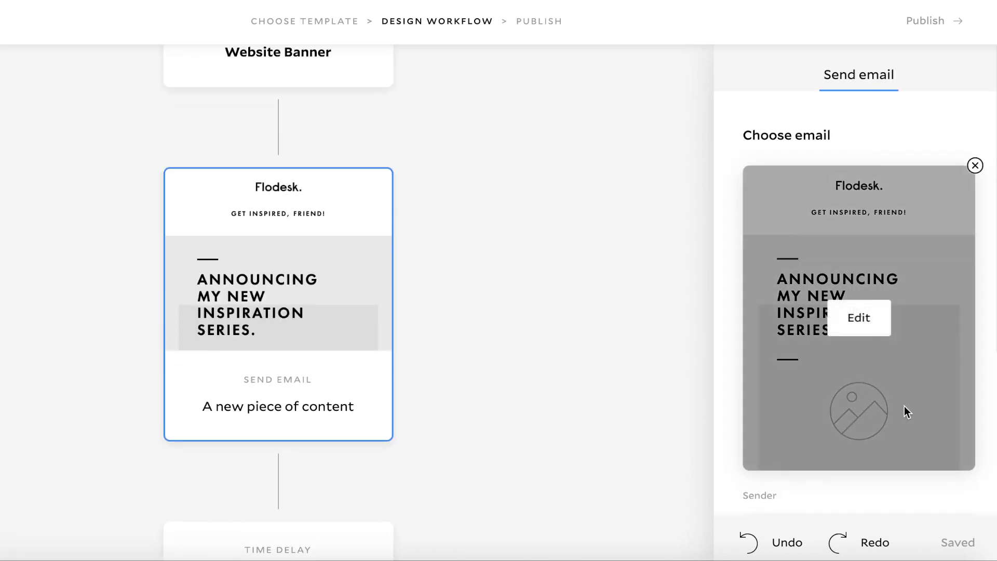
Open the first email, select the GET INSPIRED, FRIEND! heading and review layouts and content
left_click(858, 318)
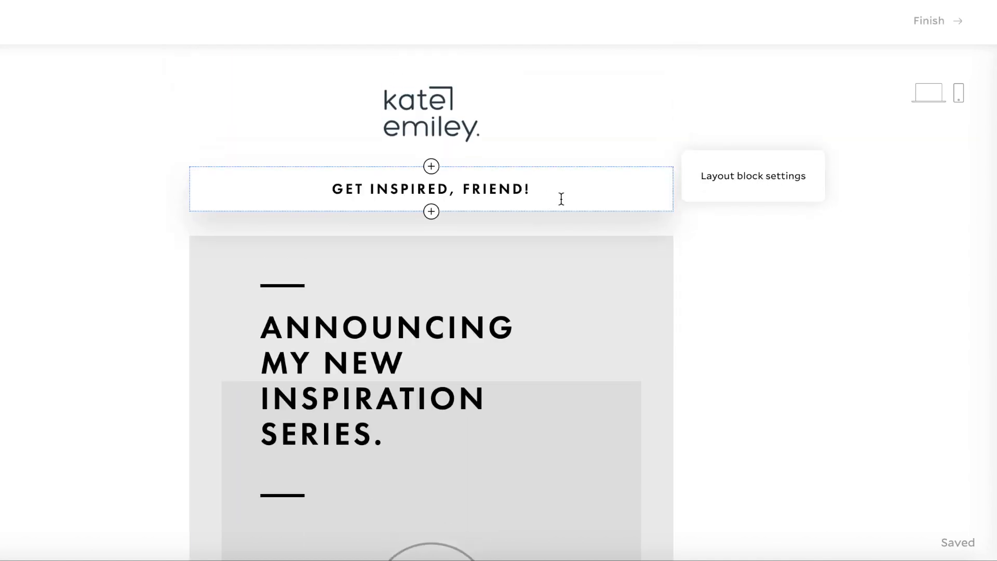
left_click(430, 188)
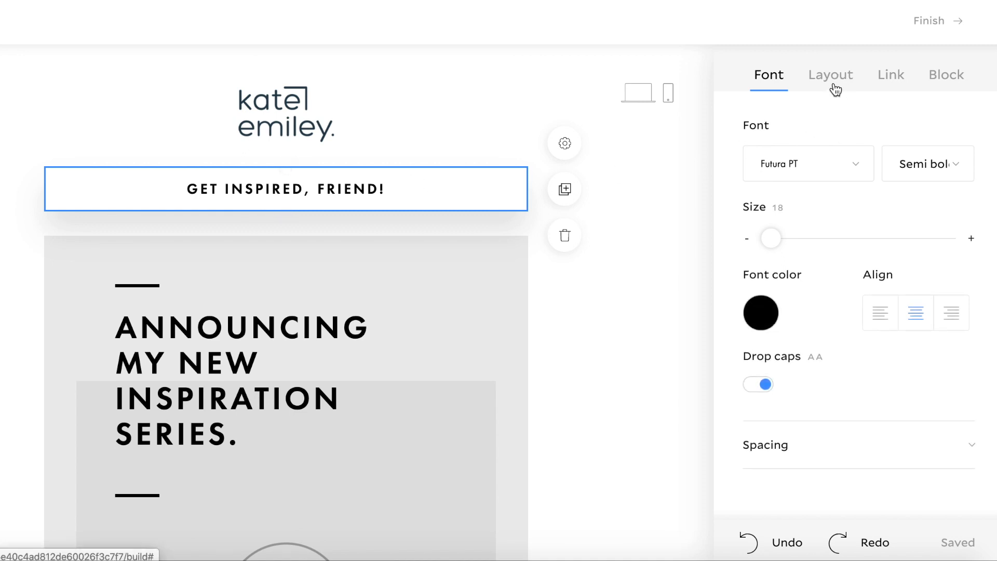
left_click(829, 74)
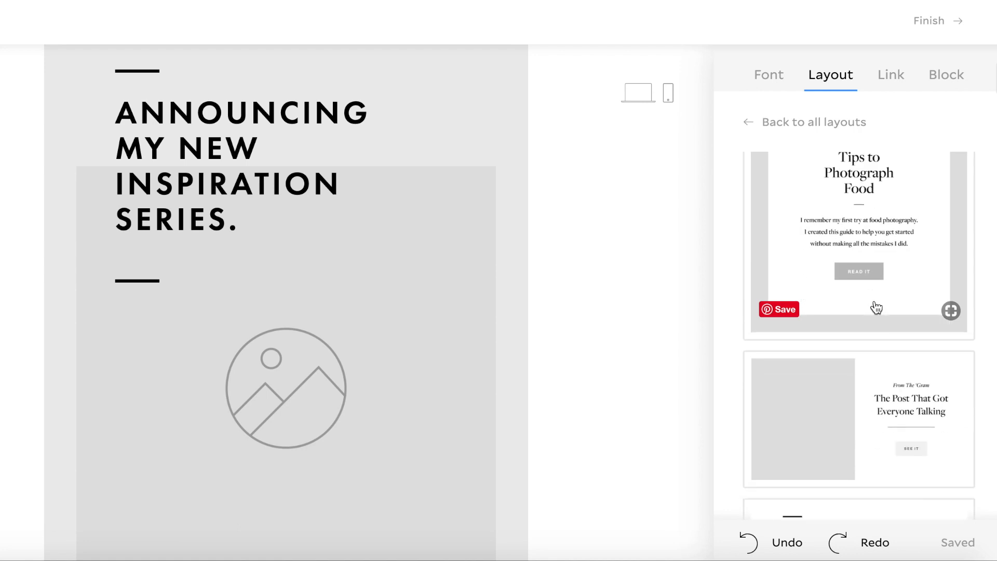
scroll("down", 3)
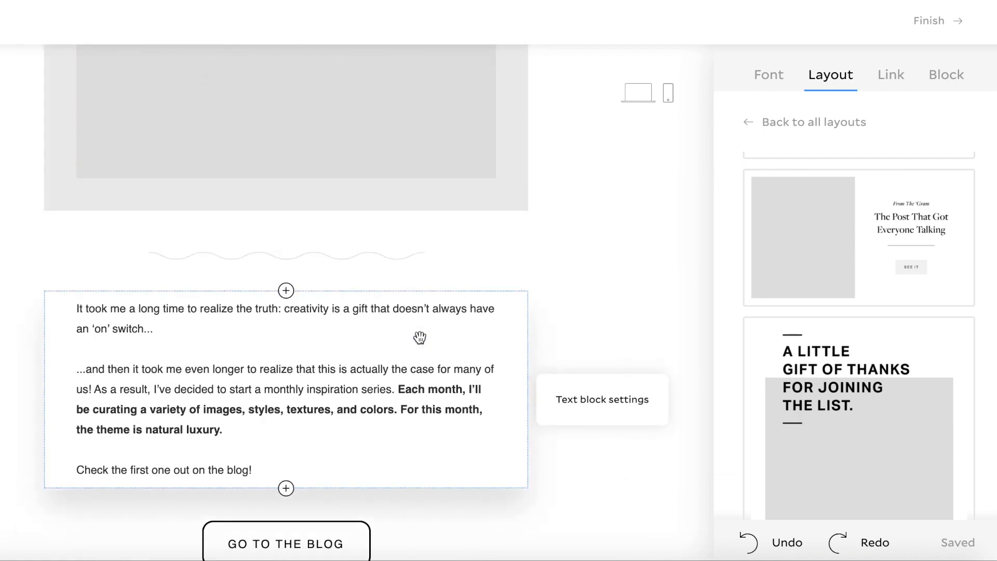
mouse_move(305, 436)
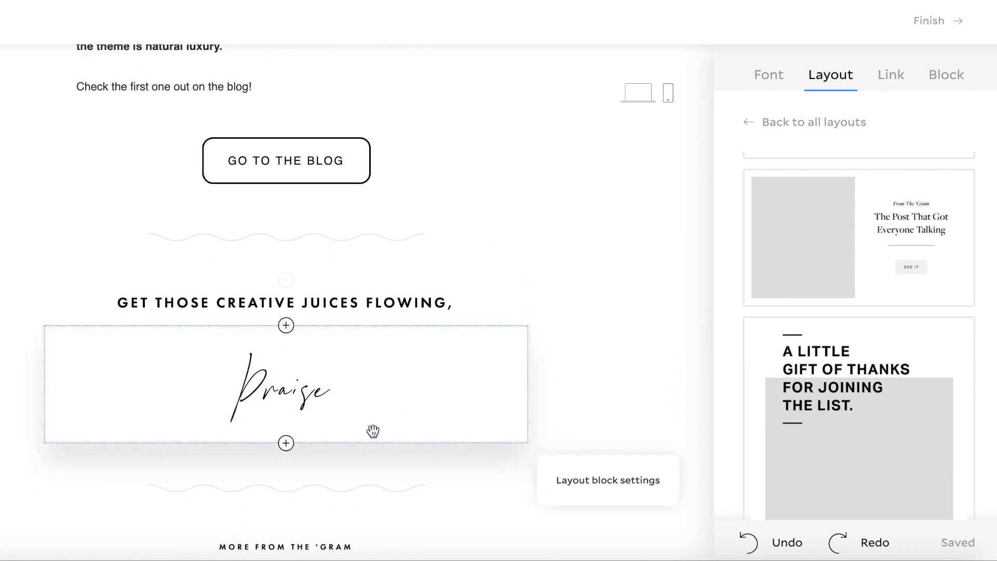
scroll("down", 3)
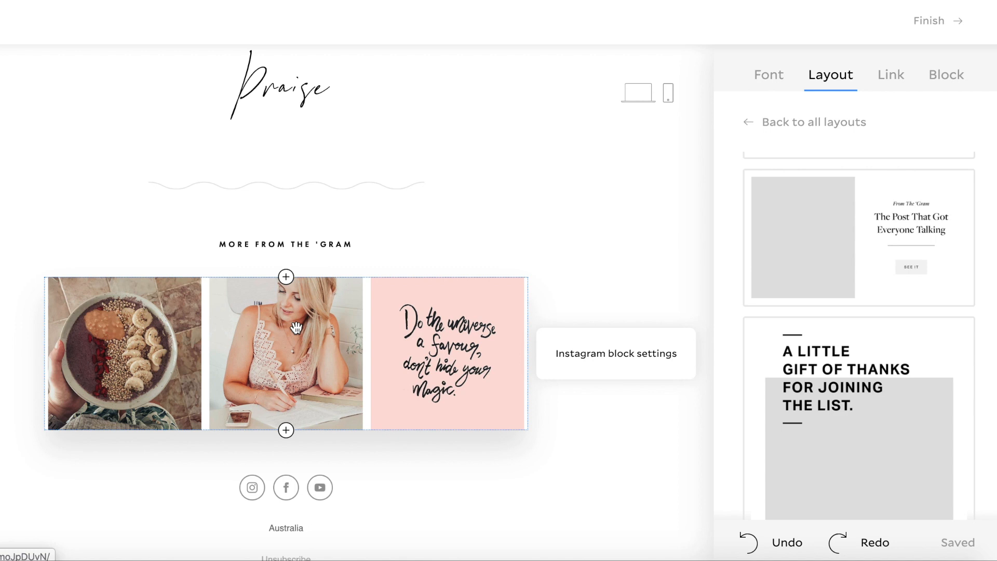
mouse_move(246, 326)
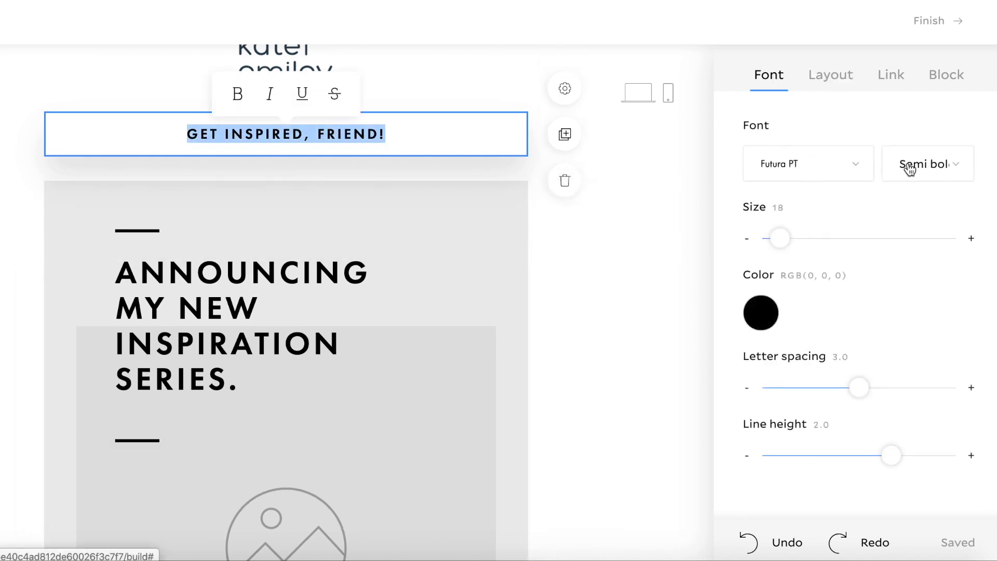
Set the GET INSPIRED, FRIEND! heading in the PT Script handwritten font
left_click(807, 163)
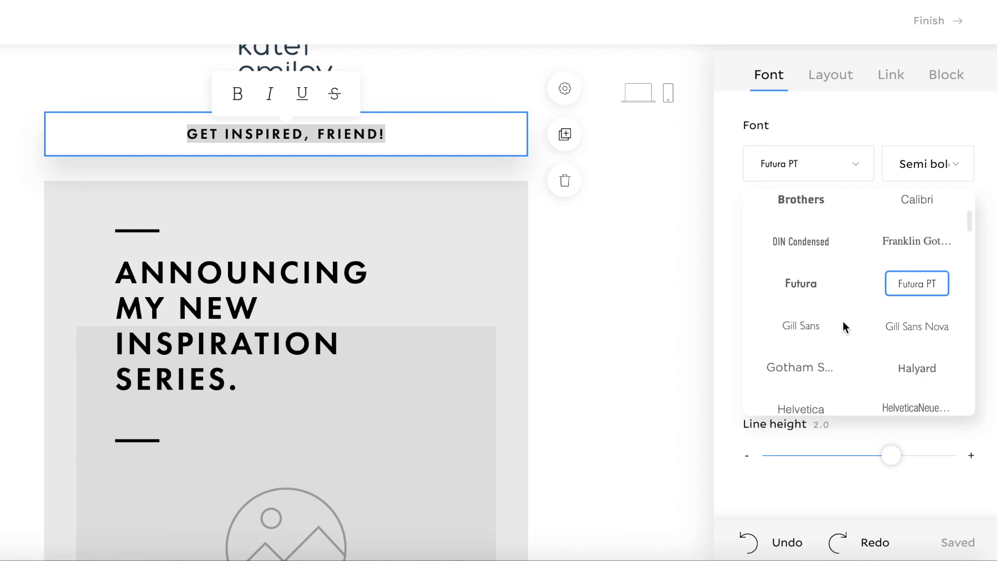
scroll("down", 3)
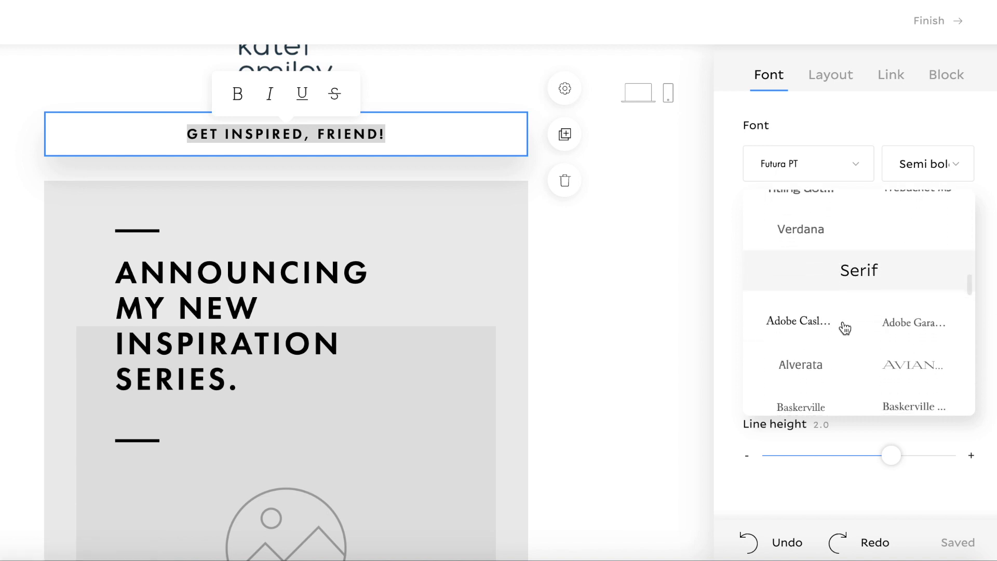
scroll("down", 3)
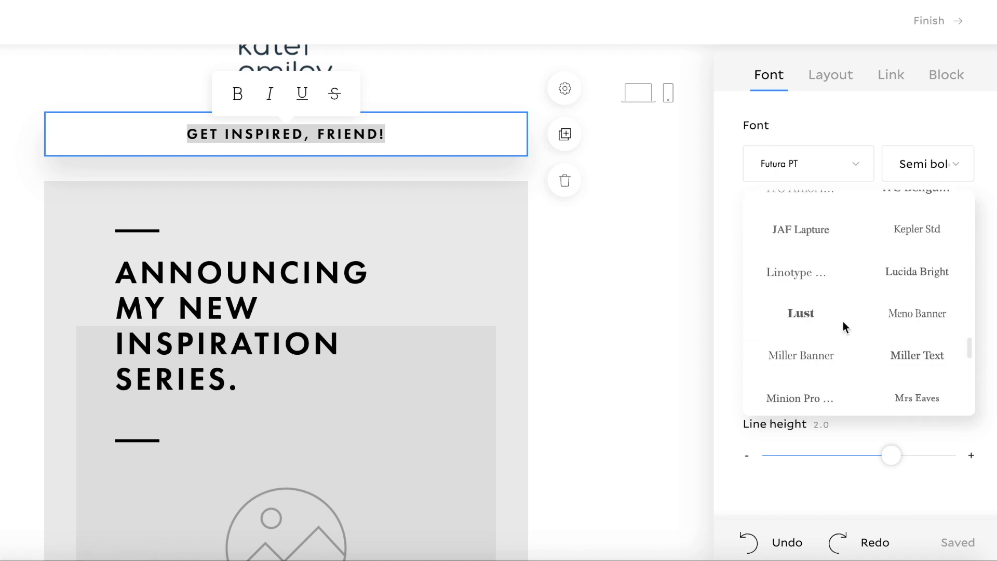
scroll("down", 3)
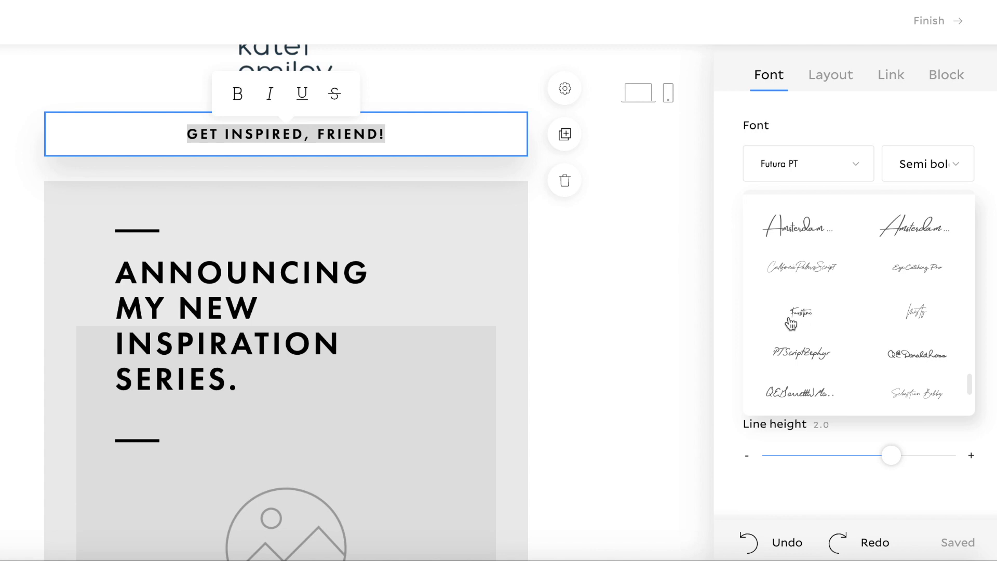
left_click(801, 353)
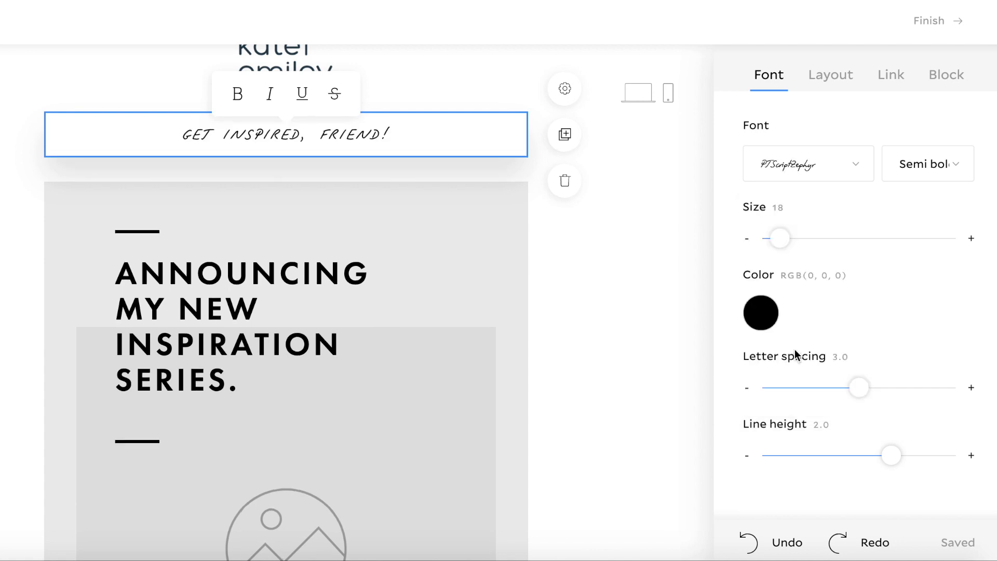
mouse_move(309, 39)
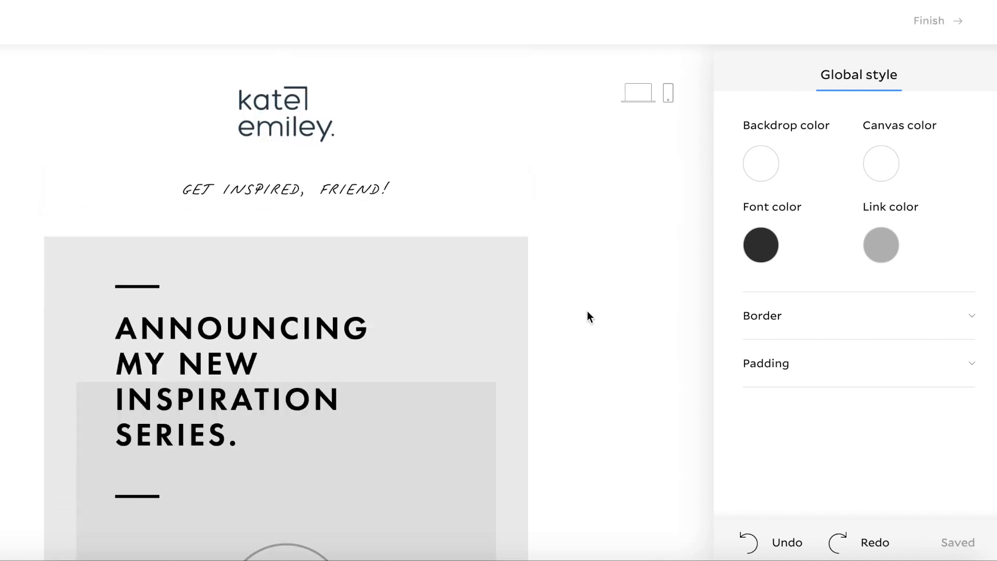
Change the email's global font colour to soft pink #EEB1B3
scroll("down", 3)
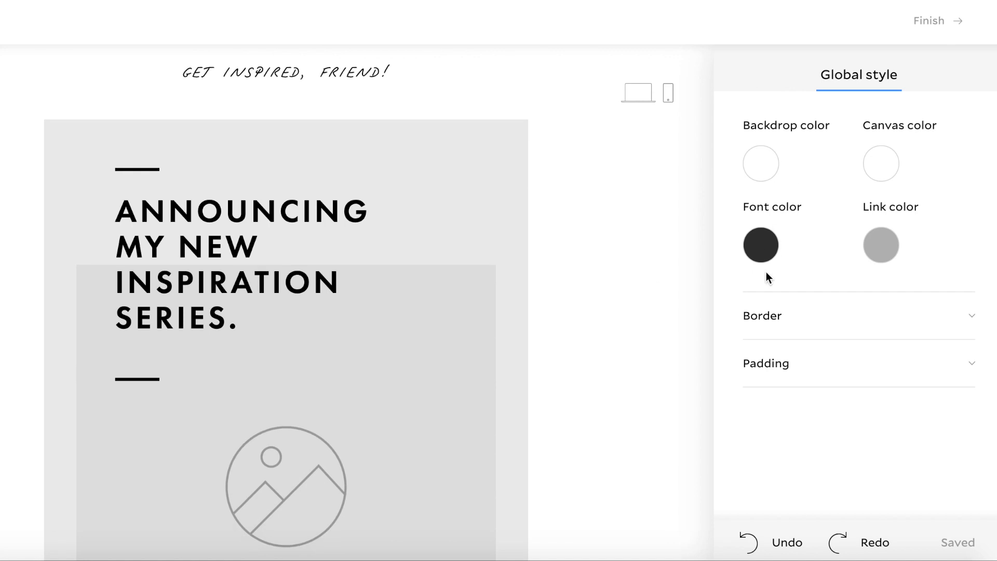
left_click(760, 244)
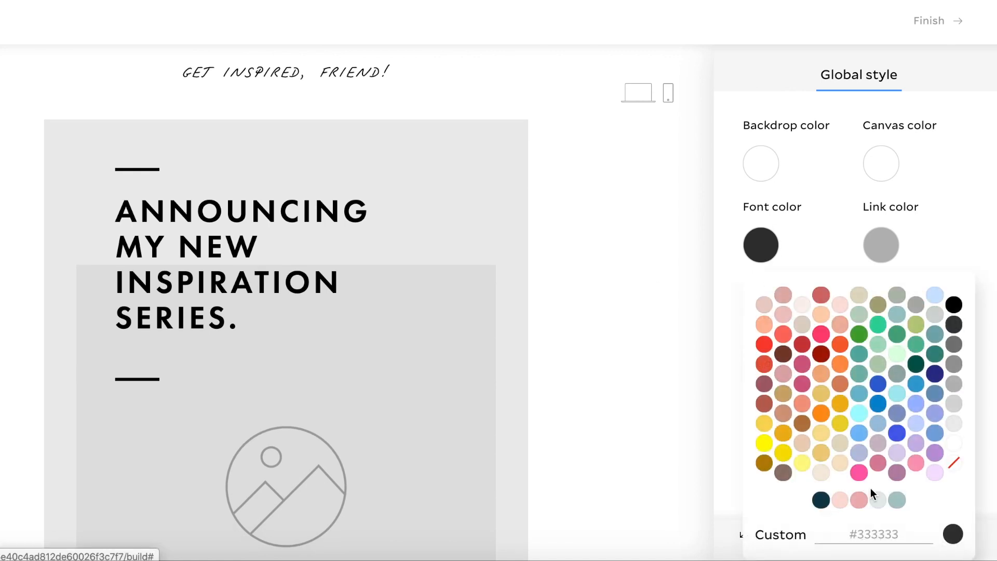
mouse_move(817, 515)
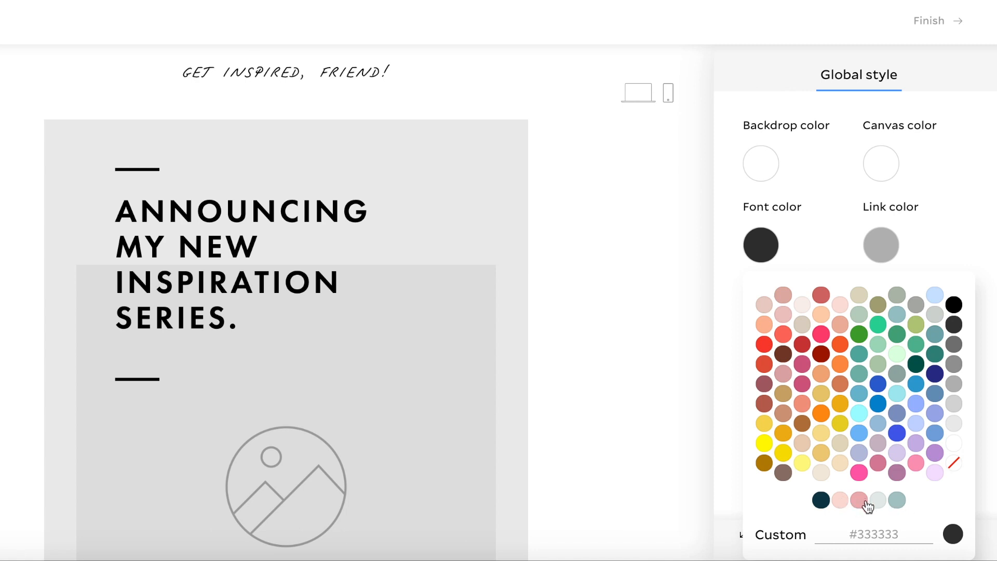
left_click(858, 501)
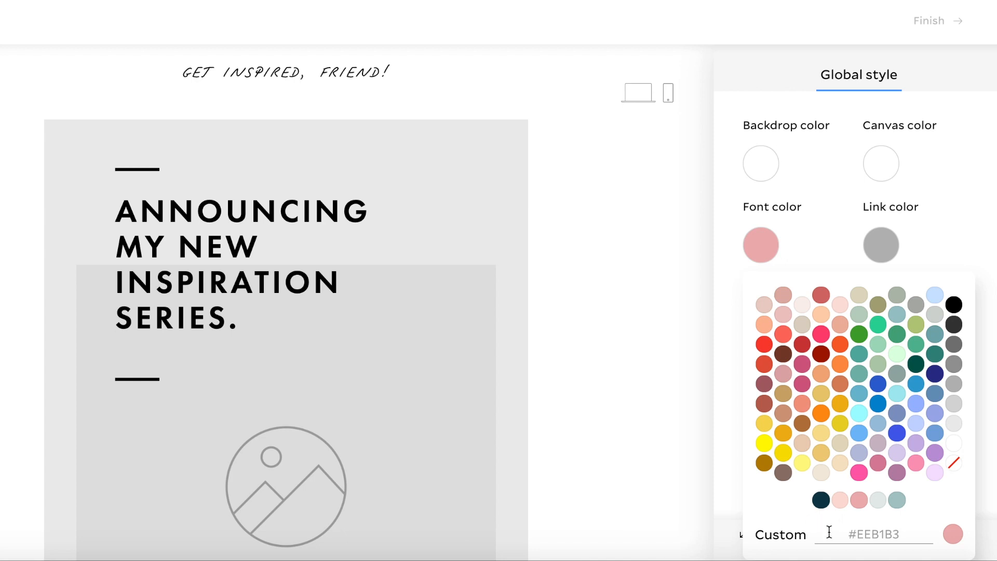
mouse_move(624, 347)
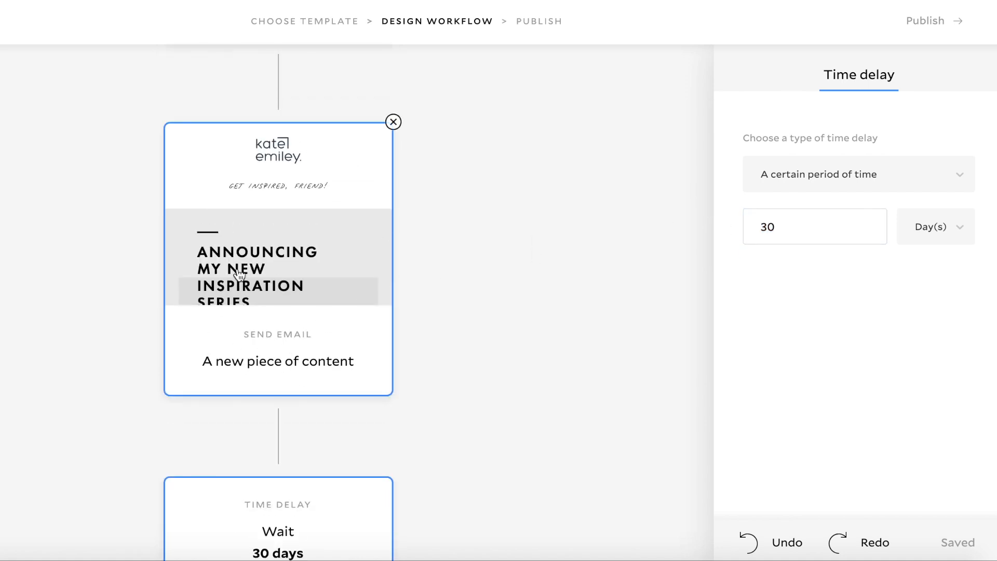
Change the wait before the My favorite resources email from 30 to 1 day
scroll("down", 3)
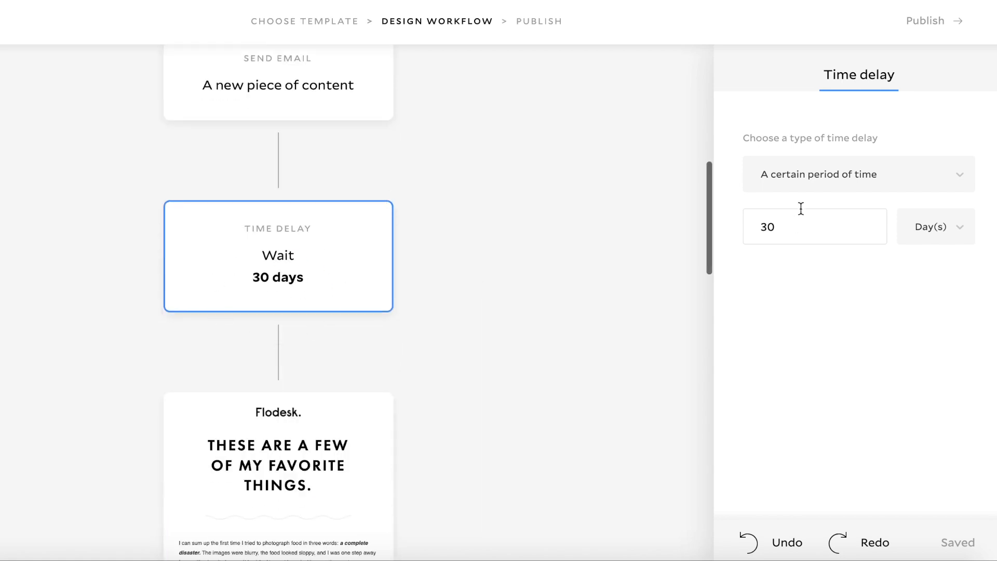
type("1")
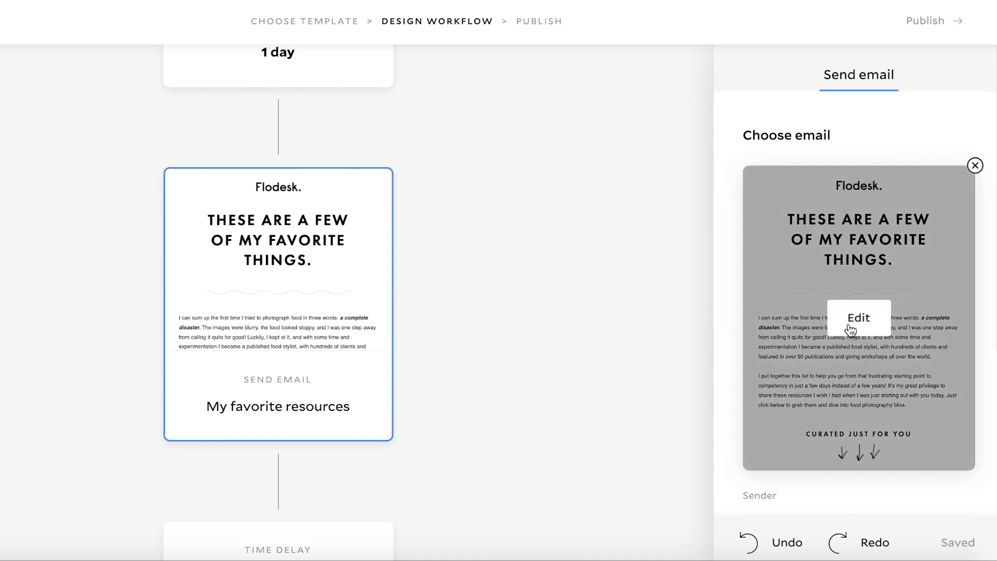
Review the My favorite resources email in the editor, then return to the workflow
left_click(857, 318)
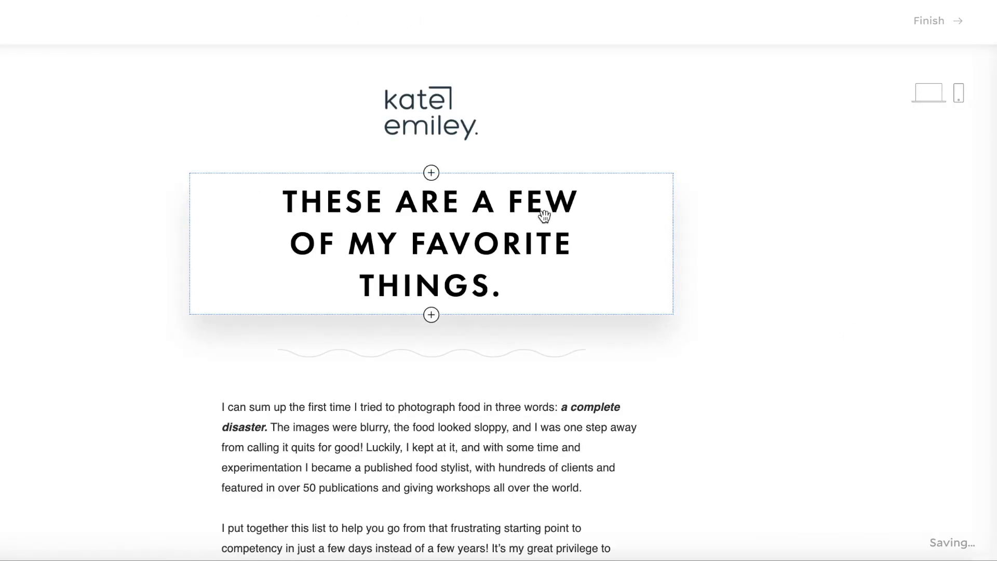
scroll("down", 3)
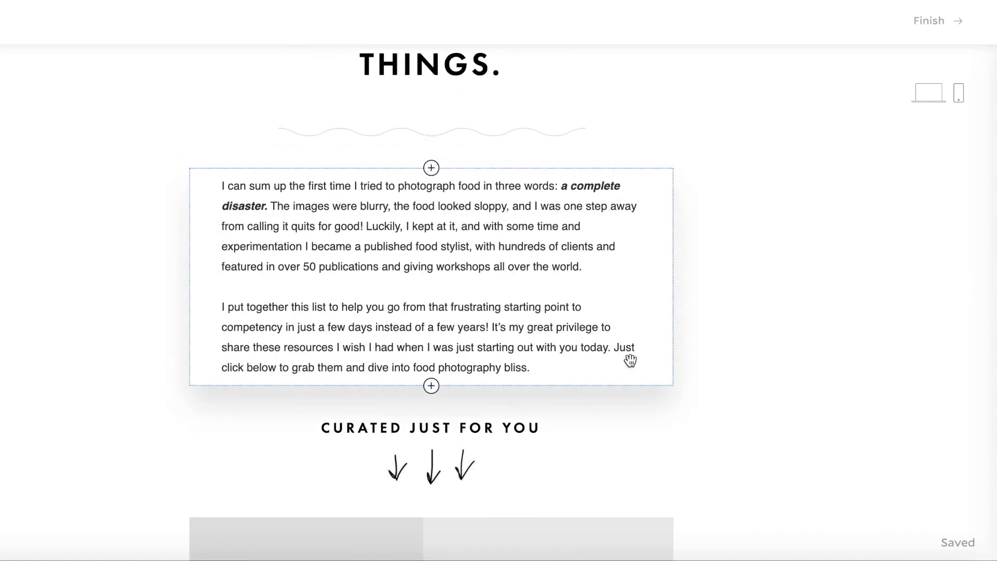
scroll("down", 3)
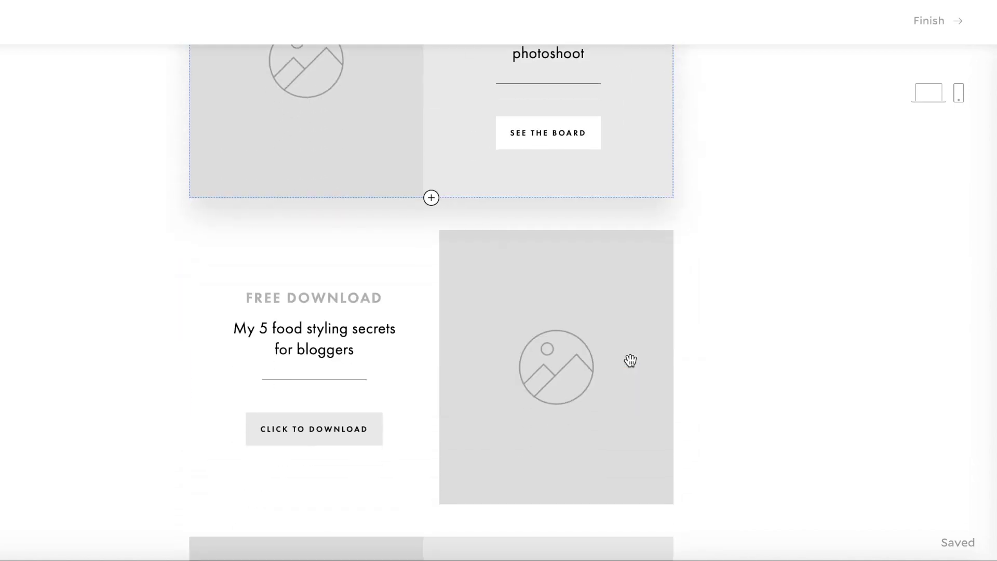
scroll("down", 3)
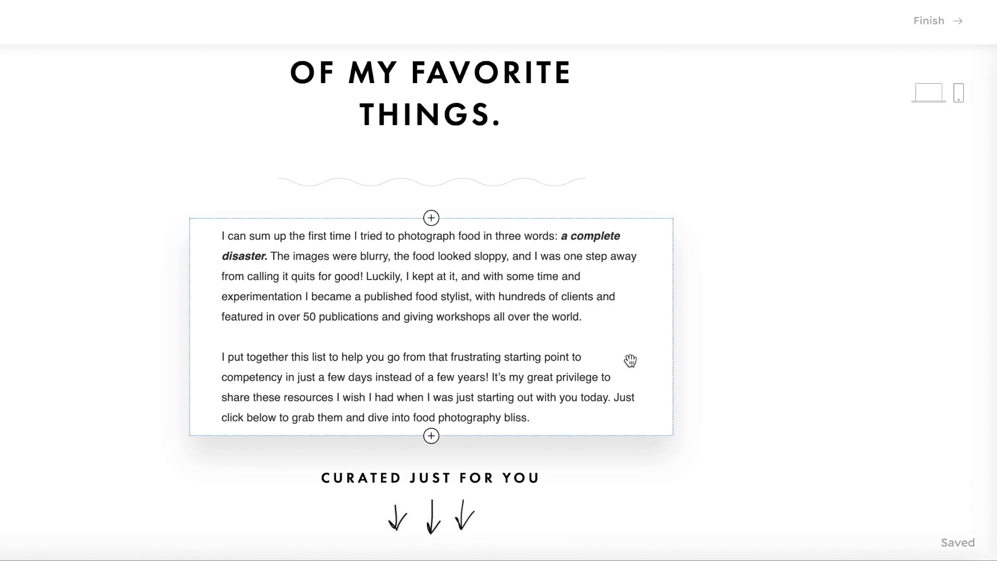
scroll("down", 3)
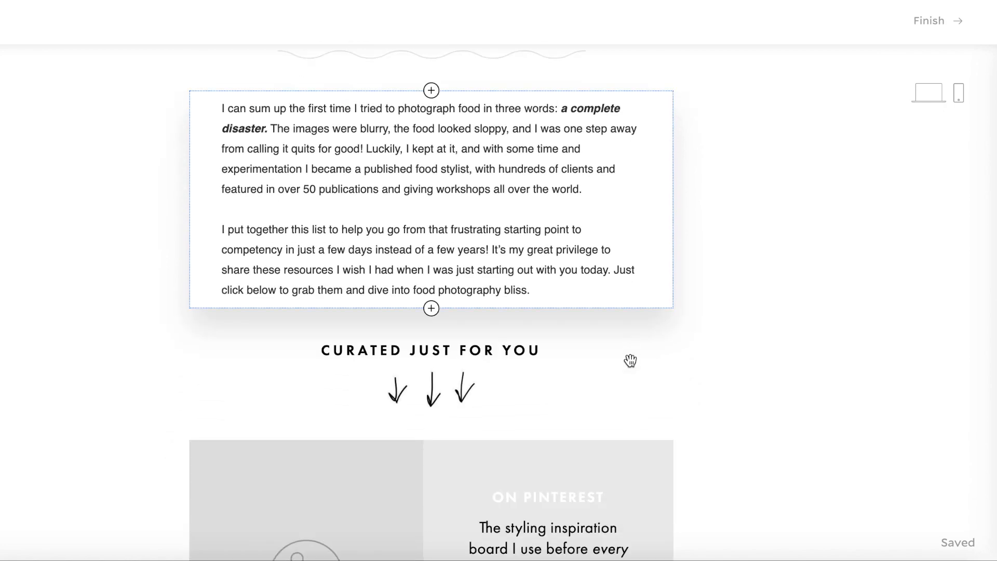
scroll("down", 3)
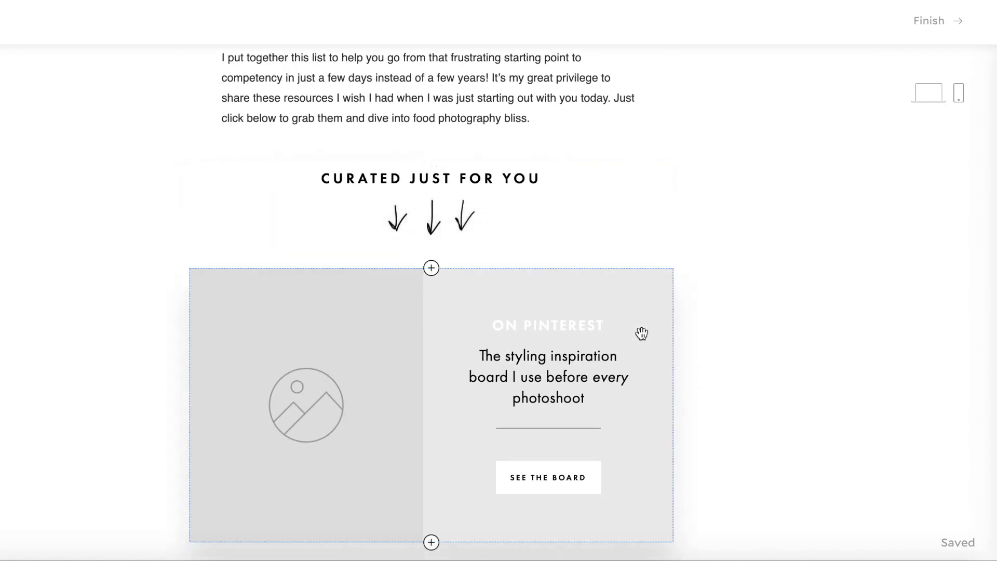
left_click(927, 20)
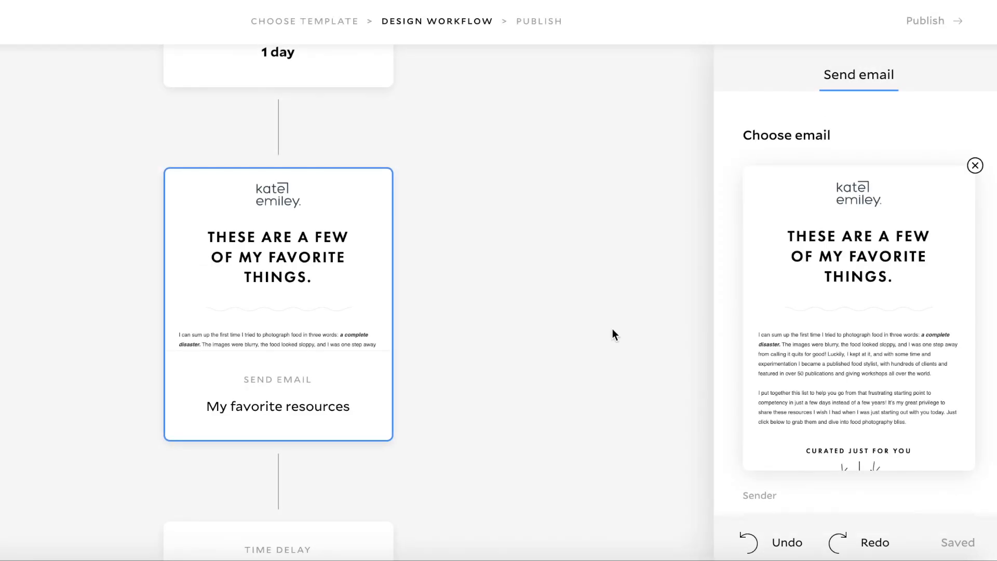
scroll("down", 3)
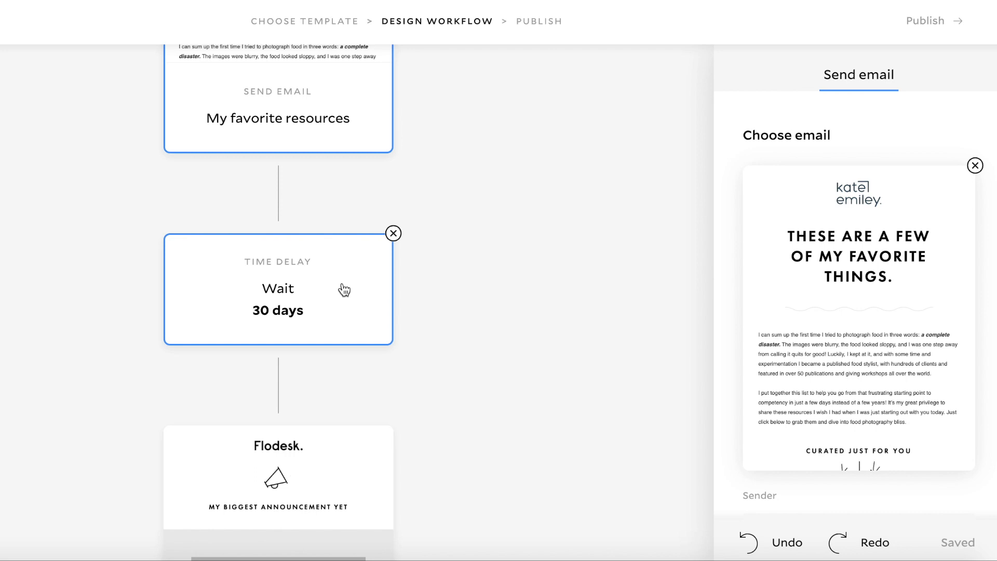
scroll("down", 3)
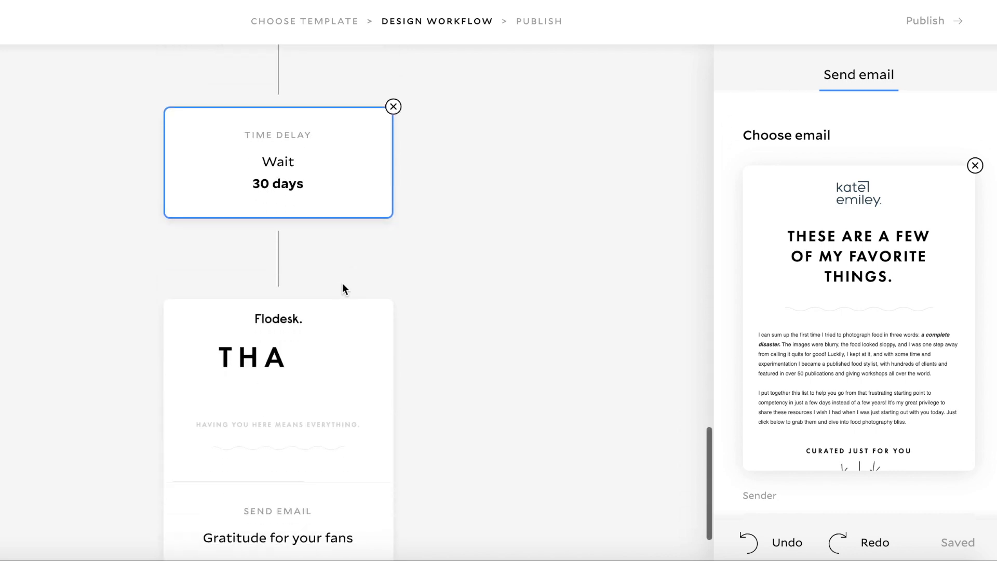
scroll("down", 3)
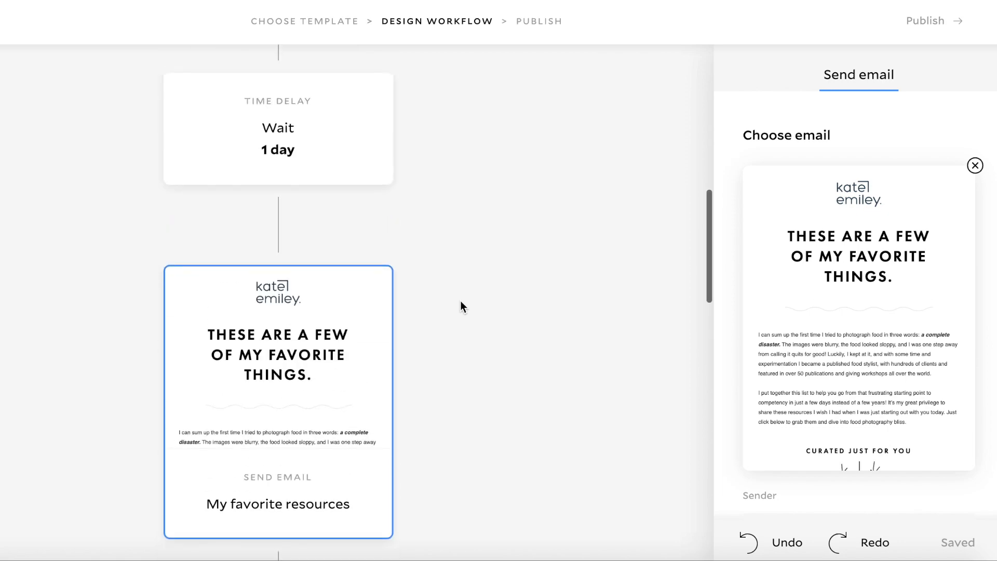
scroll("down", 3)
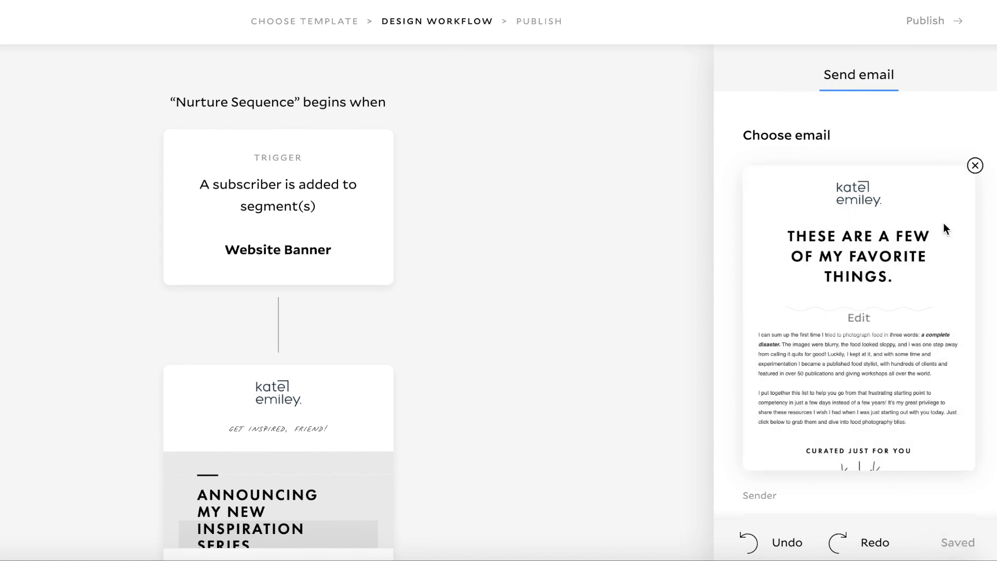
Publish the updated Nurture Sequence workflow with Publish now
left_click(926, 21)
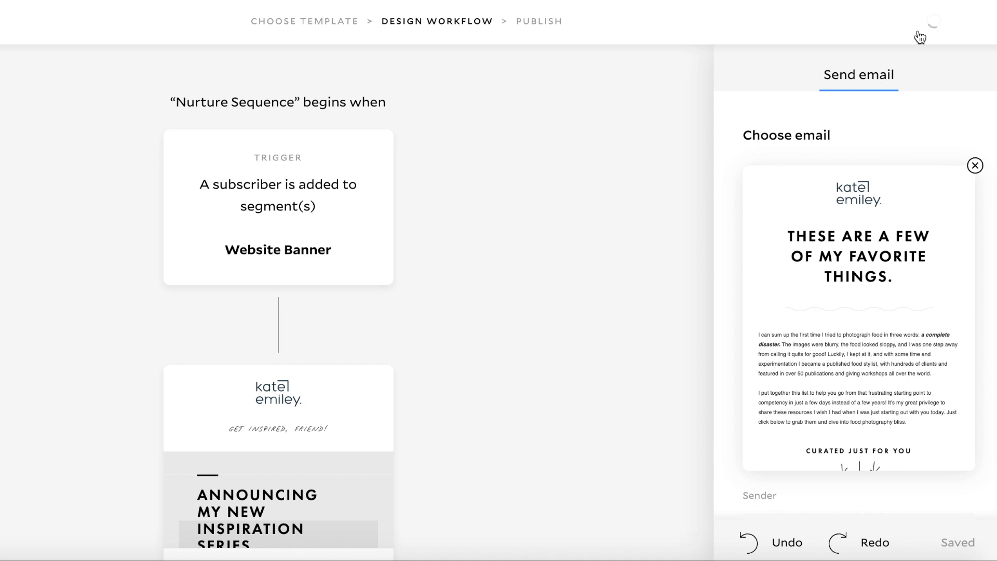
left_click(538, 21)
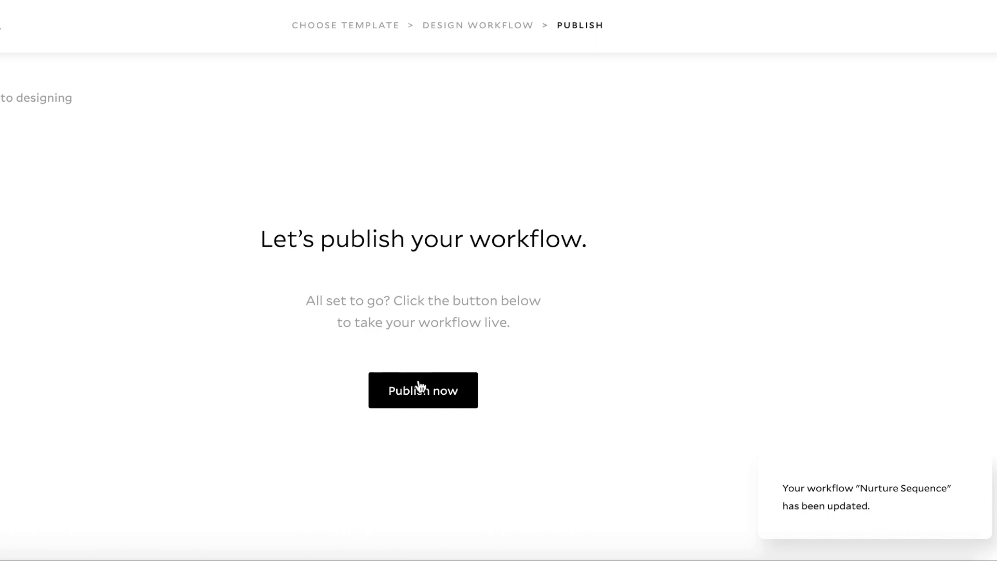
left_click(422, 390)
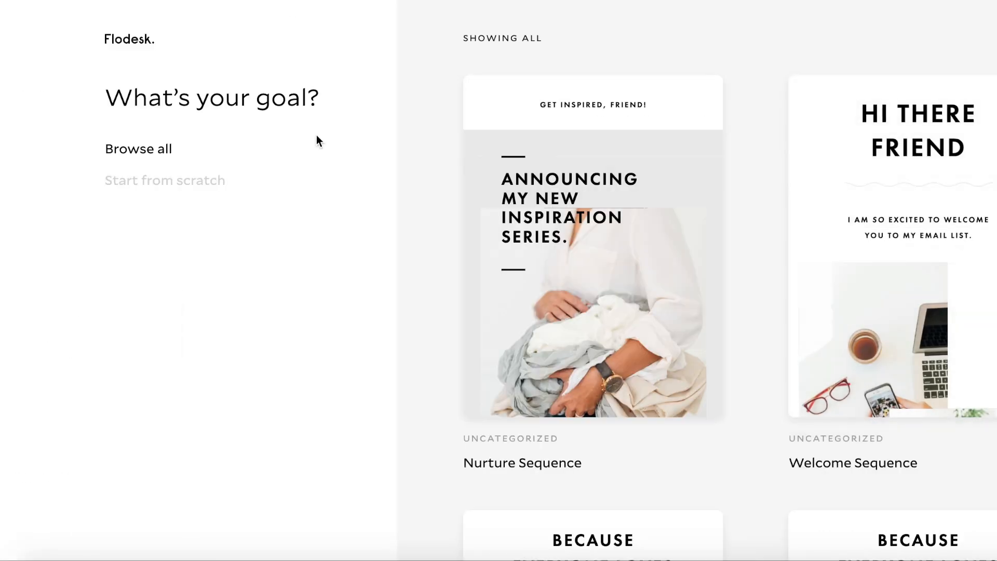
Create a blank workflow named 'Website Banner Nurture Sequence' and save it
left_click(164, 181)
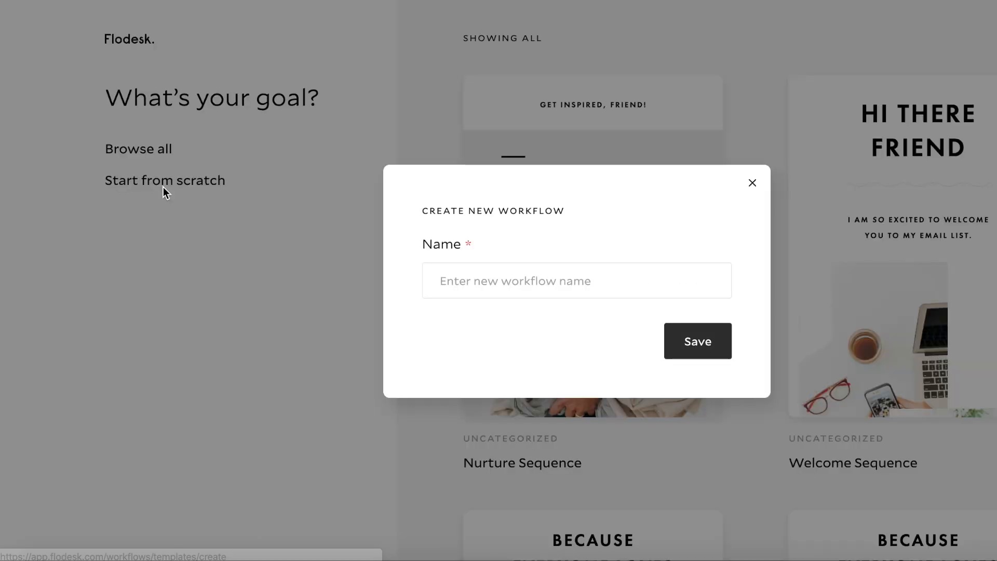
left_click(576, 281)
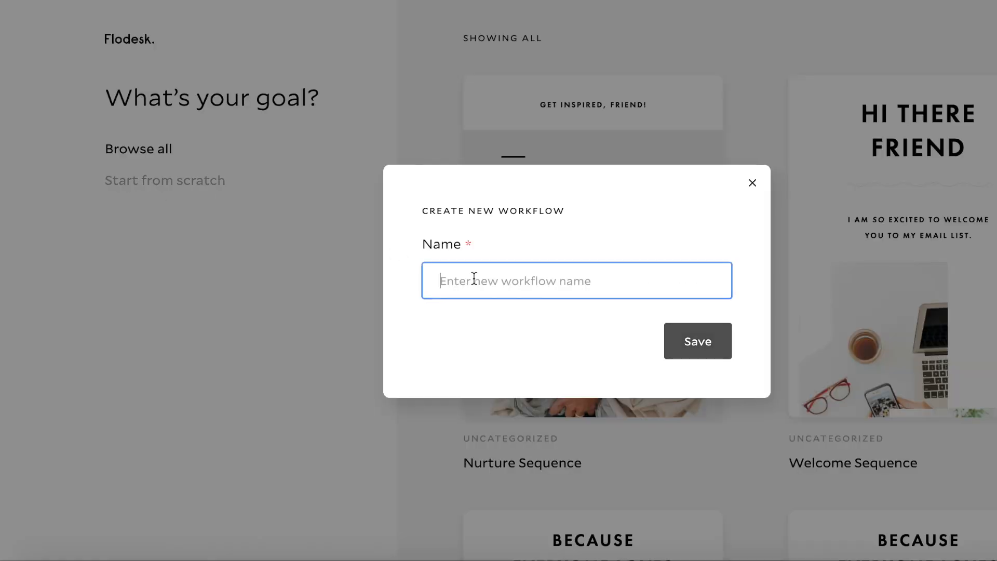
type("Website Banner Nurture Sequenc")
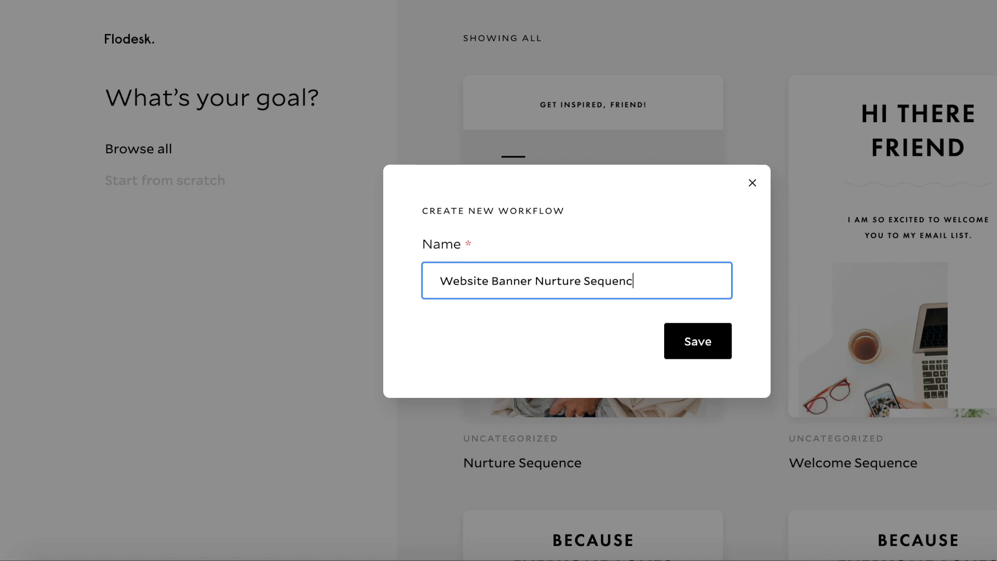
left_click(697, 340)
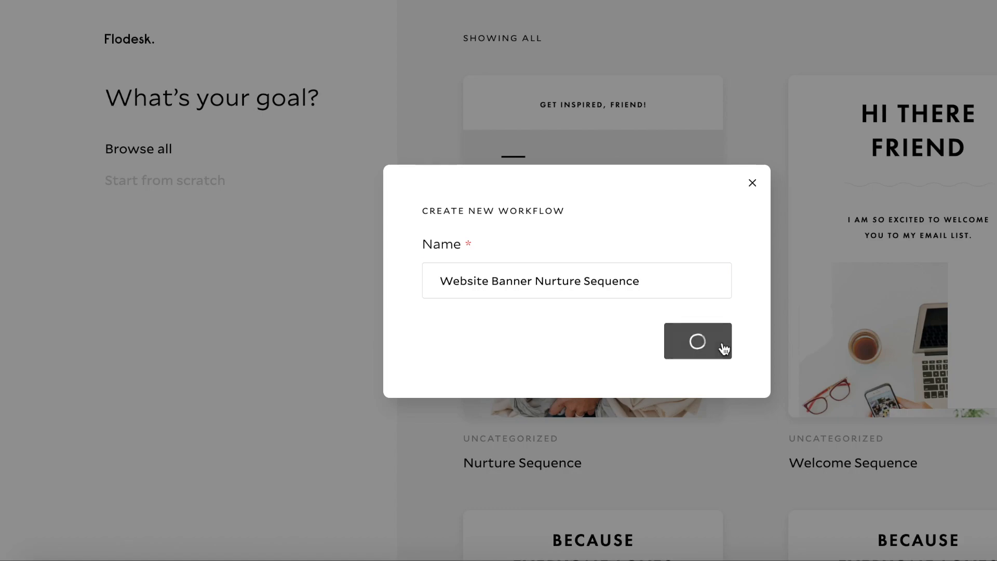
left_click(696, 341)
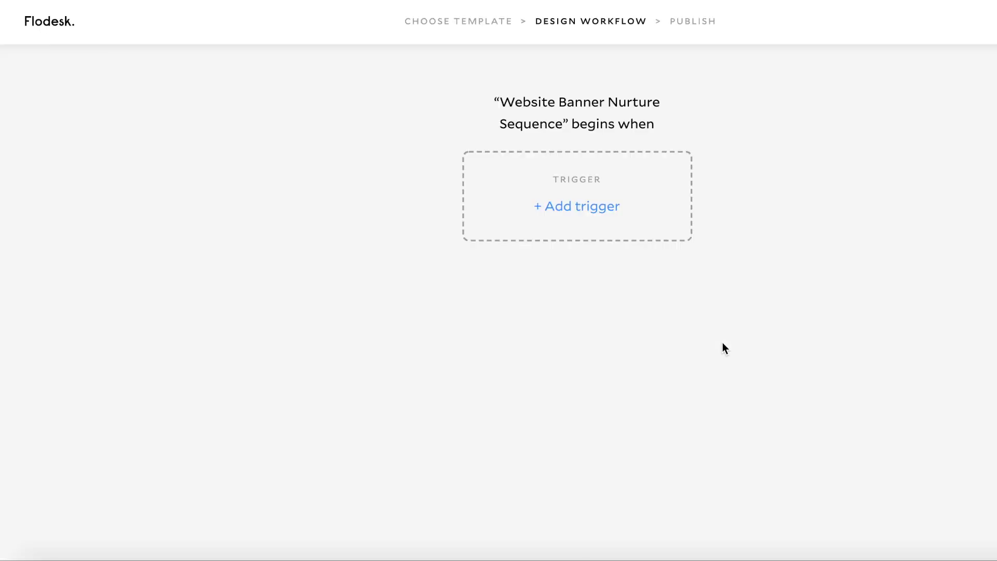
Trigger the workflow when a subscriber joins the Website Banner segment, then add an email step
left_click(576, 206)
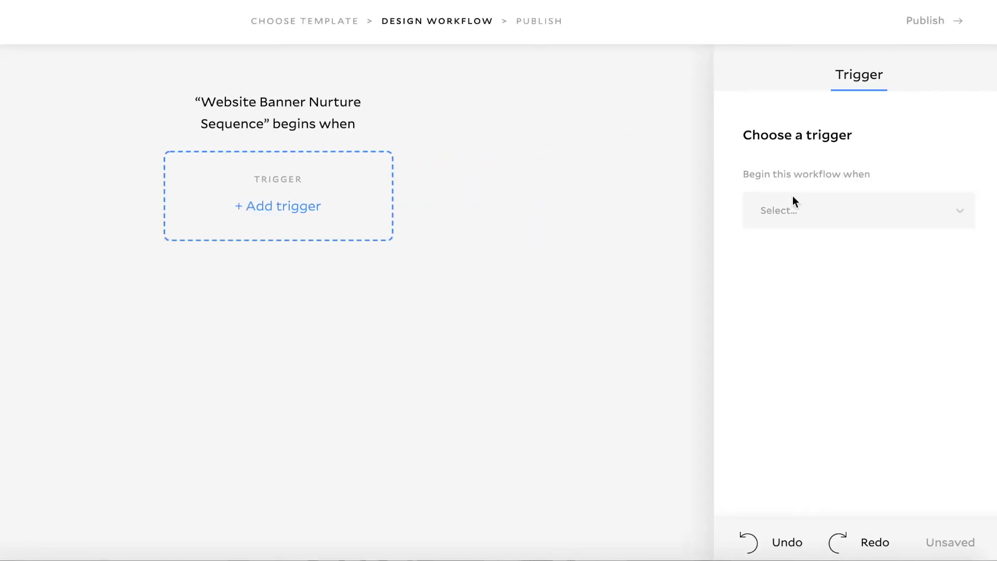
left_click(858, 210)
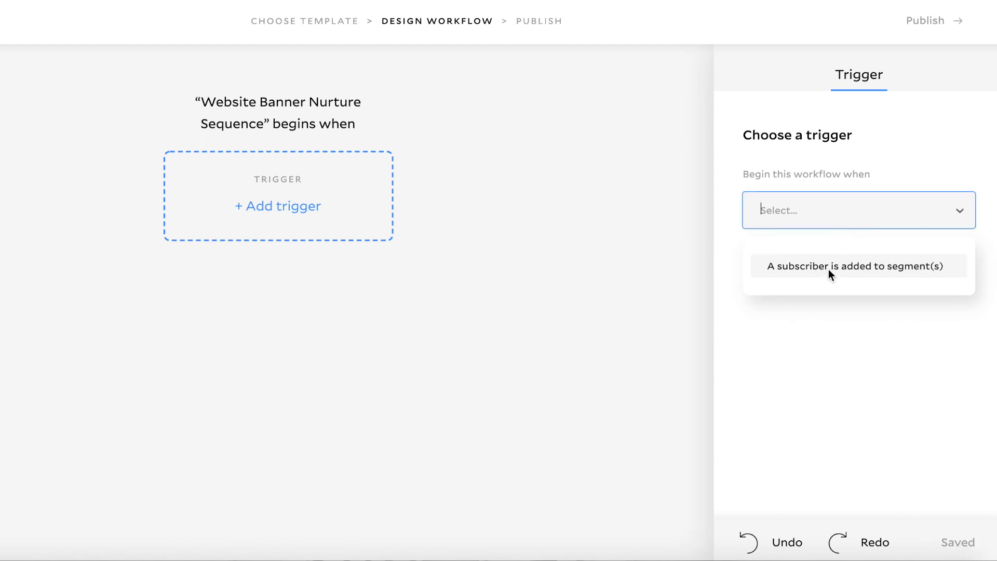
left_click(856, 265)
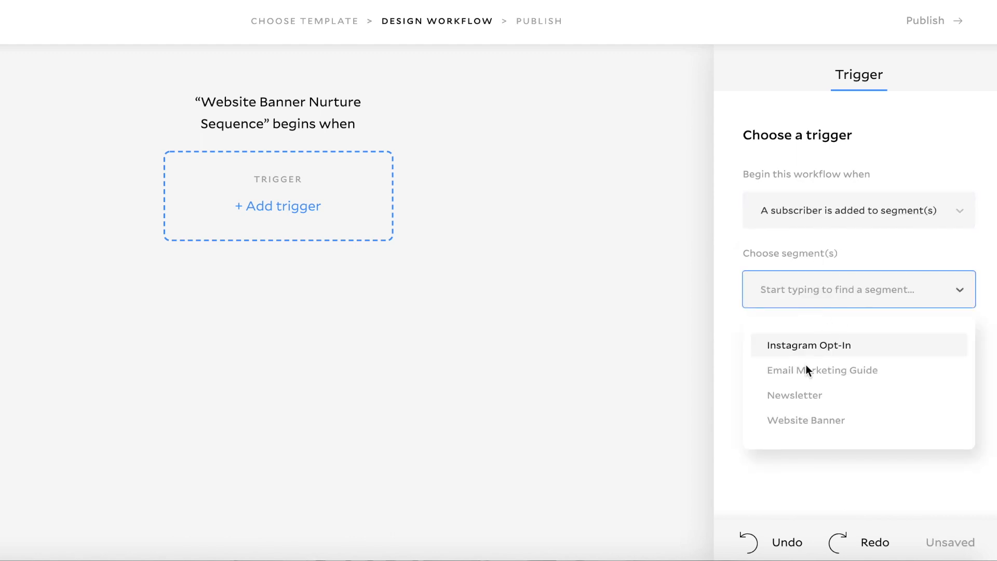
left_click(804, 420)
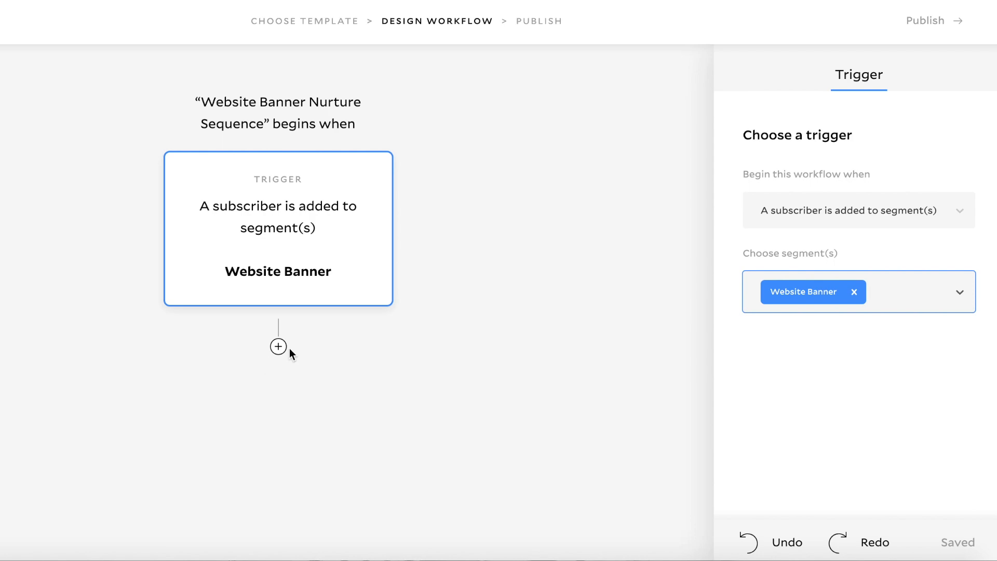
left_click(278, 346)
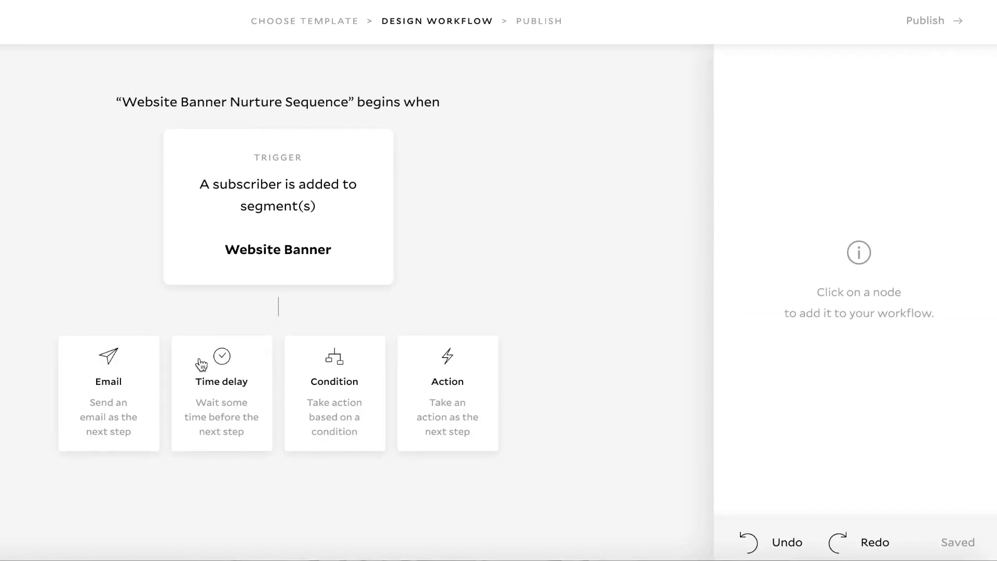
mouse_move(121, 381)
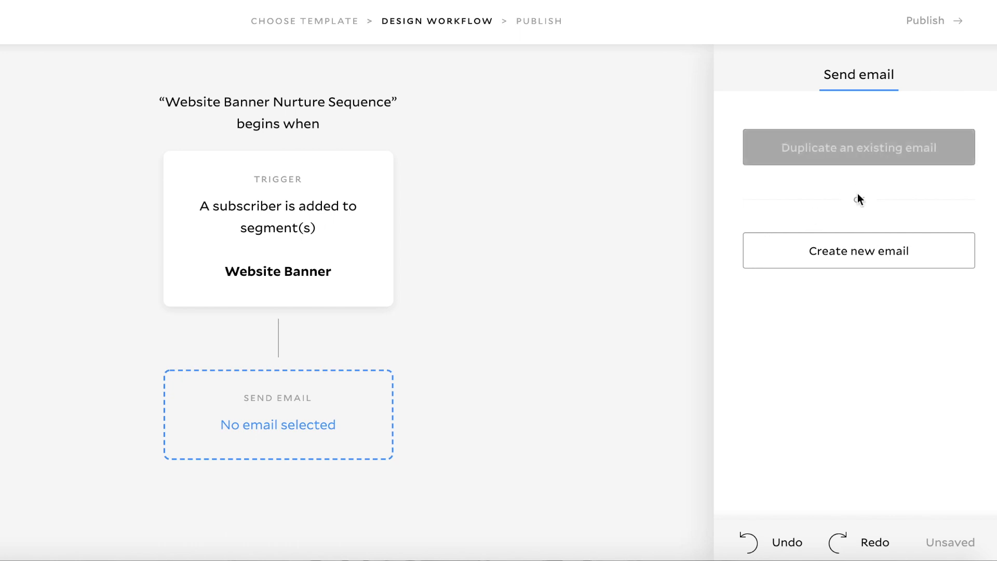
Browse the Welcome email templates and open the Deliver your freebie template details
left_click(857, 250)
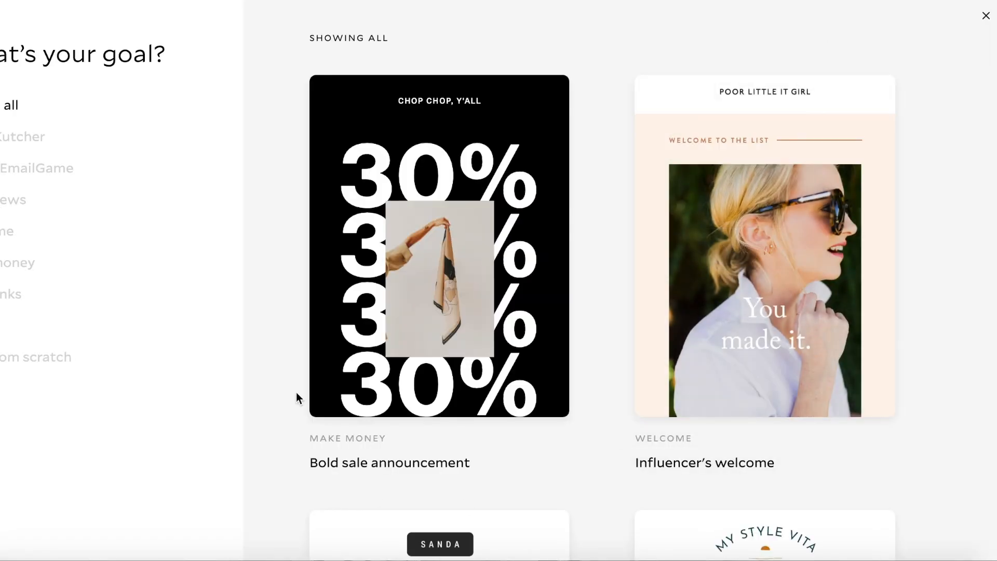
scroll("down", 3)
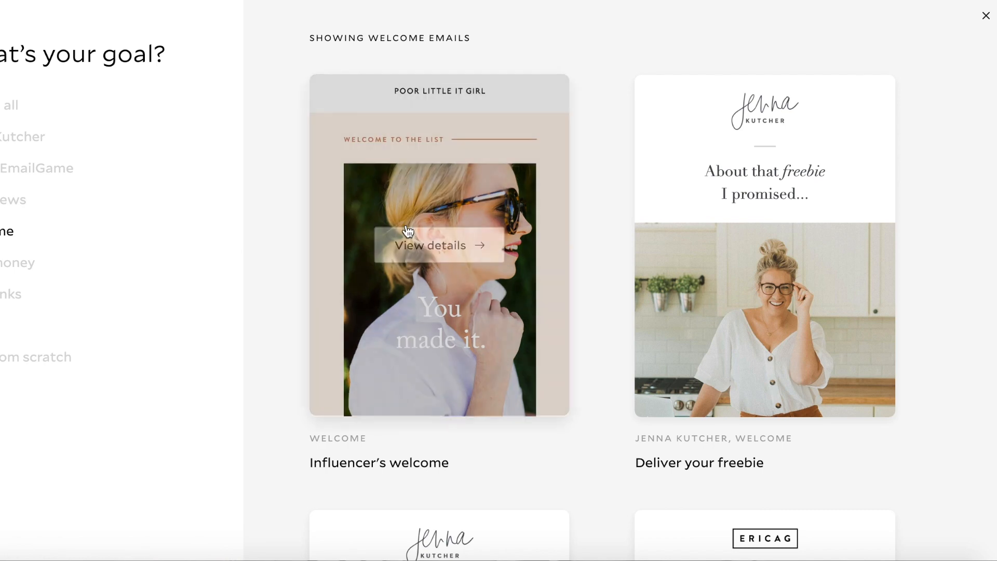
scroll("down", 3)
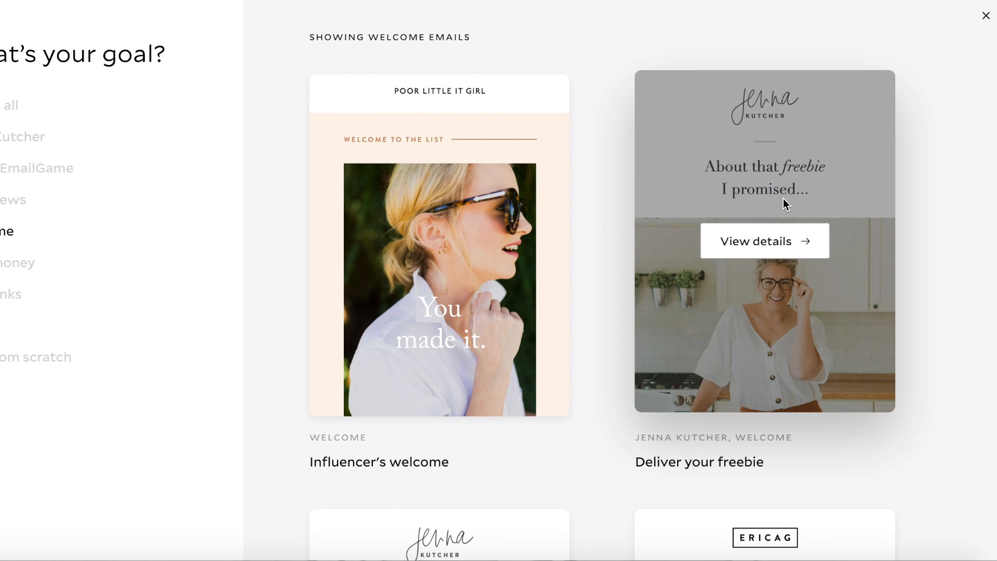
left_click(764, 240)
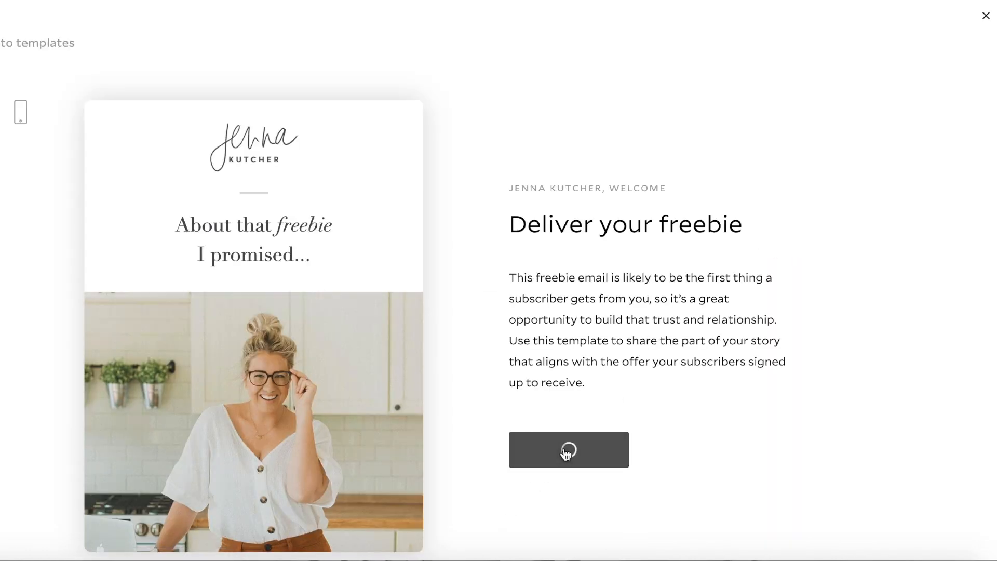
Customize the kate emiley-branded Deliver your freebie email, review it, and finish
left_click(566, 450)
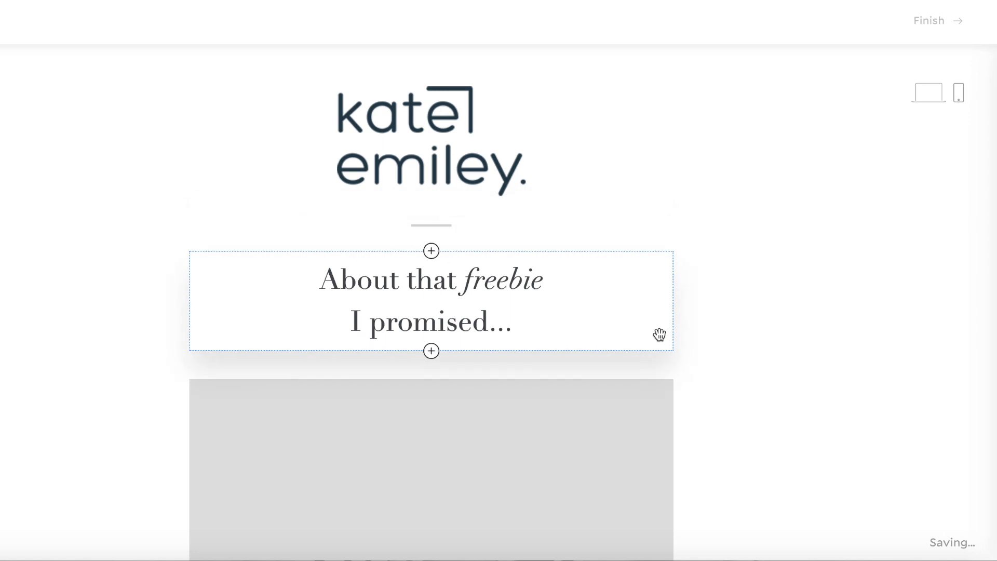
scroll("down", 3)
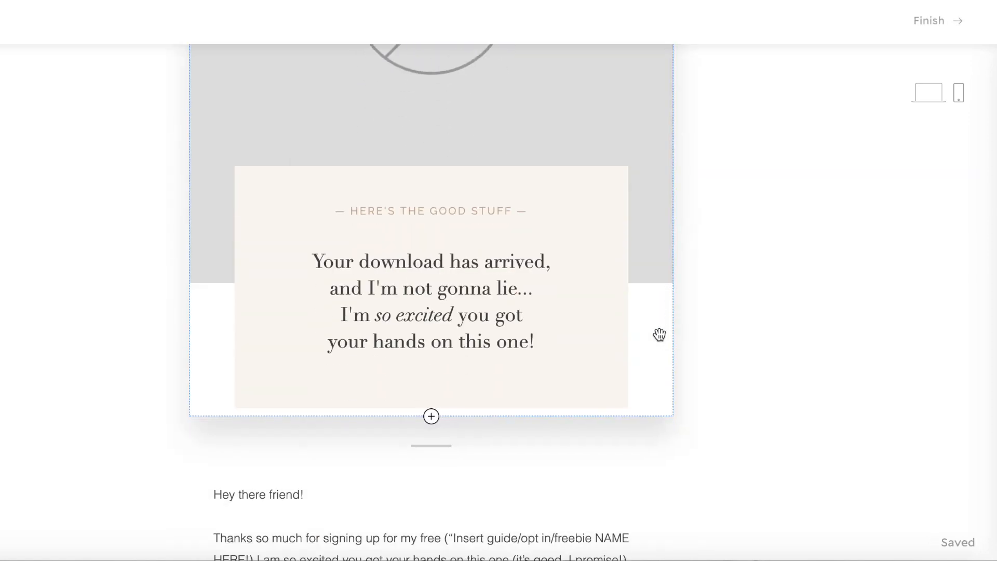
scroll("down", 3)
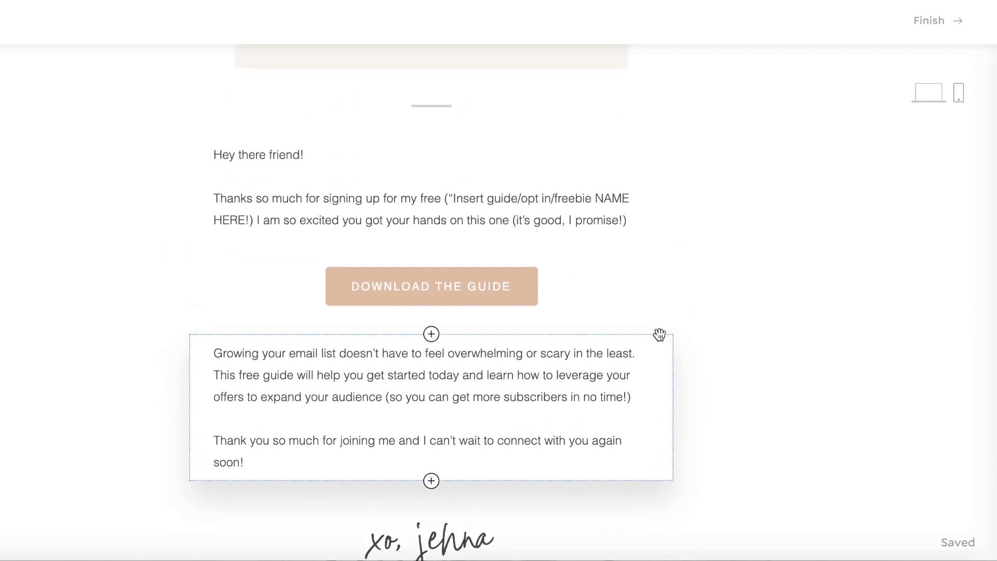
scroll("down", 3)
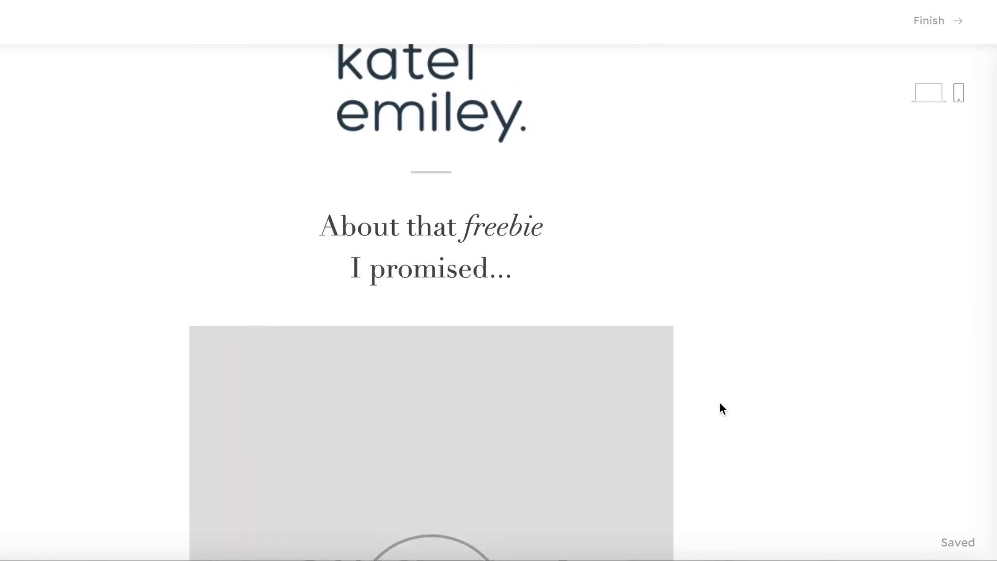
left_click(928, 20)
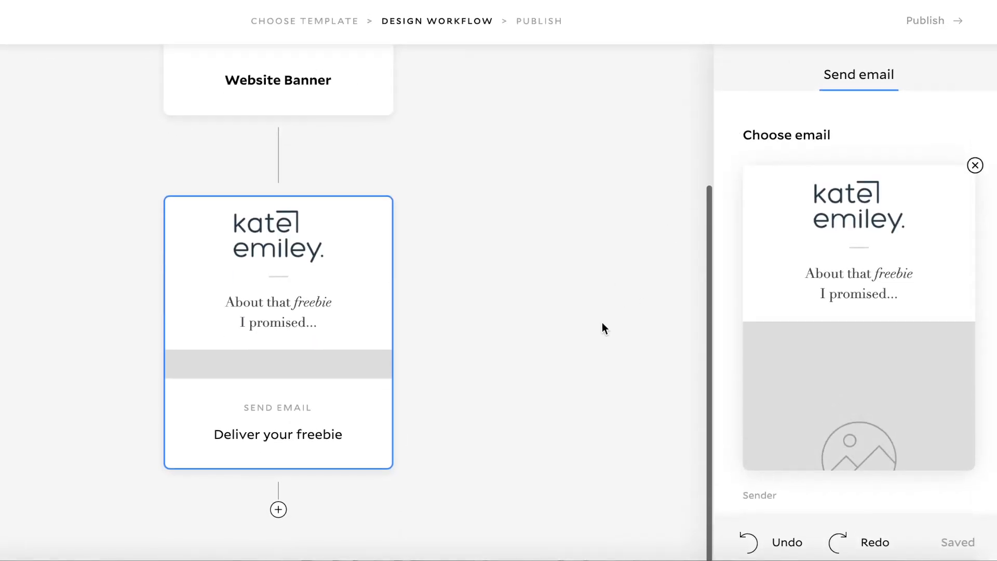
Add a new step below the Deliver your freebie email
left_click(278, 509)
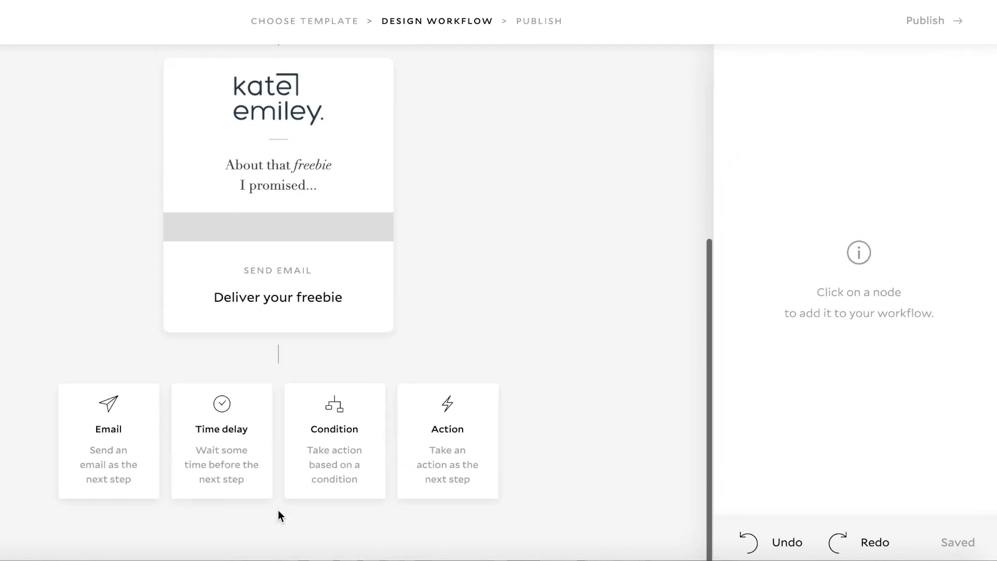
mouse_move(210, 418)
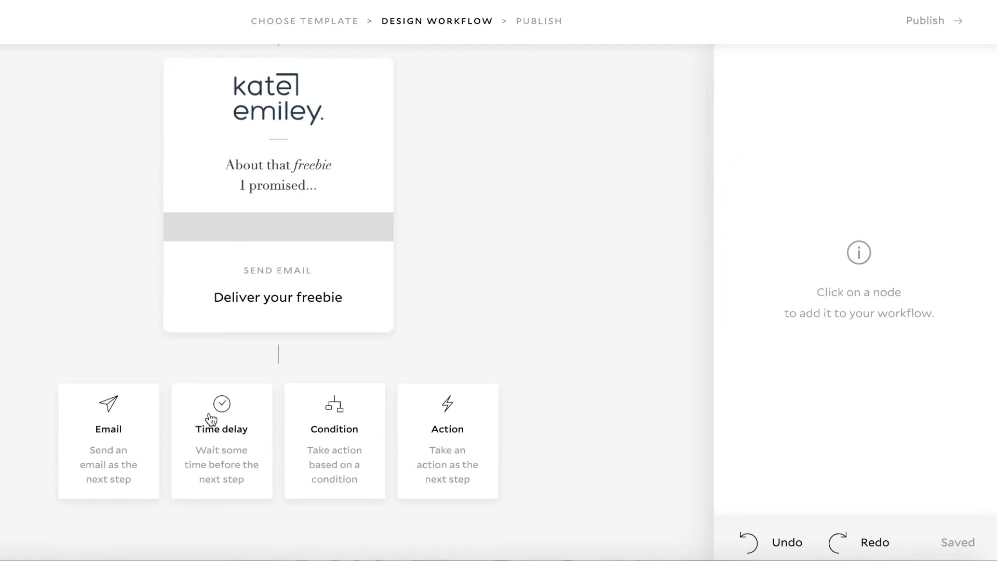
mouse_move(367, 422)
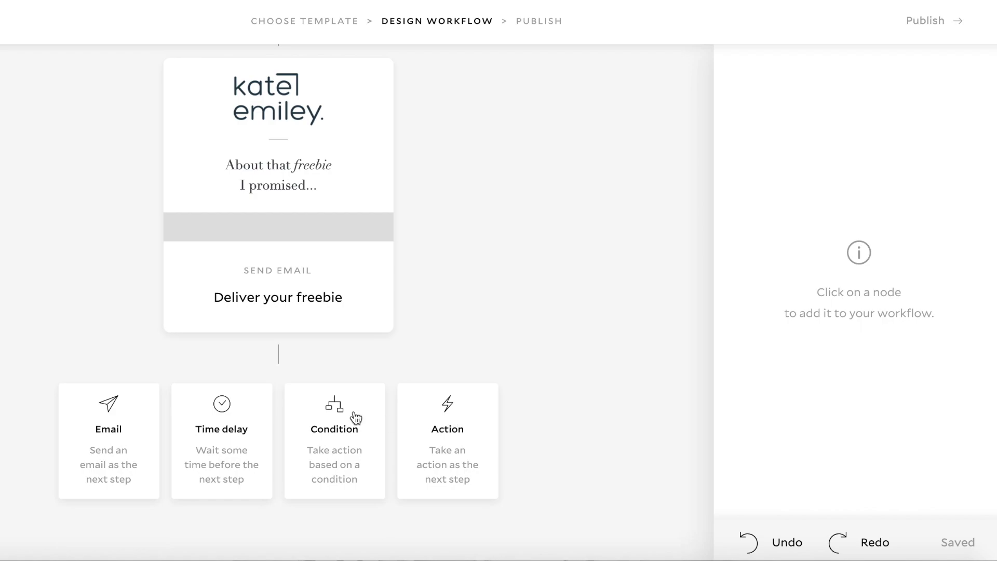
Add a 1-day wait after the freebie email, followed by an empty email step
left_click(222, 419)
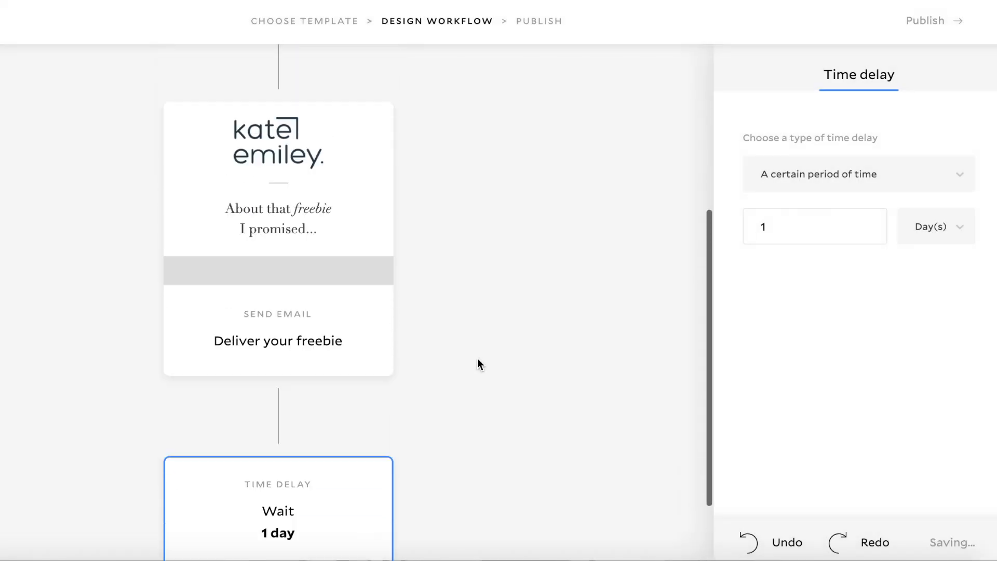
scroll("down", 3)
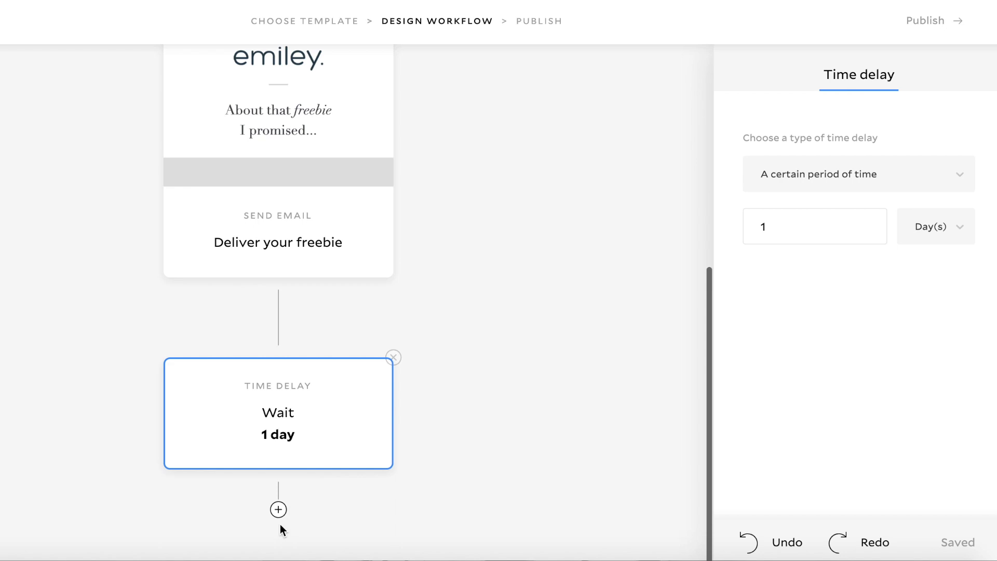
left_click(277, 510)
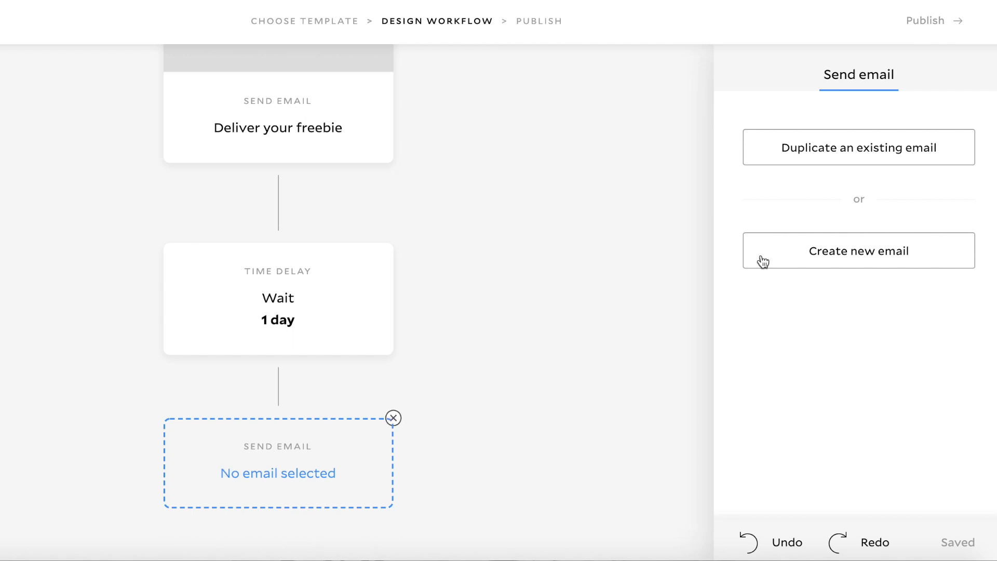
Pick the Welcome new subscribers template from the Jenna Kutcher gallery
left_click(858, 249)
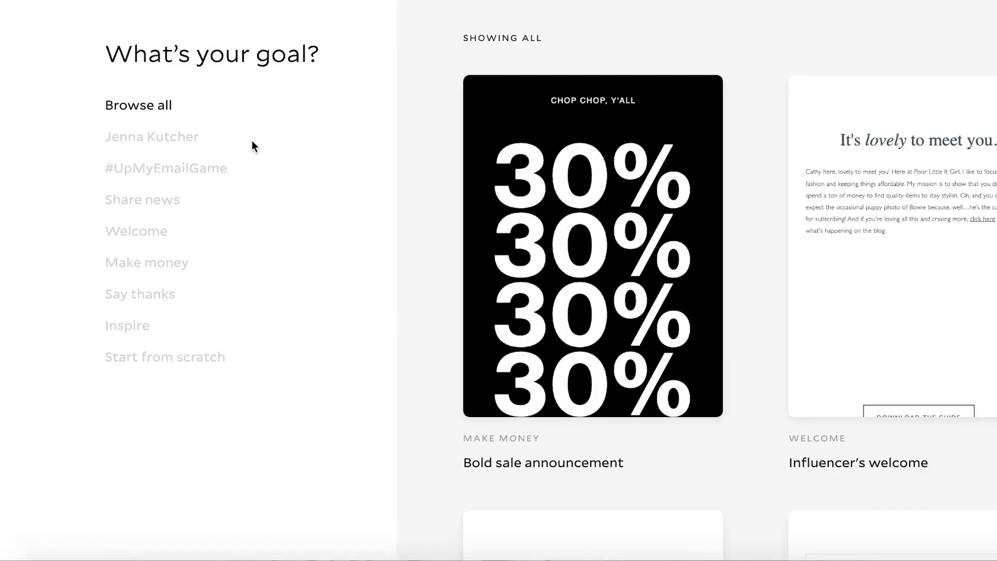
left_click(151, 136)
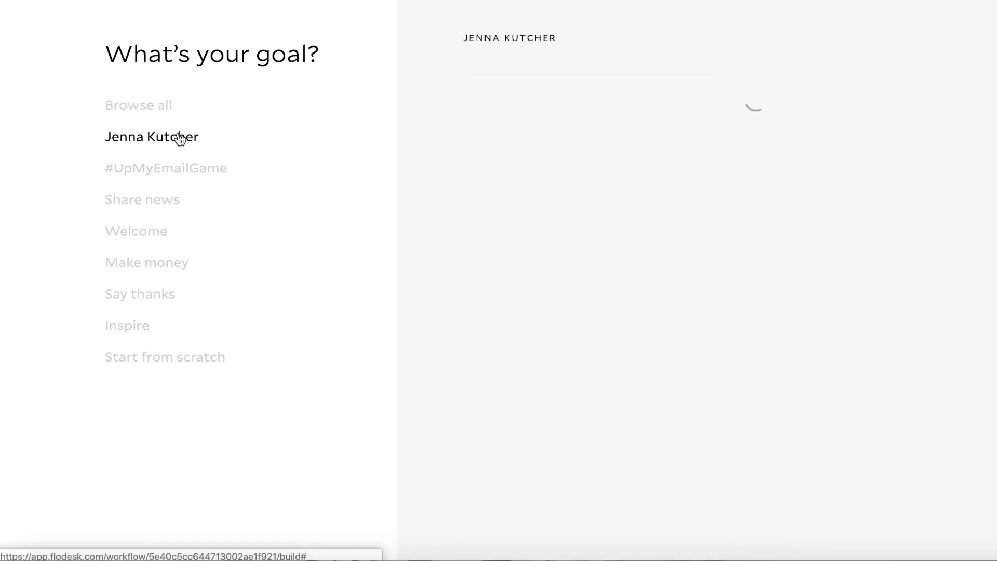
left_click(151, 136)
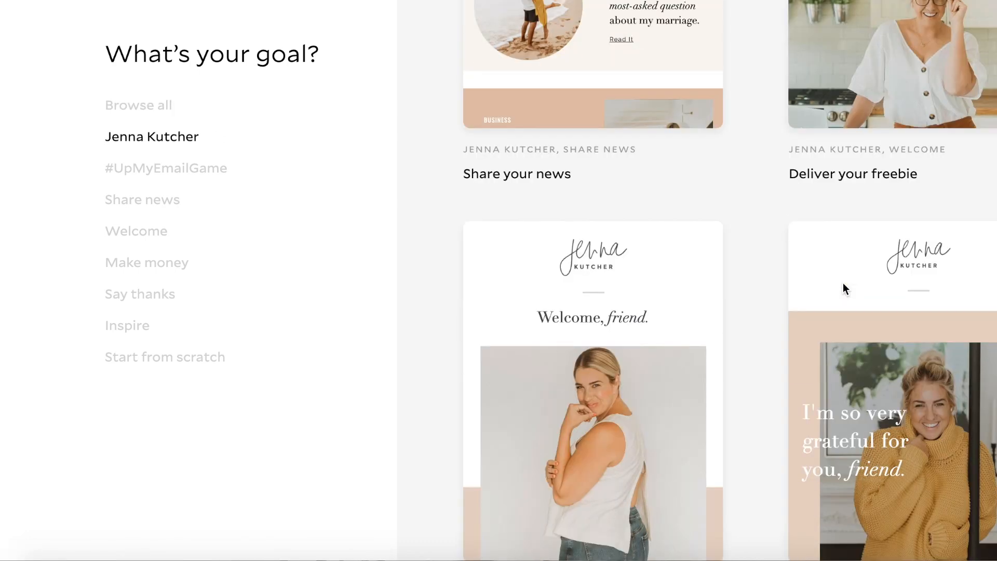
scroll("down", 3)
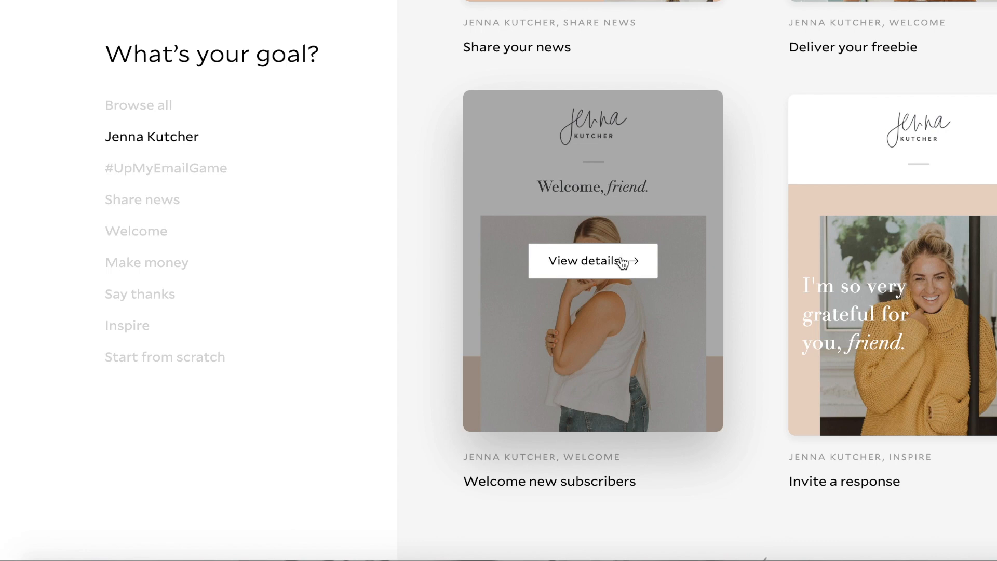
left_click(591, 260)
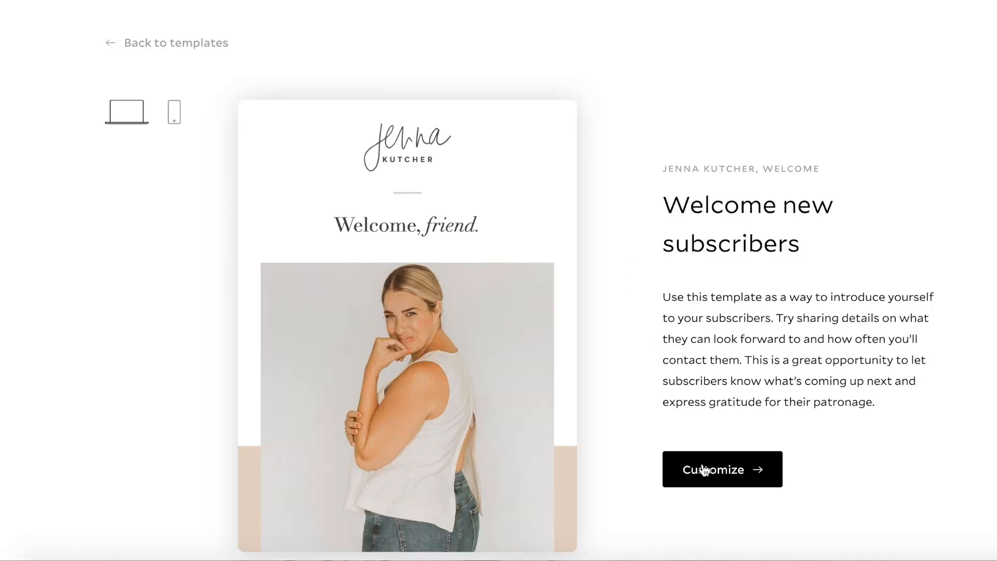
Customize the welcome email, then add another 1-day wait and an empty email step
left_click(722, 469)
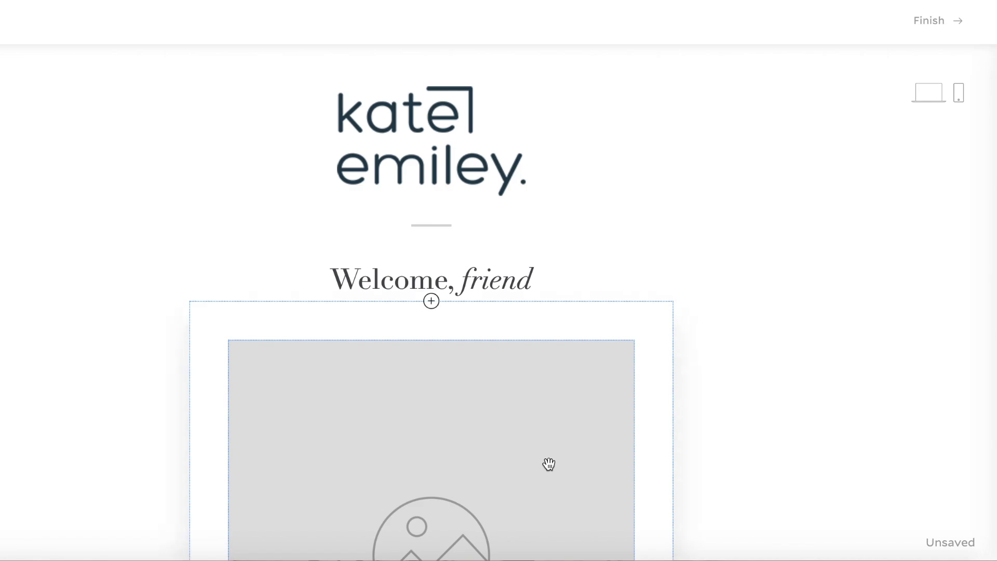
scroll("down", 3)
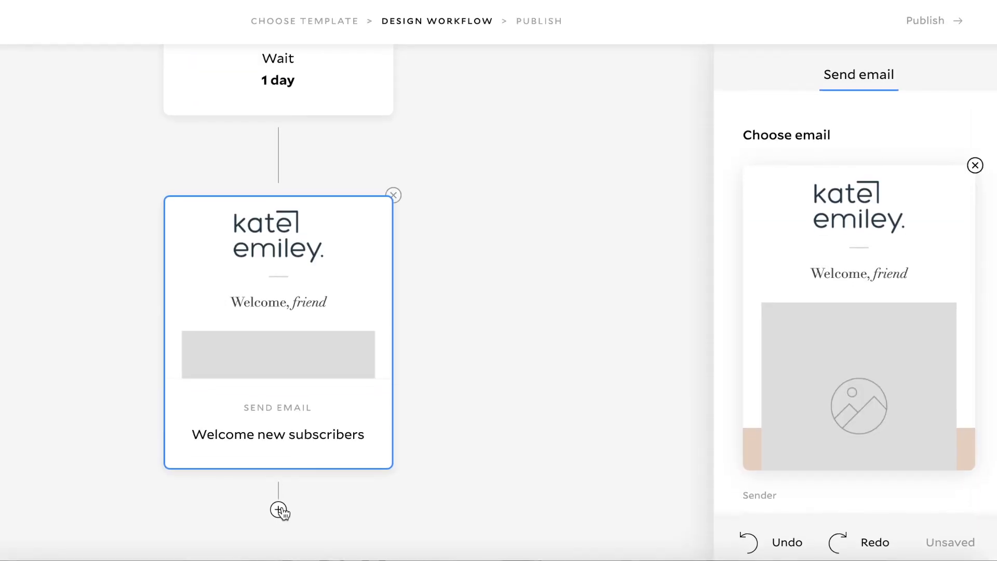
left_click(278, 484)
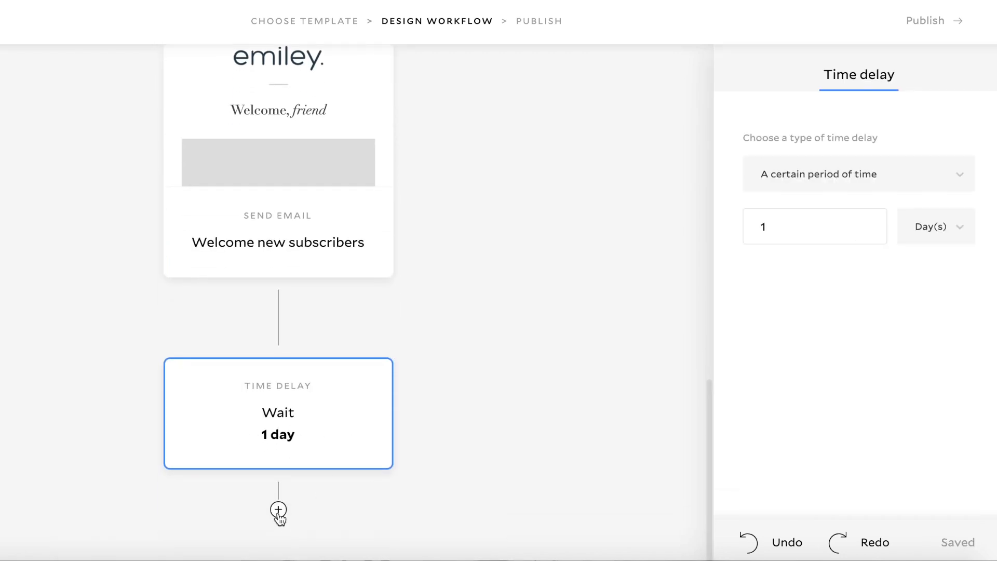
left_click(278, 510)
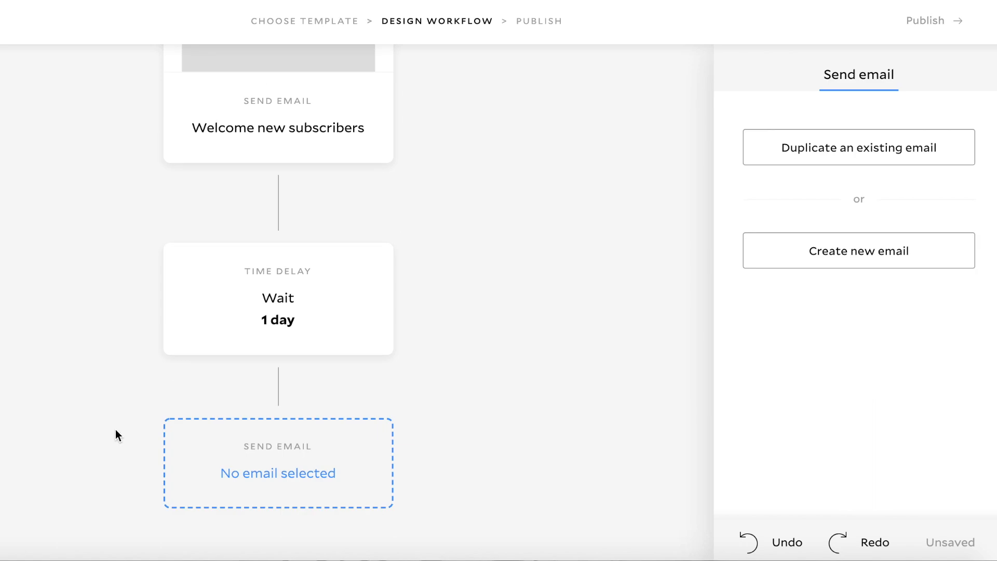
Choose and customize the Share your news template for the empty email step
left_click(857, 250)
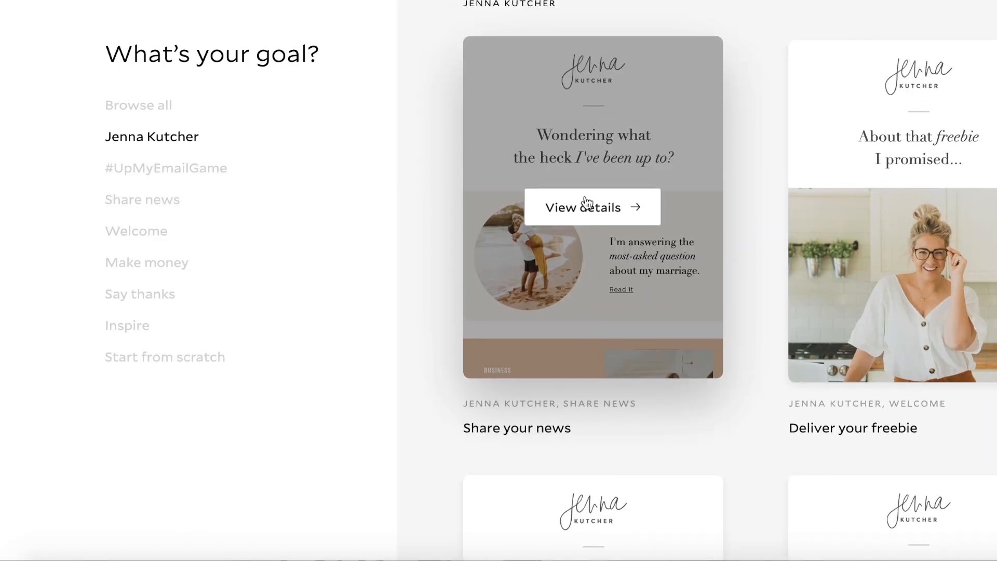
left_click(591, 206)
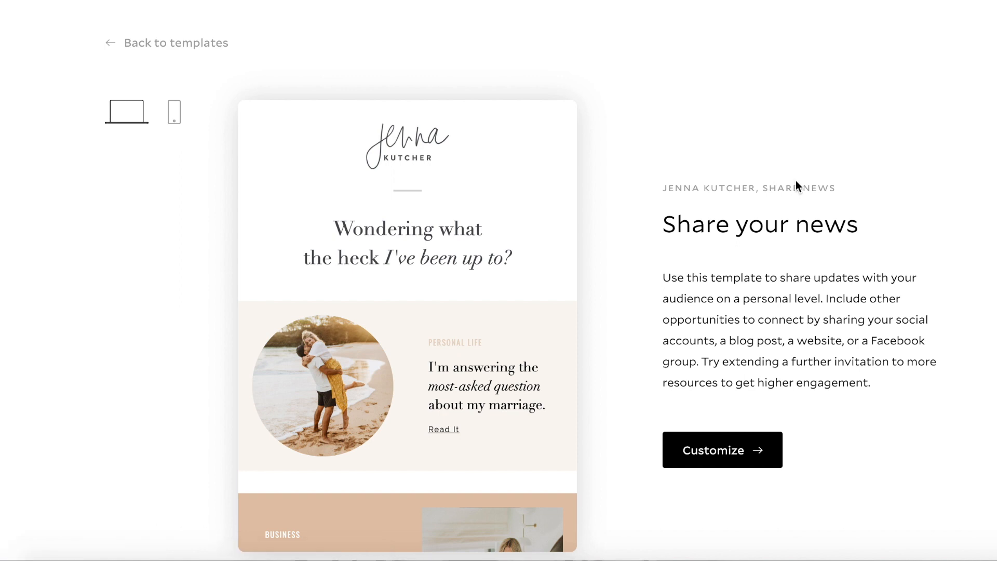
left_click(722, 450)
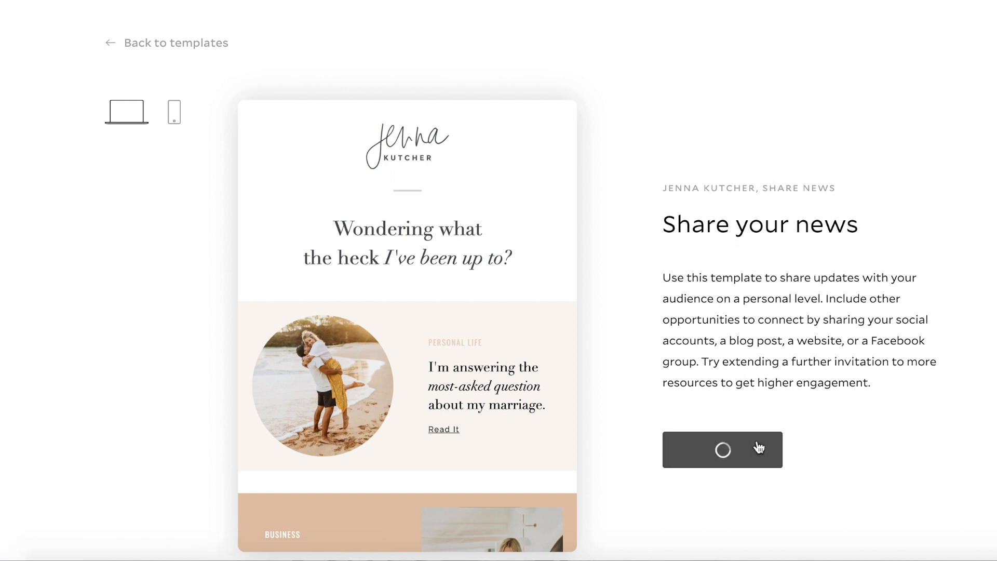
left_click(722, 449)
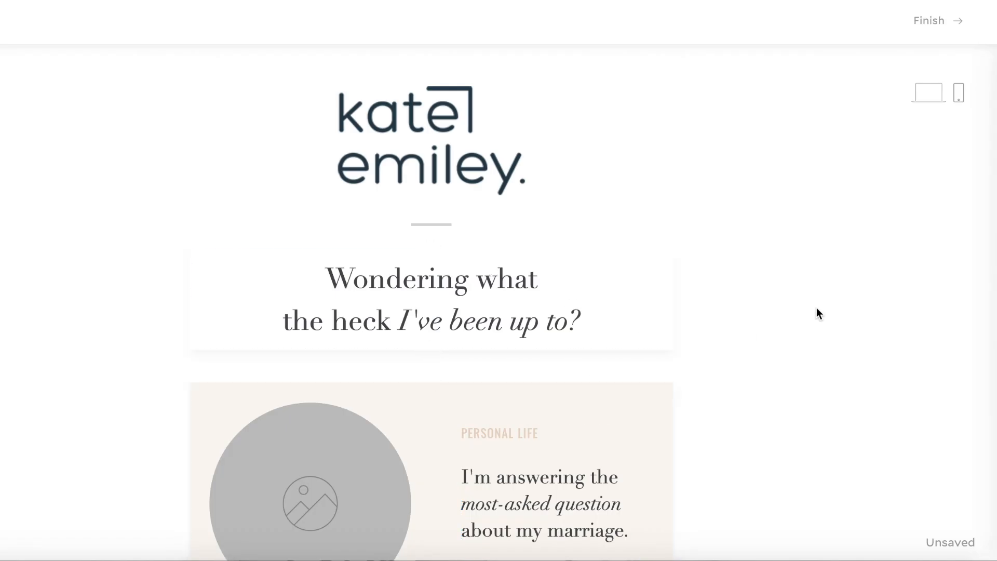
Review the kate emiley-branded Share your news email and return to the workflow
scroll("down", 3)
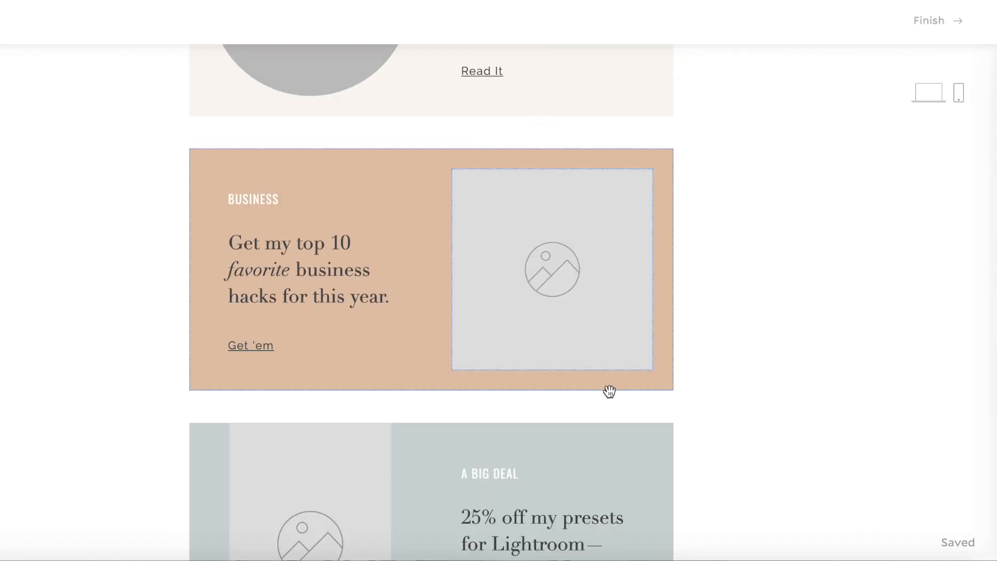
scroll("down", 3)
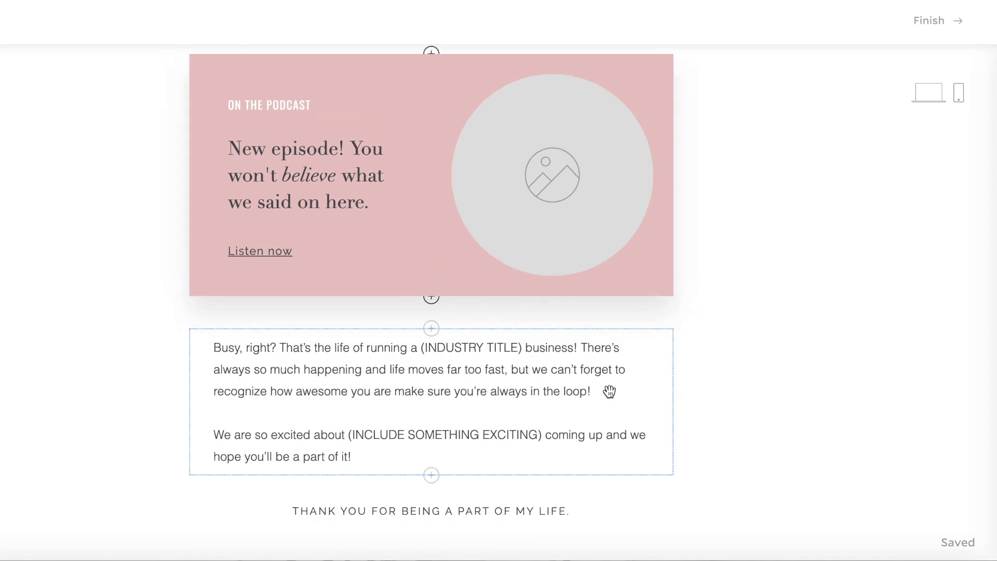
scroll("down", 3)
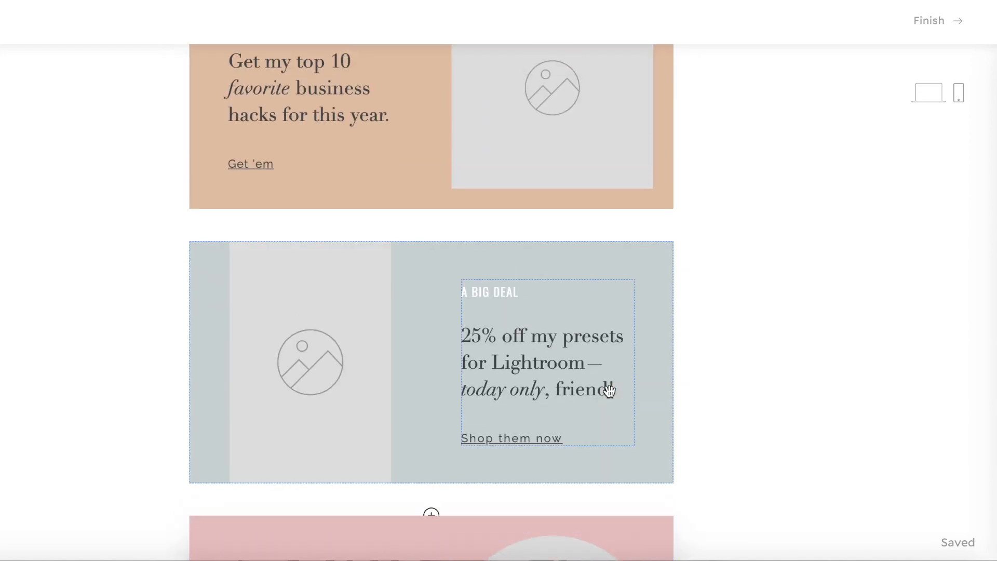
scroll("down", 3)
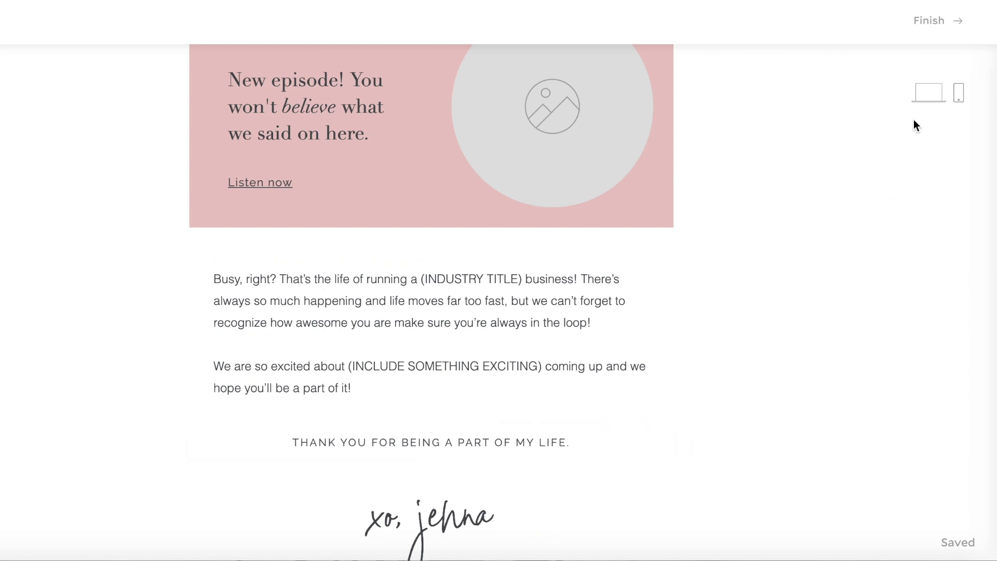
left_click(928, 20)
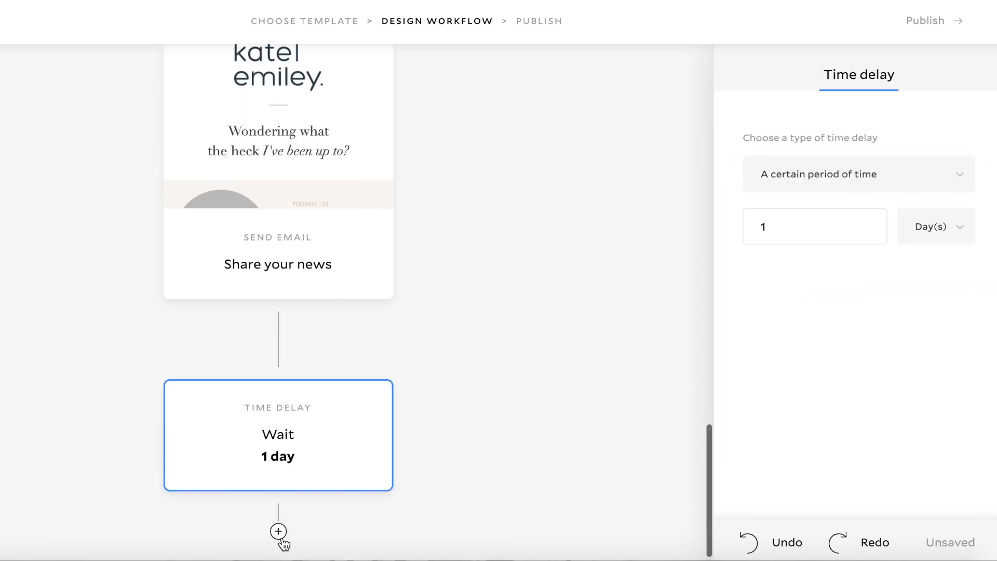
Add a new email step after the one-day wait
left_click(278, 532)
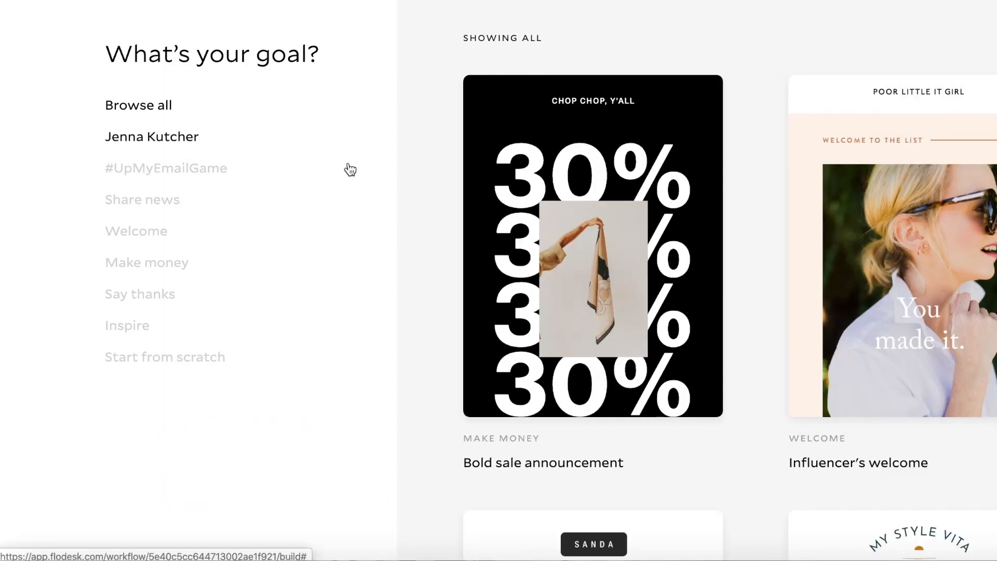
Customize the Invite a response template from the Jenna Kutcher gallery
left_click(151, 136)
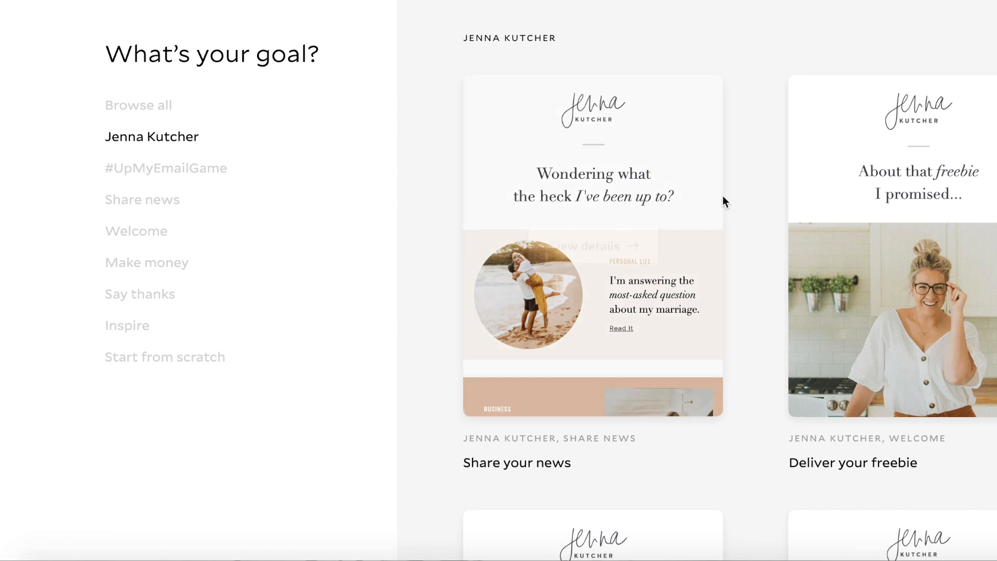
scroll("down", 3)
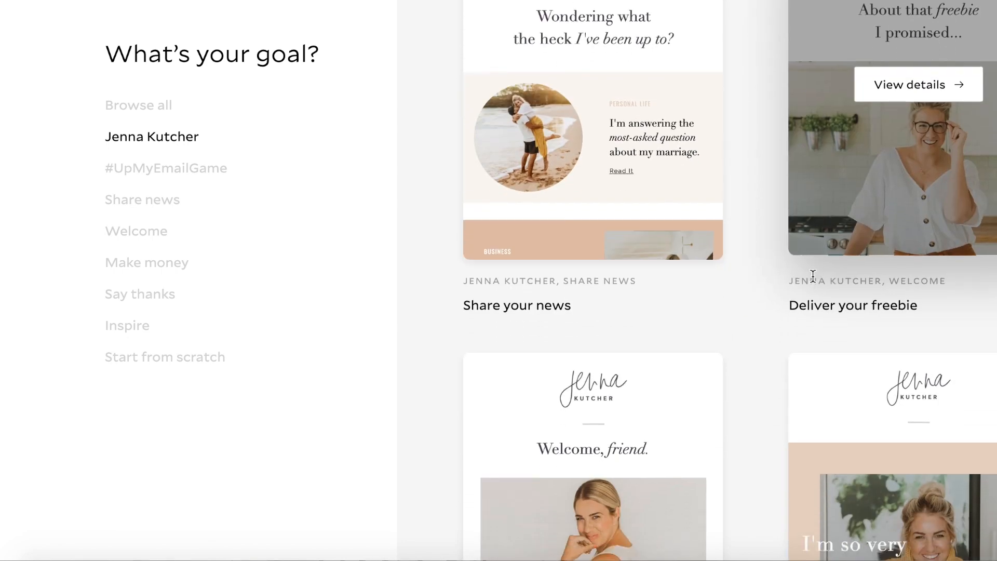
scroll("down", 3)
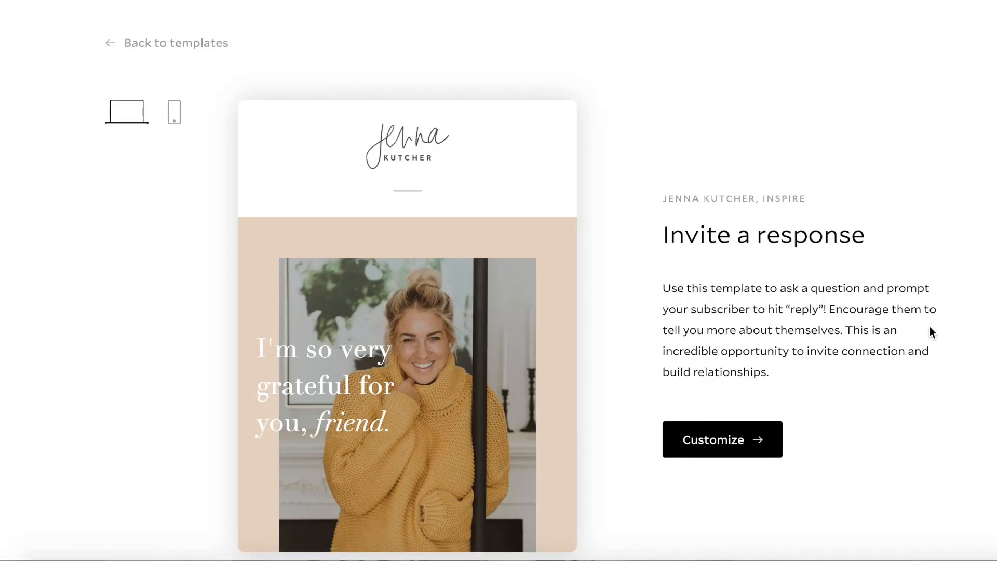
left_click(722, 438)
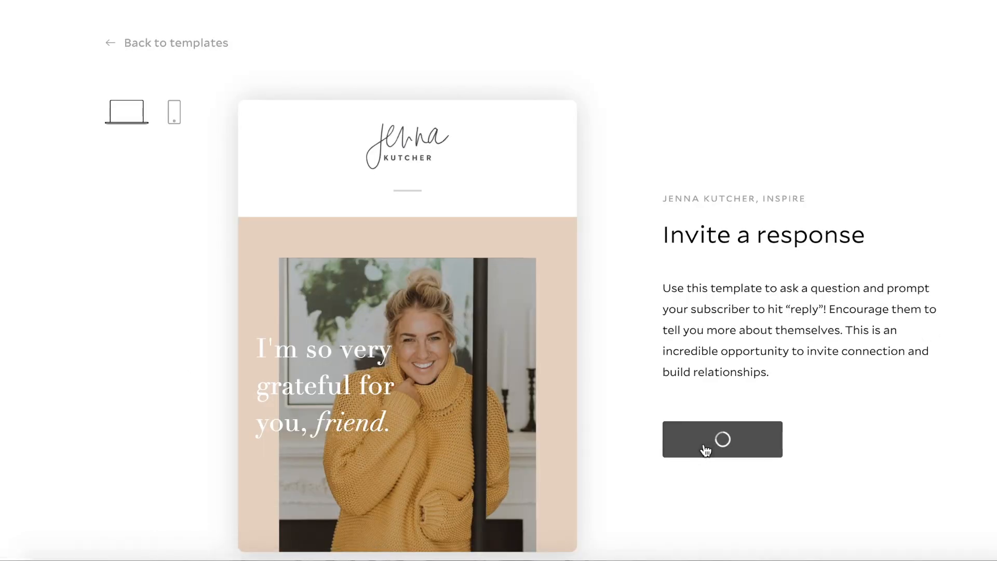
left_click(722, 438)
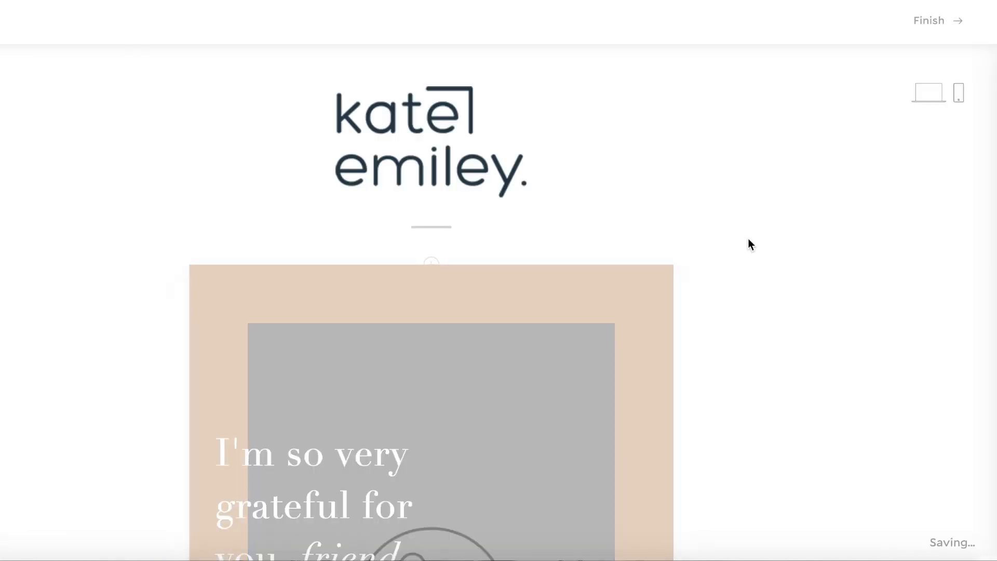
Review the 'I'm so very grateful for you, friend' email and finish editing
scroll("down", 3)
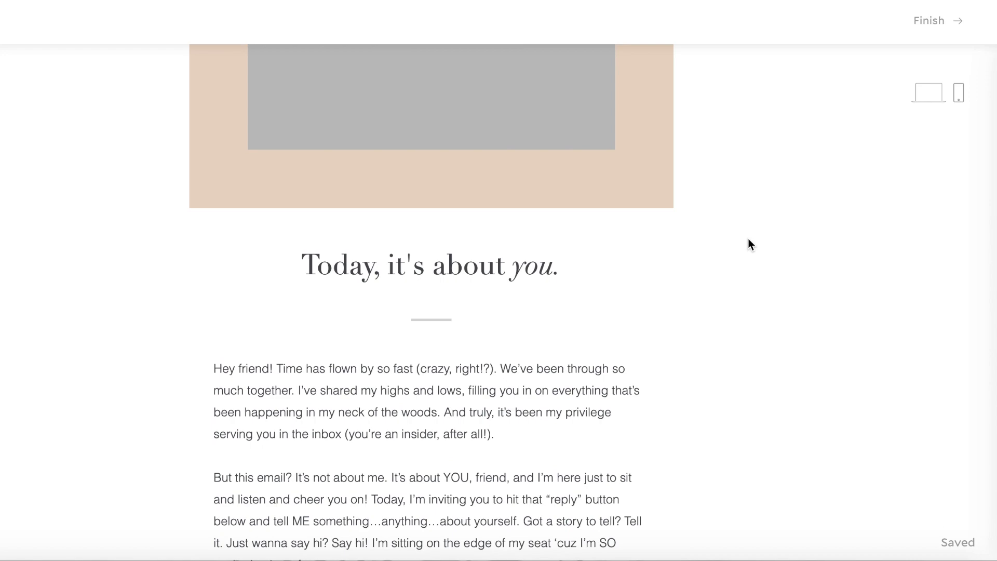
scroll("down", 3)
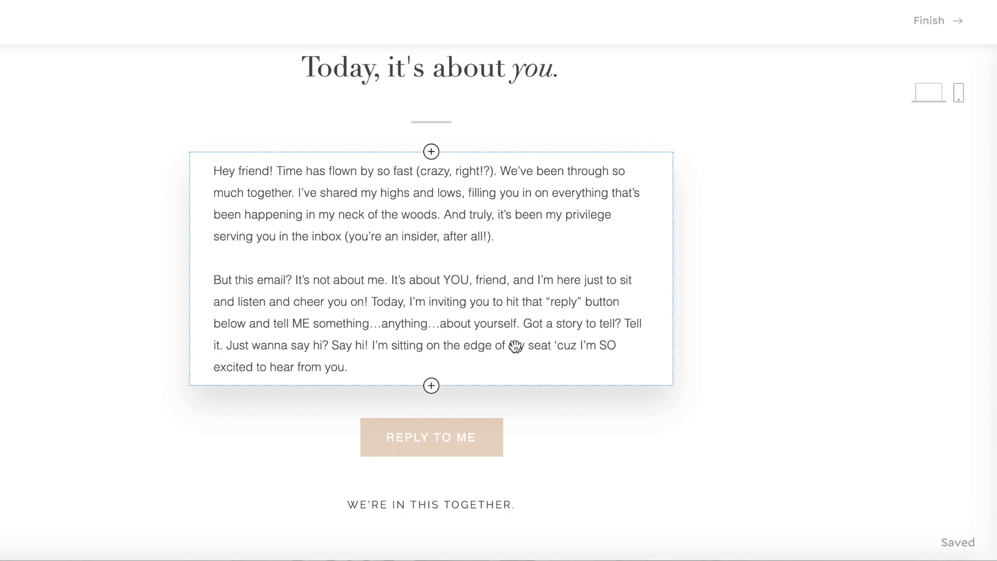
scroll("down", 3)
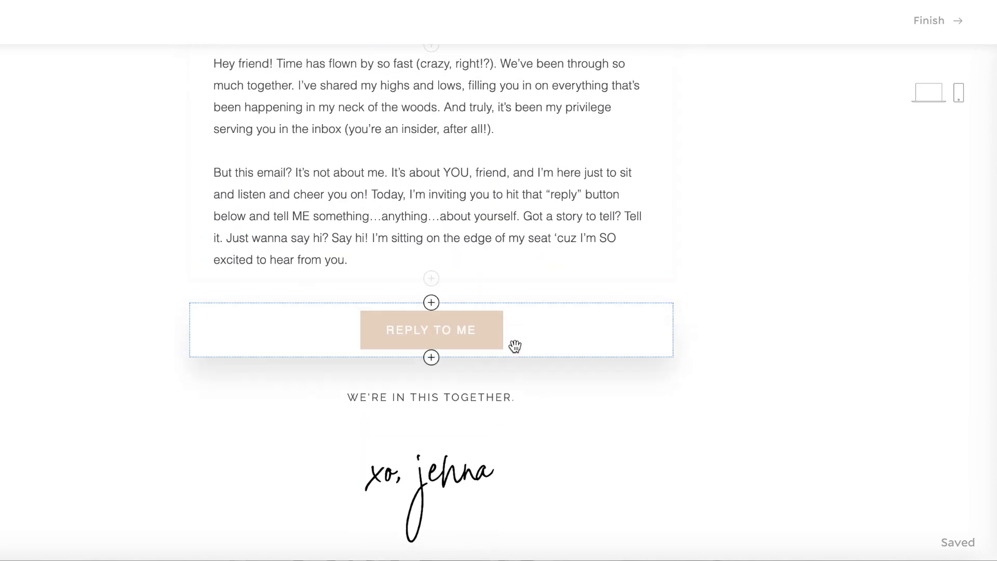
scroll("down", 3)
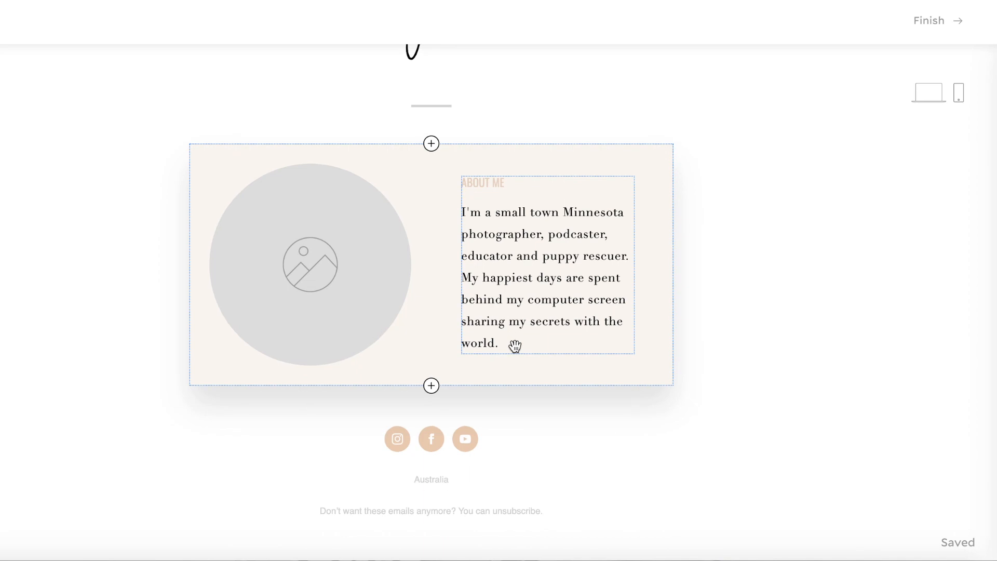
scroll("down", 3)
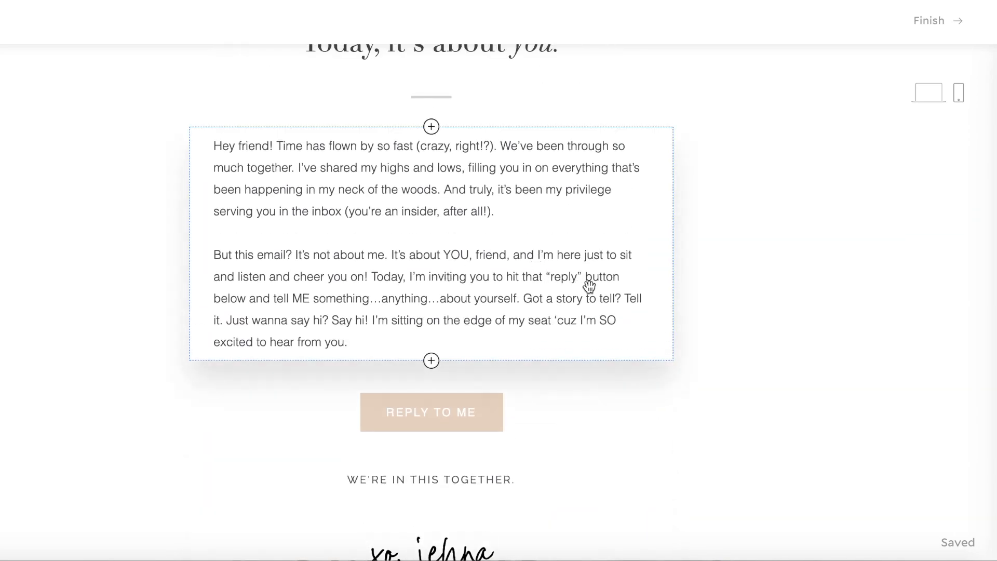
scroll("down", 3)
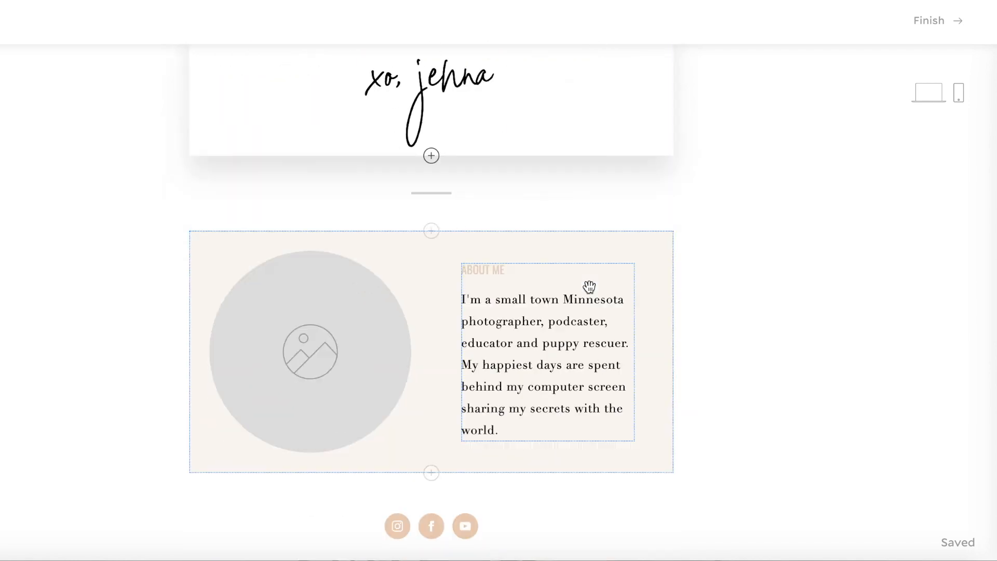
scroll("down", 3)
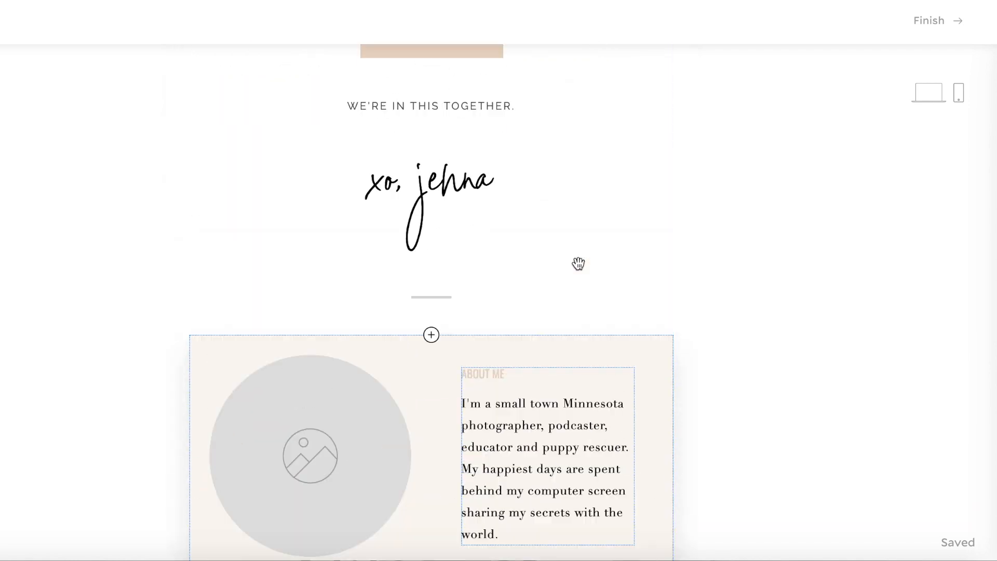
scroll("down", 3)
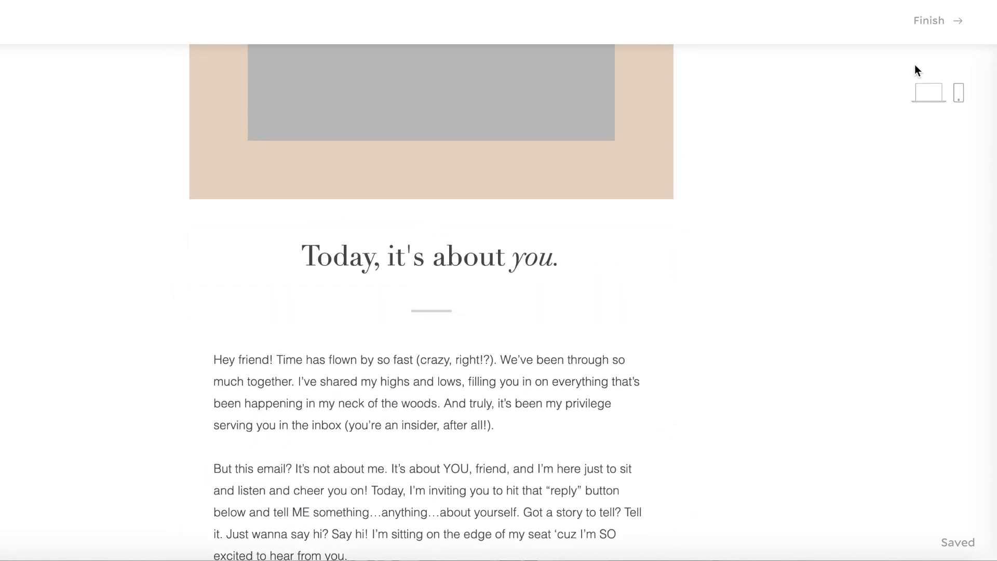
left_click(930, 20)
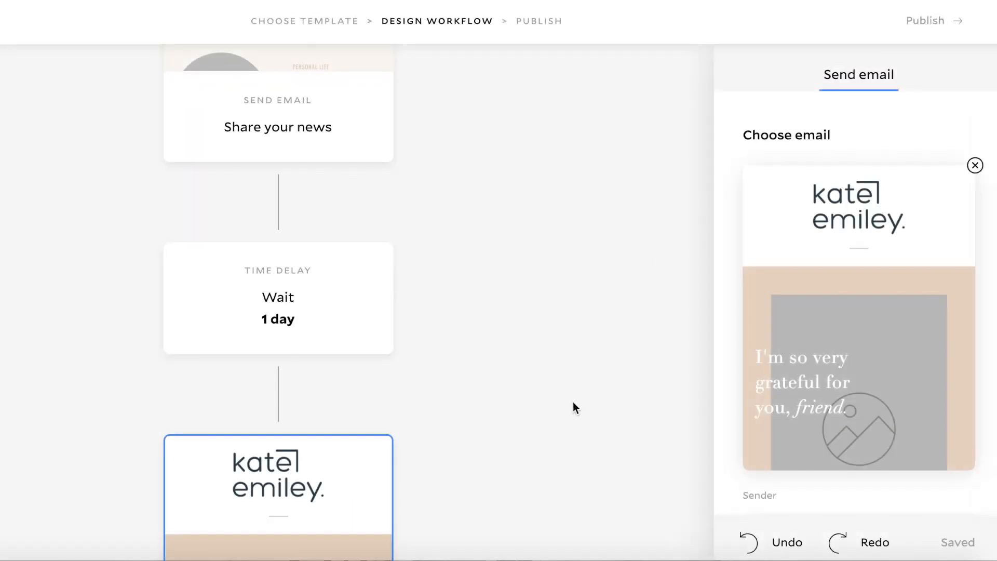
Add a 1-day wait after the Invite a response email, followed by an email step
scroll("down", 3)
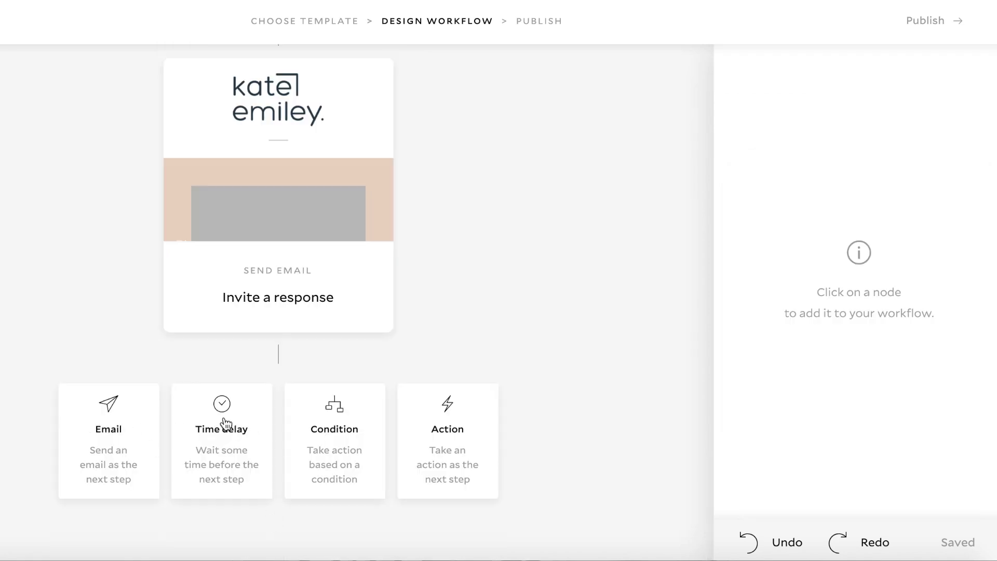
left_click(221, 413)
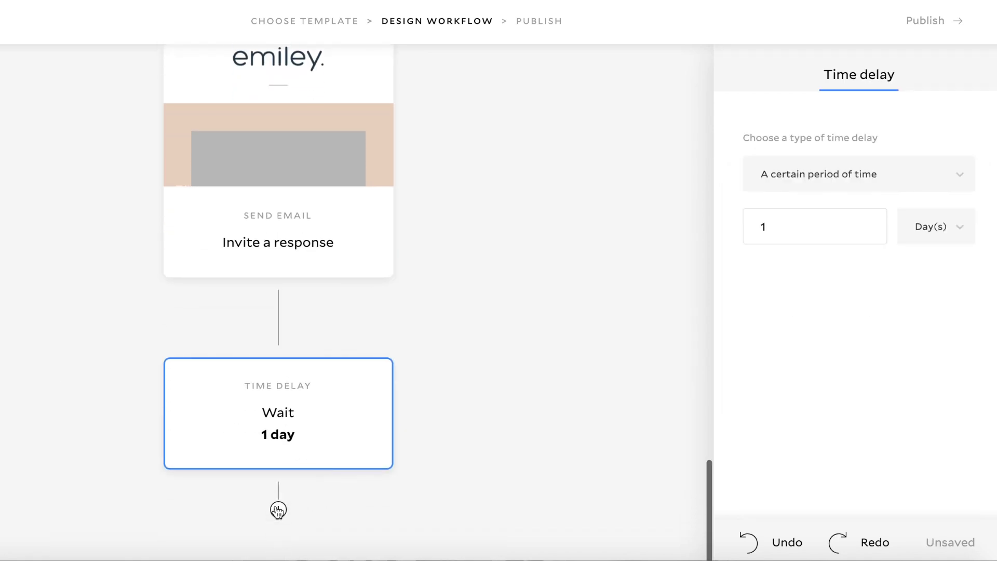
left_click(278, 509)
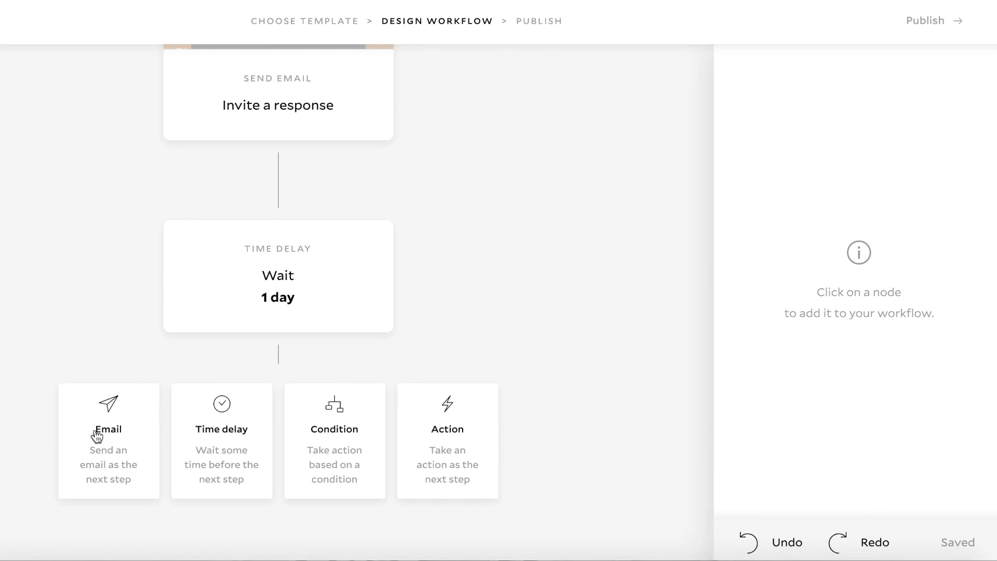
left_click(108, 438)
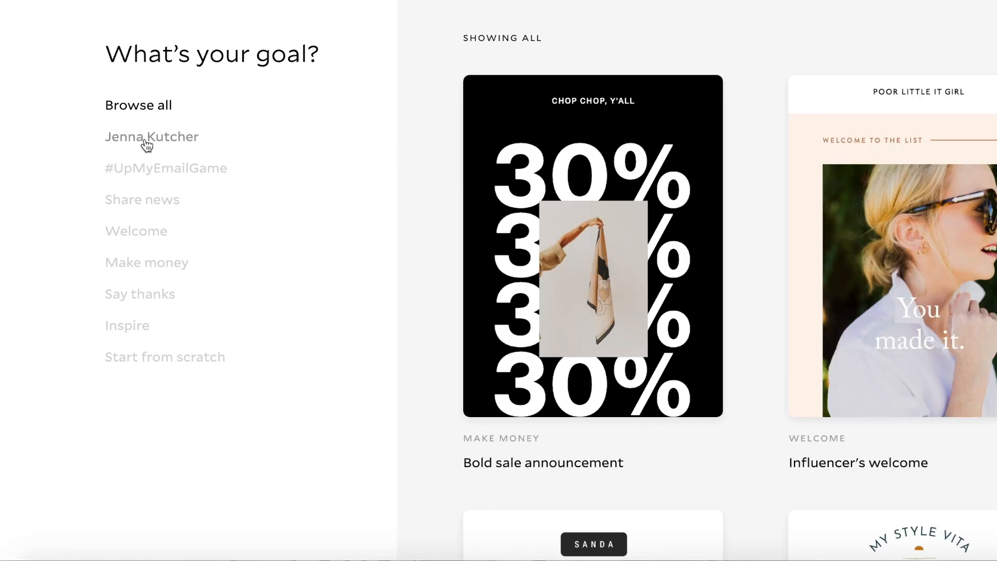
Open and customize the Share your offer template from the Jenna Kutcher gallery
left_click(151, 136)
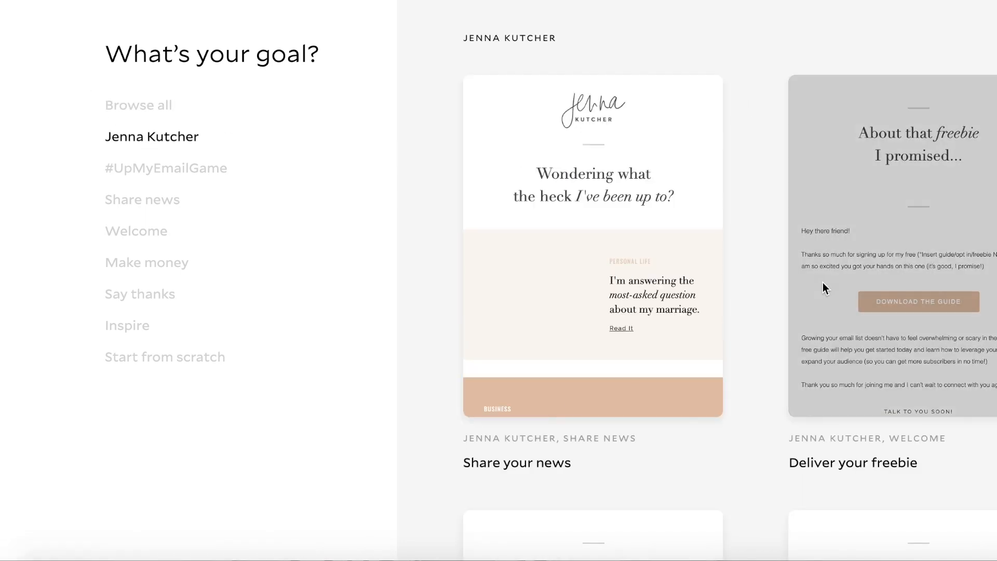
scroll("down", 3)
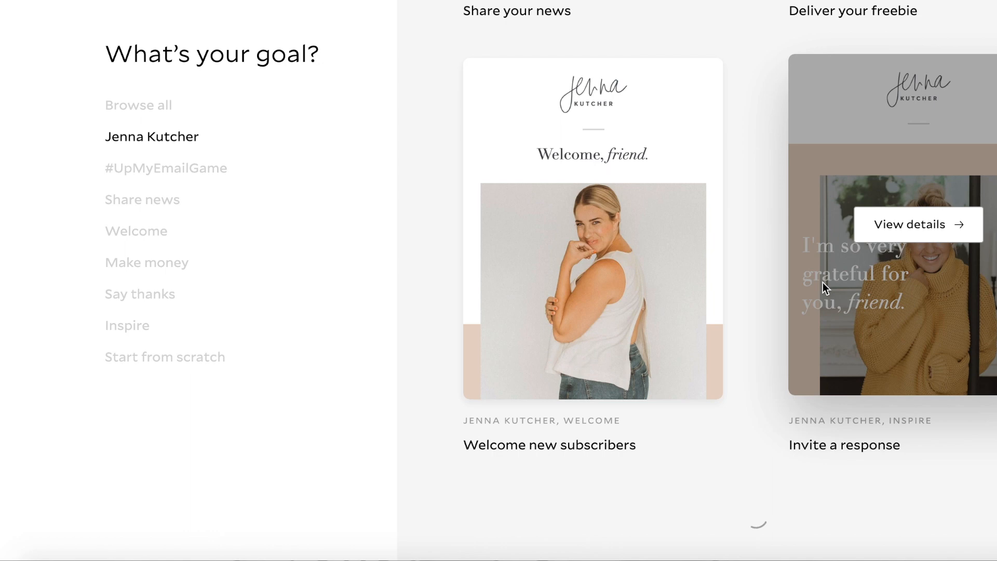
mouse_move(727, 393)
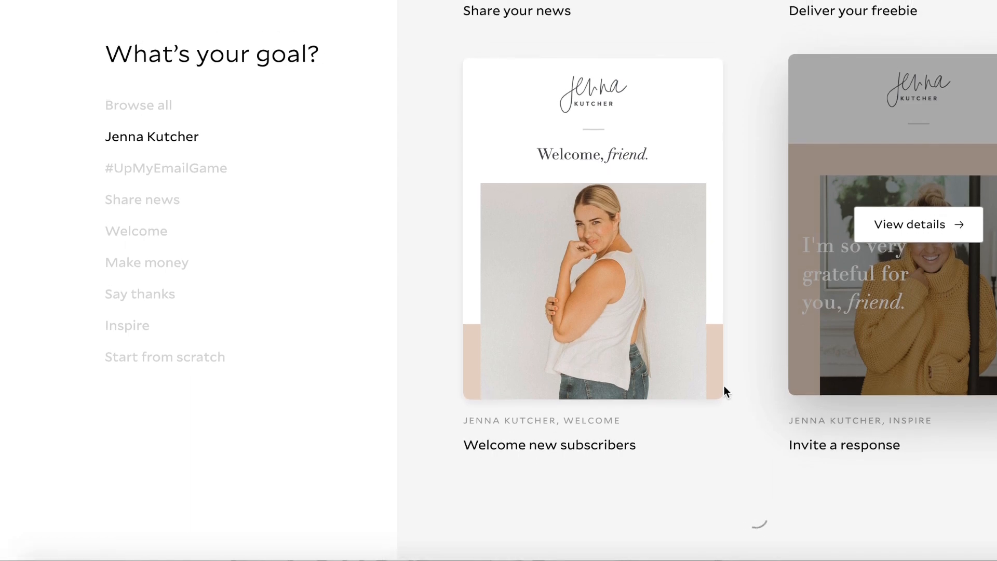
scroll("down", 3)
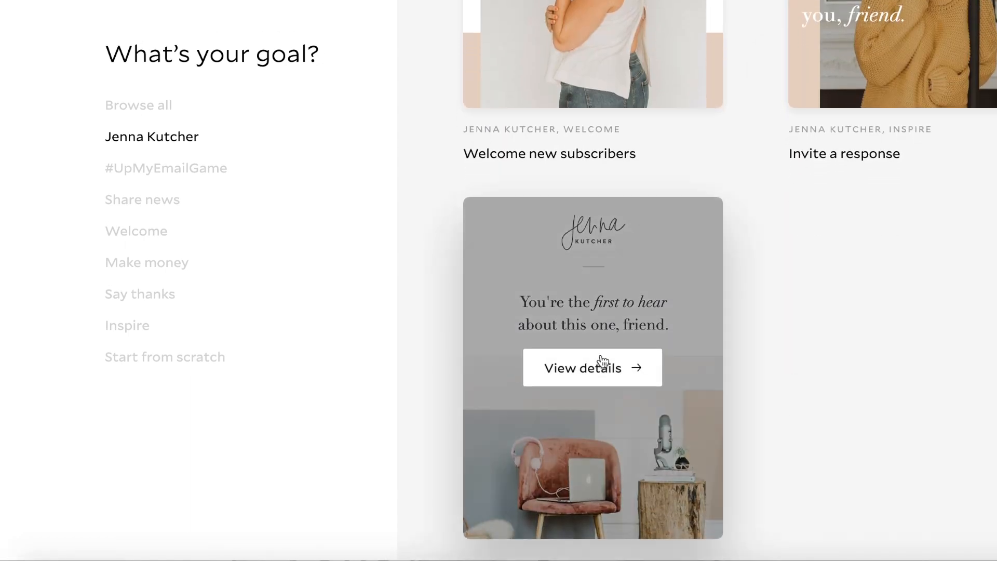
left_click(591, 367)
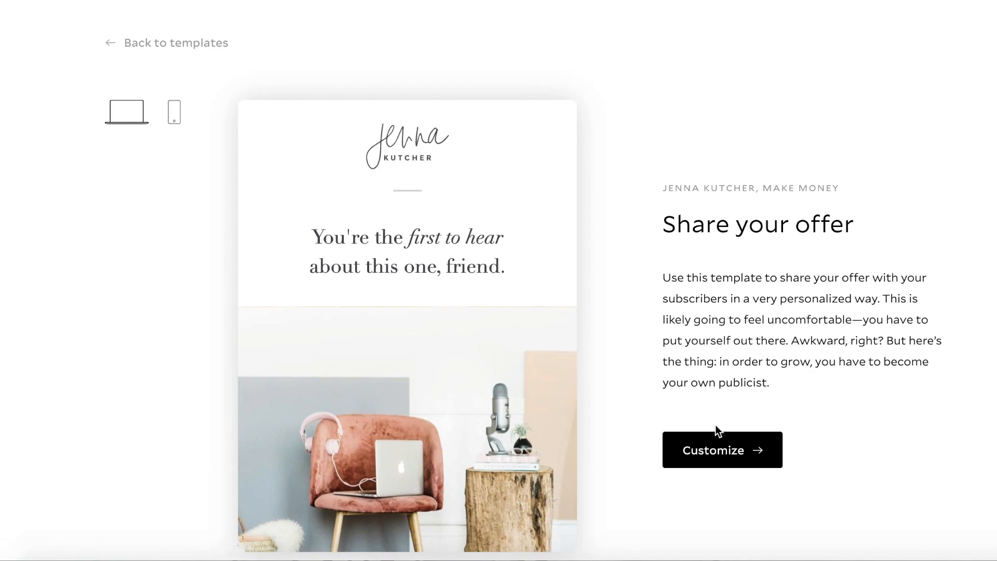
left_click(722, 450)
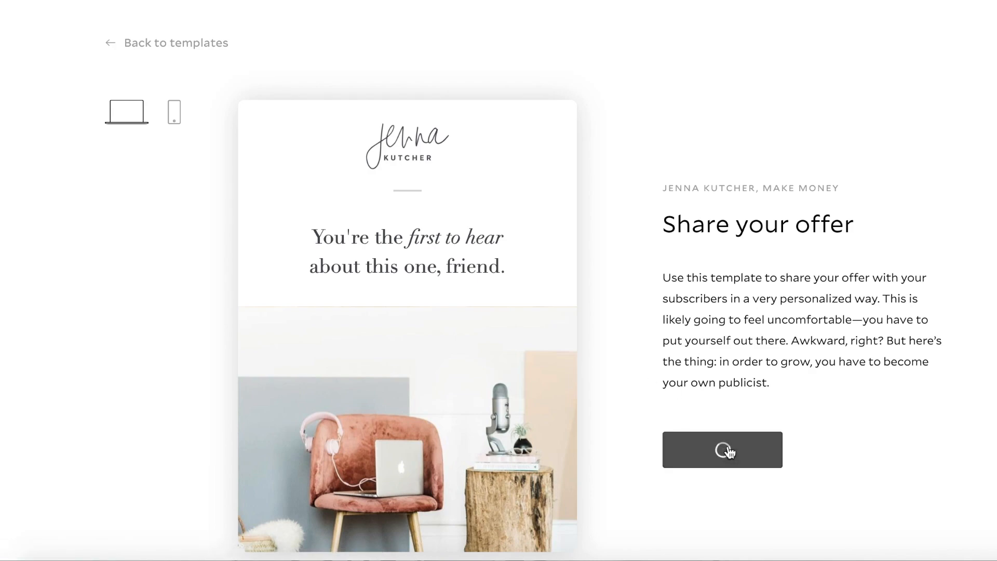
Review the Share your offer email preview to the bottom and finish editing it
left_click(722, 448)
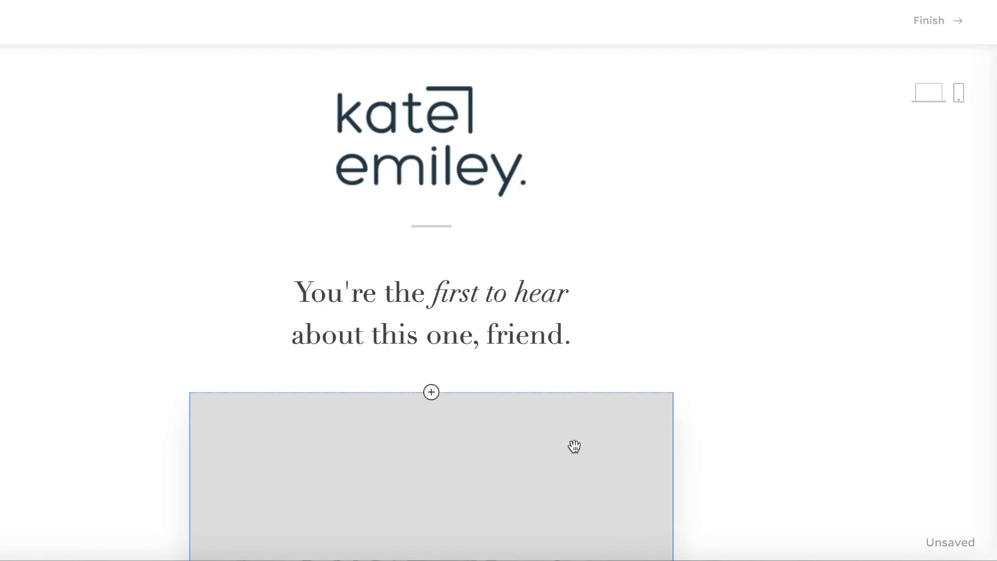
scroll("down", 3)
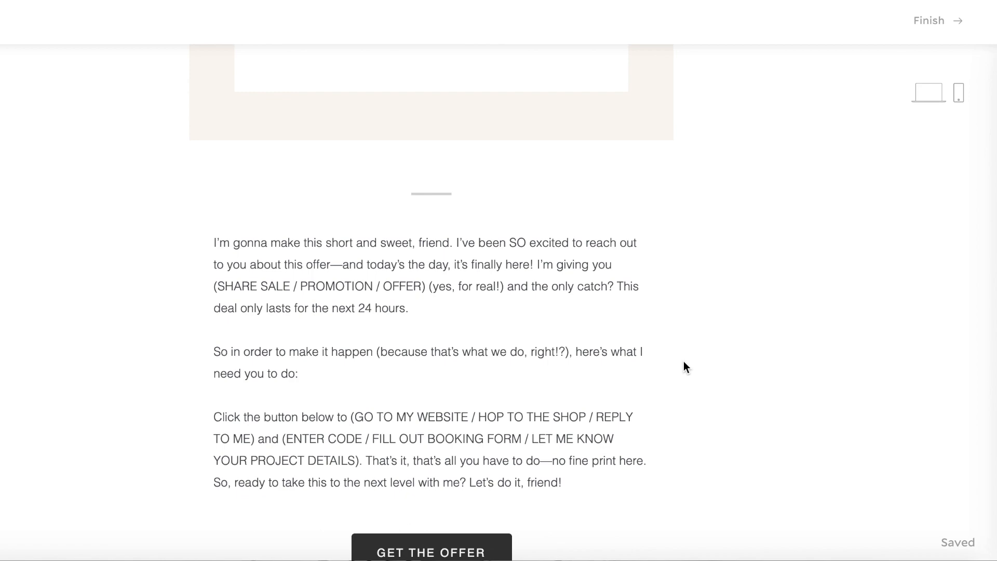
scroll("down", 3)
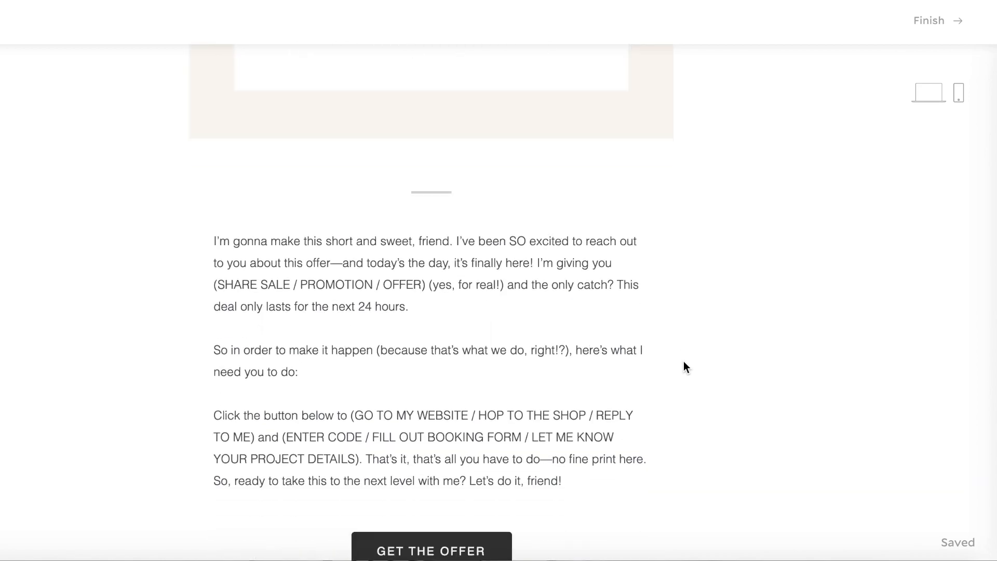
scroll("down", 3)
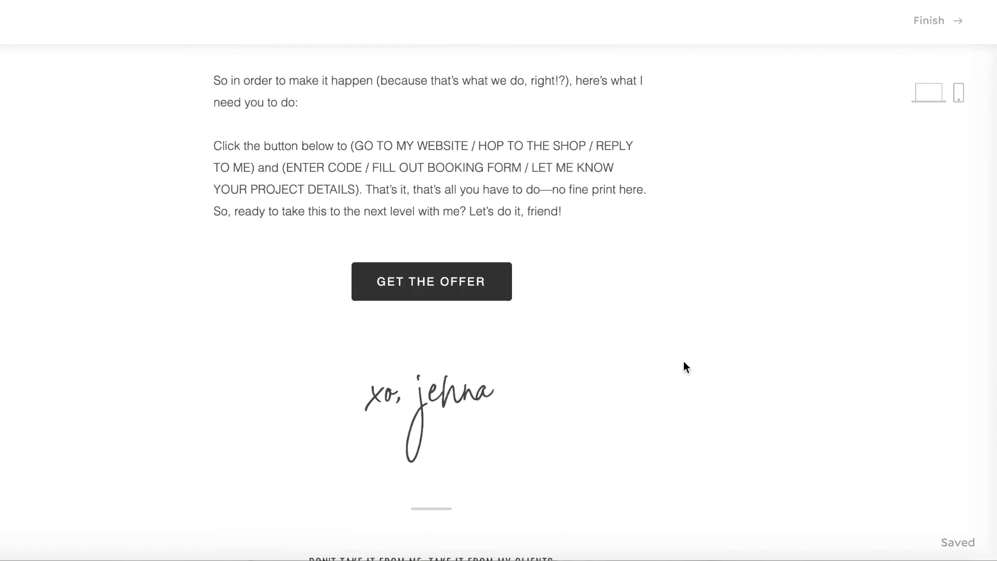
scroll("down", 3)
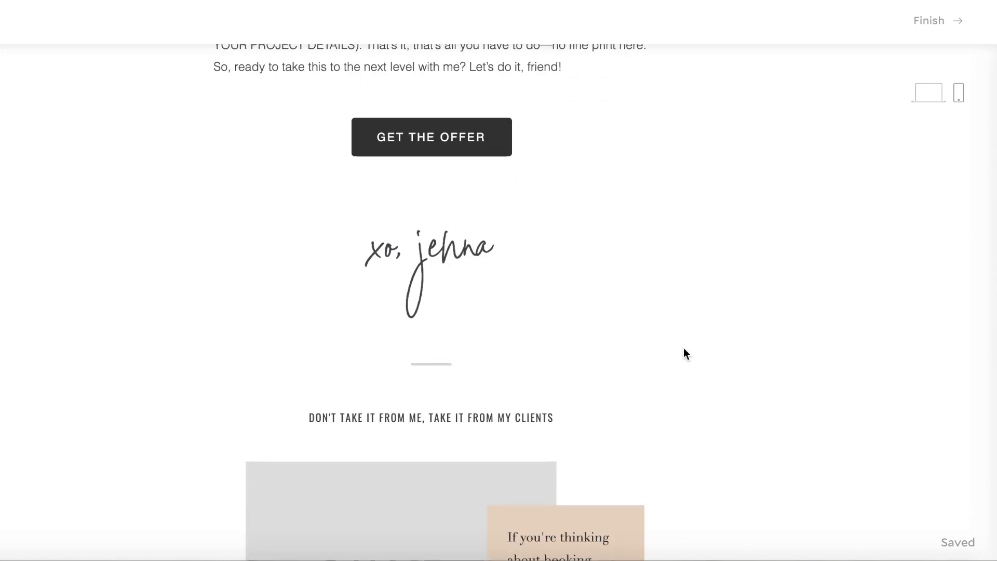
scroll("down", 3)
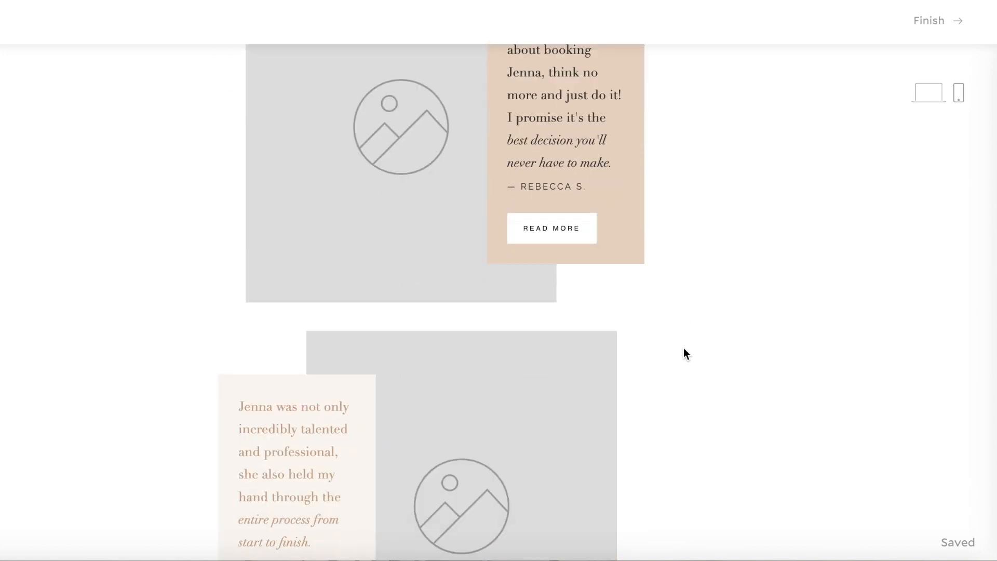
scroll("down", 3)
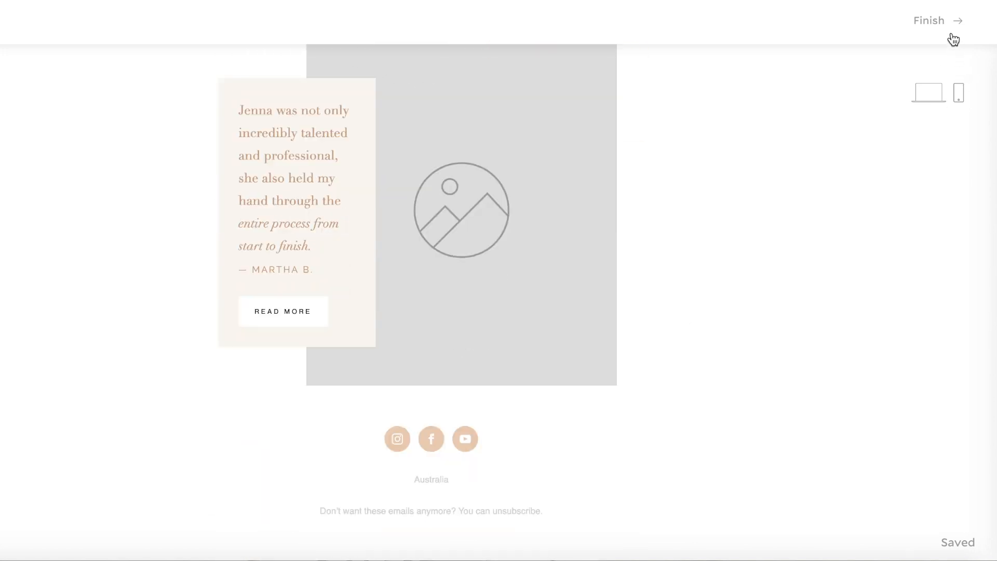
left_click(930, 20)
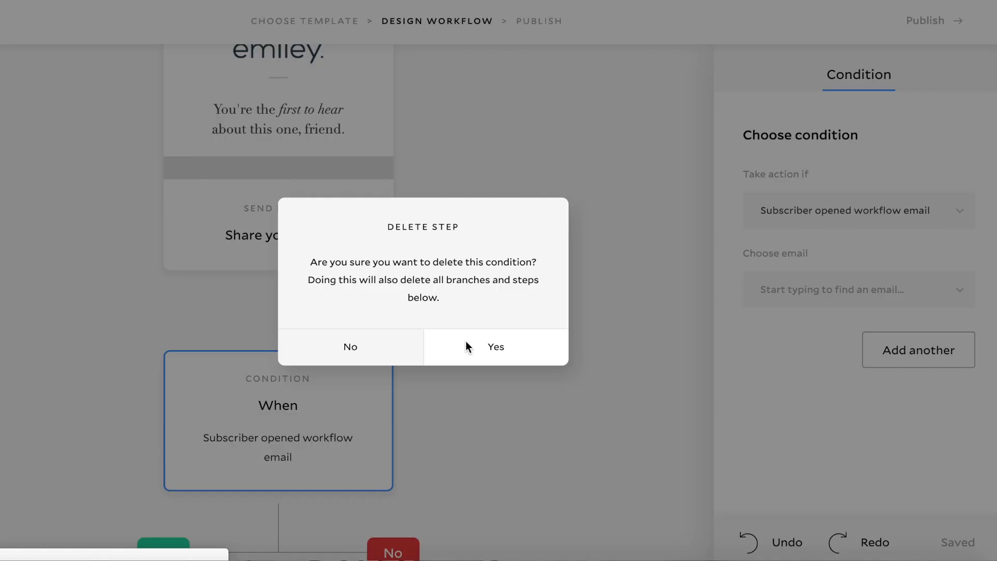
Confirm deleting the old condition and add a 1-day wait after Share your offer
left_click(495, 346)
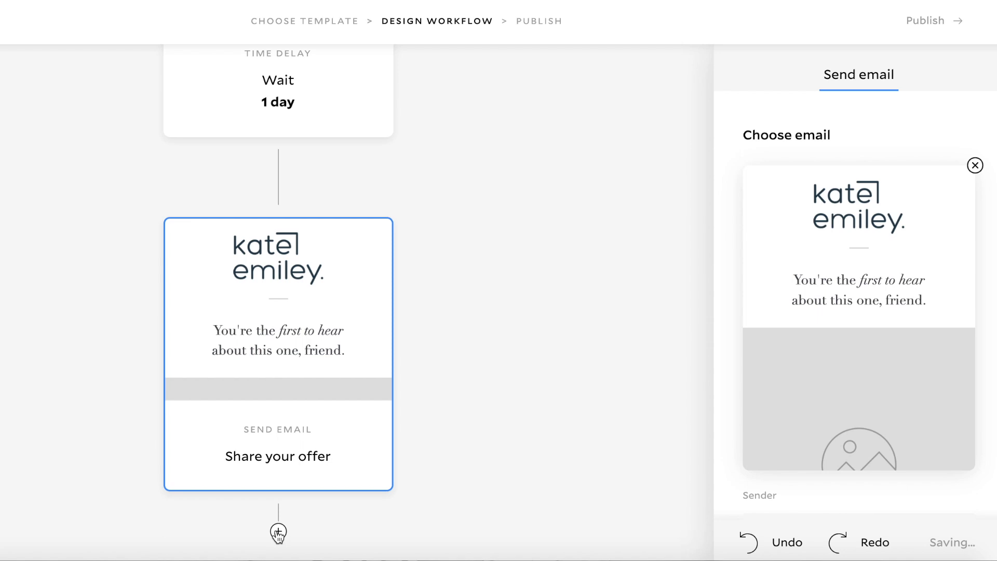
left_click(277, 481)
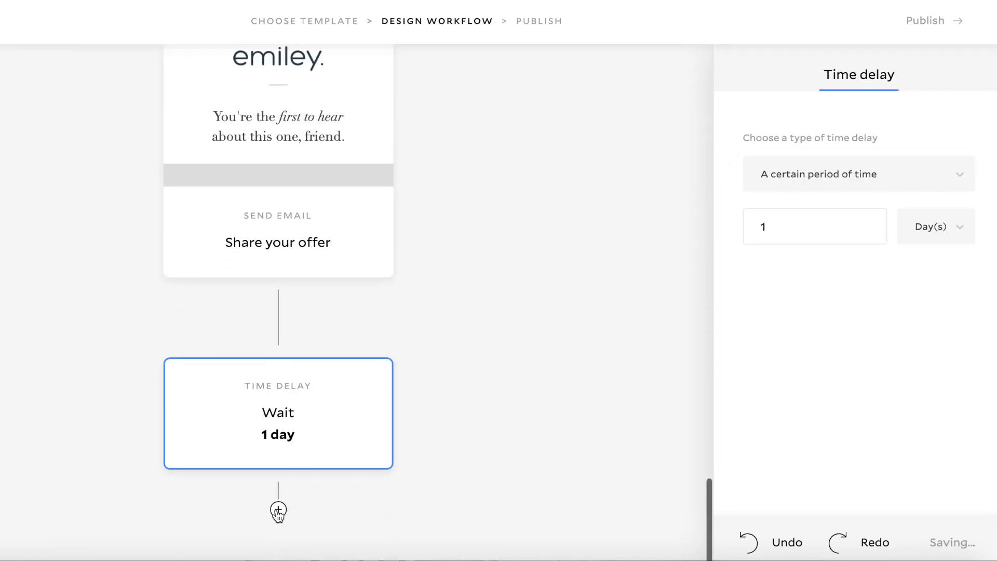
Add a 'Subscriber opened workflow email' condition checking Share your offer
left_click(278, 510)
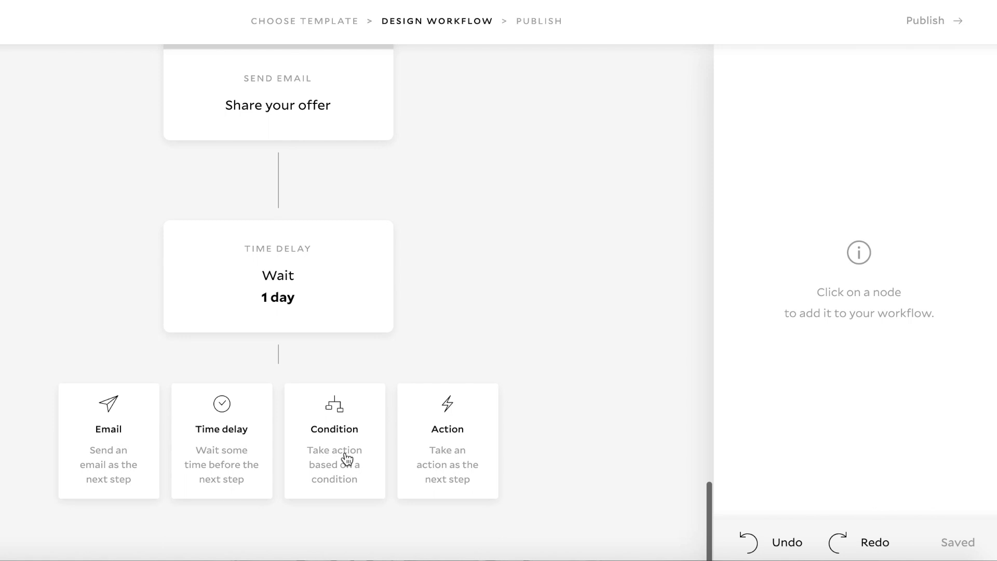
left_click(334, 441)
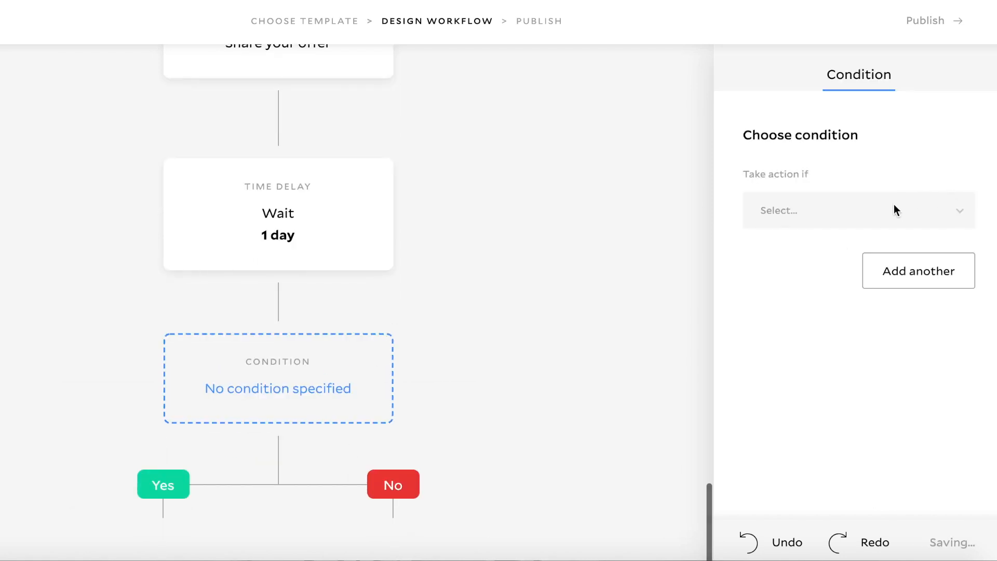
left_click(858, 210)
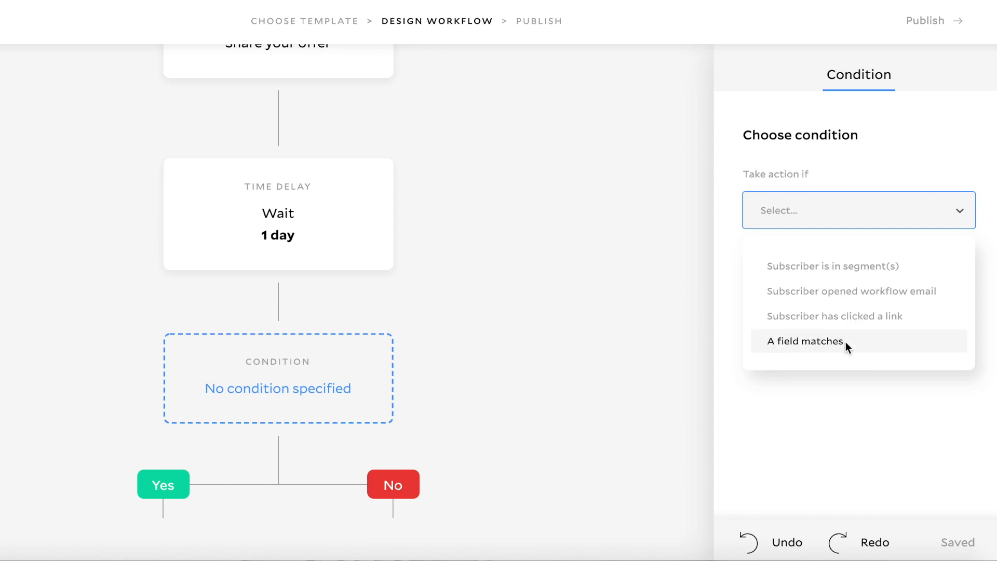
left_click(851, 291)
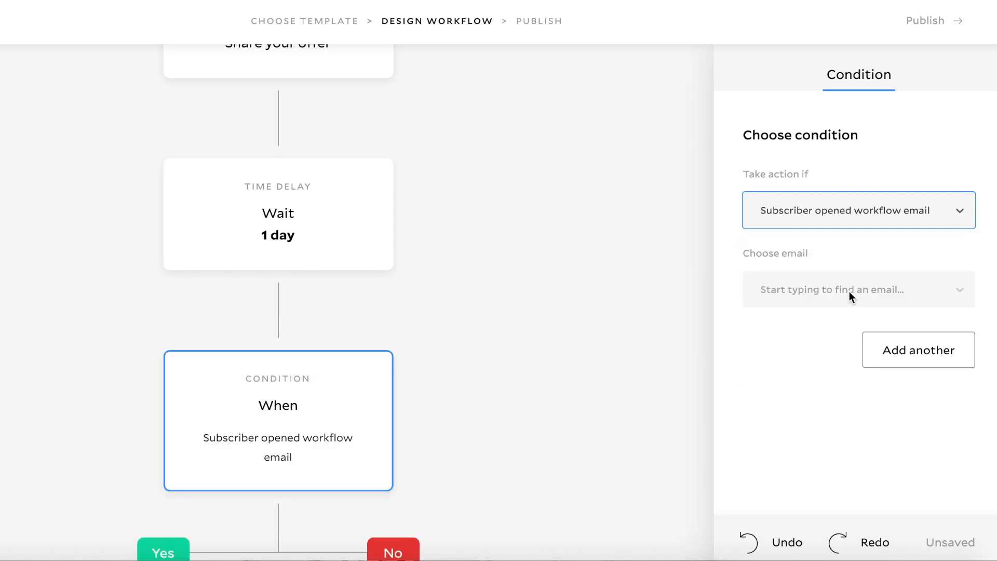
left_click(858, 289)
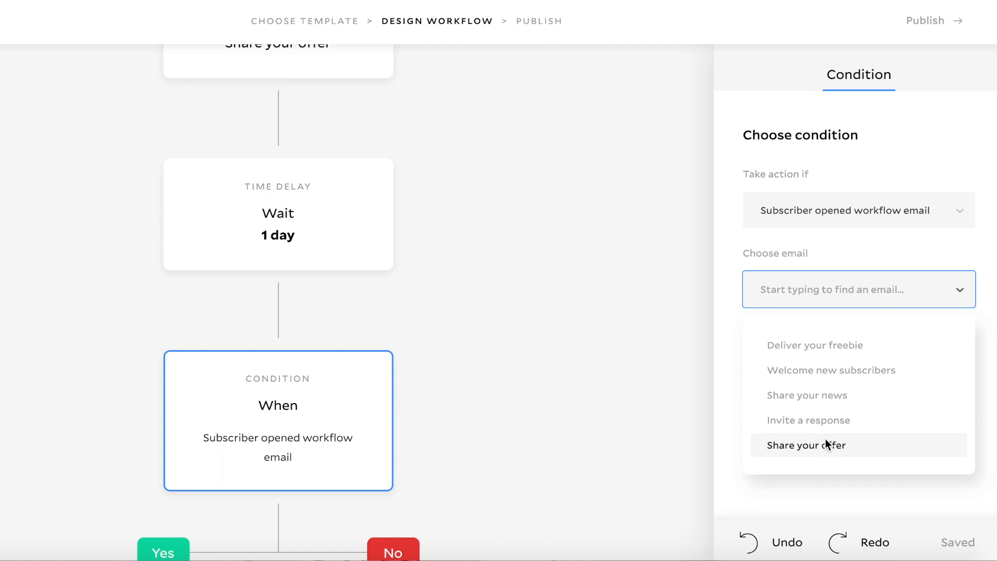
left_click(805, 444)
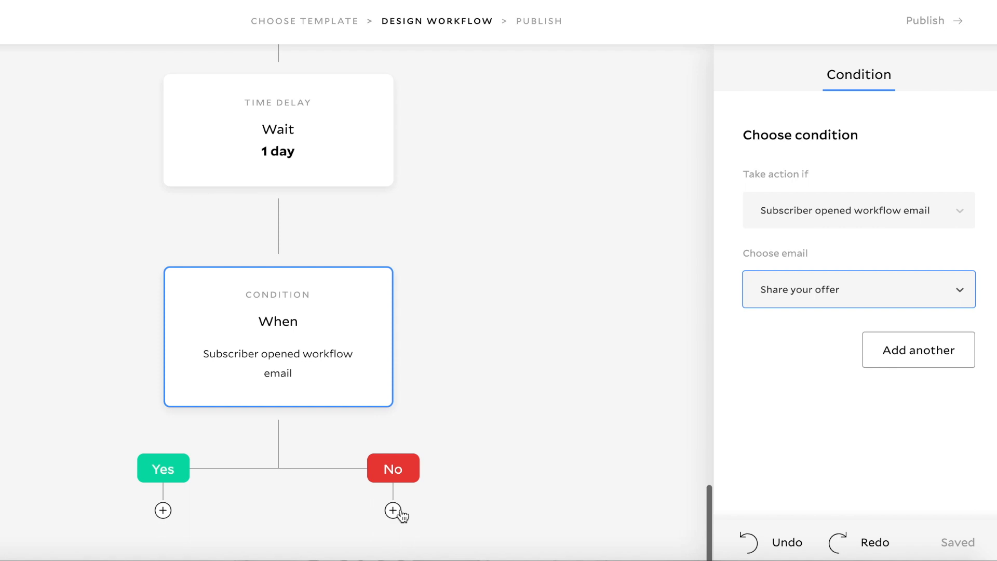
Add a 'Remove subscribers from segment(s)' action for Website Banner on the No branch
left_click(393, 510)
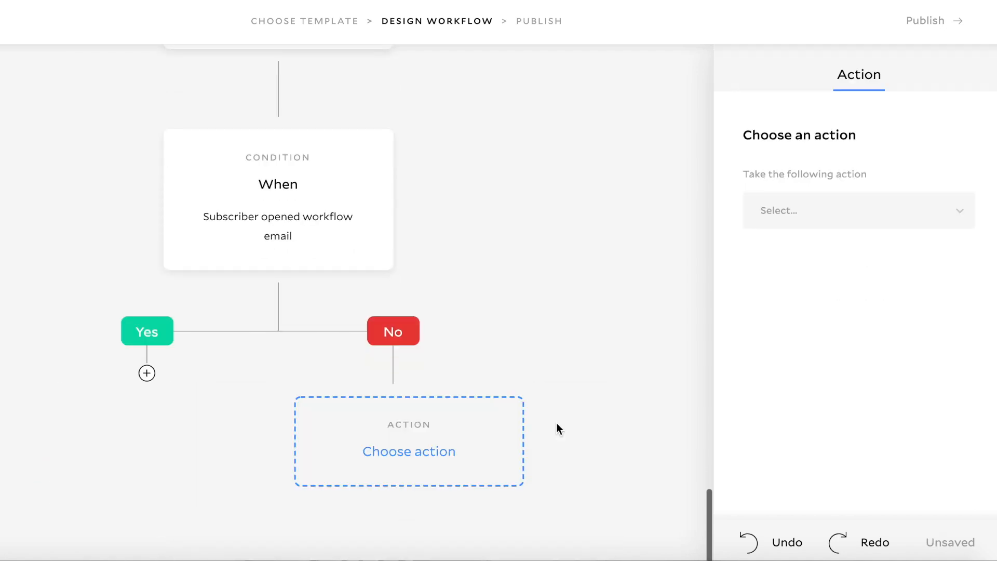
left_click(857, 210)
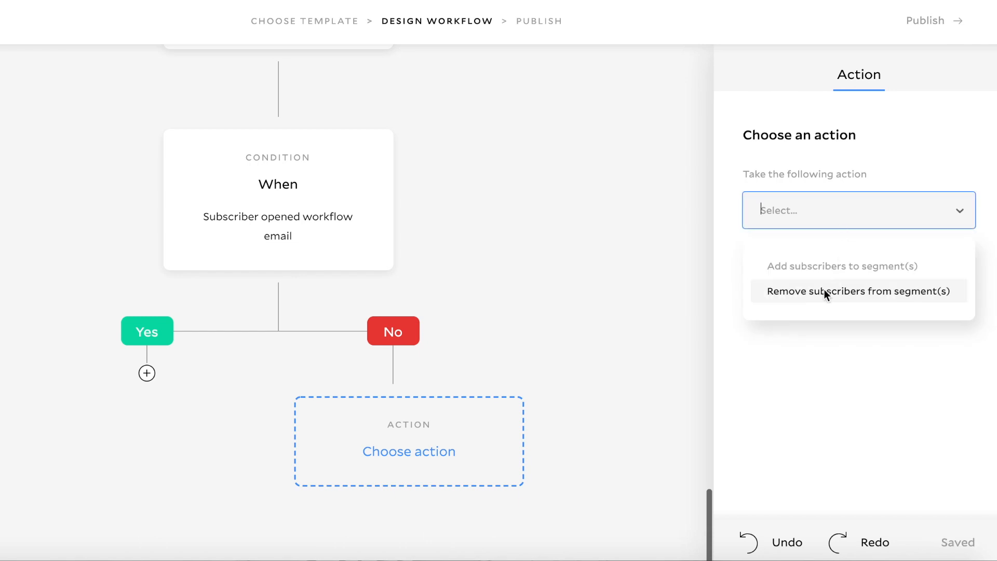
mouse_move(825, 298)
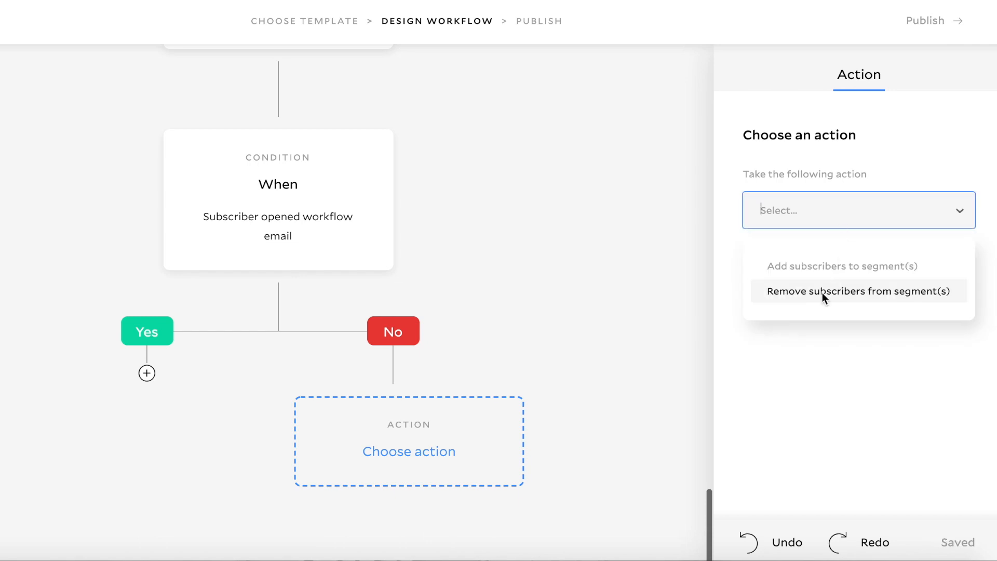
left_click(858, 291)
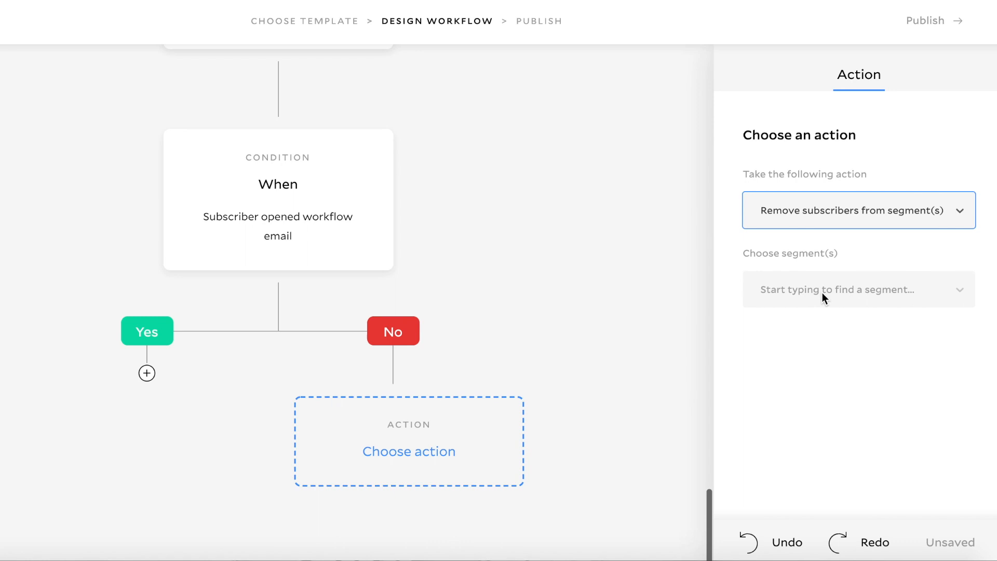
left_click(857, 289)
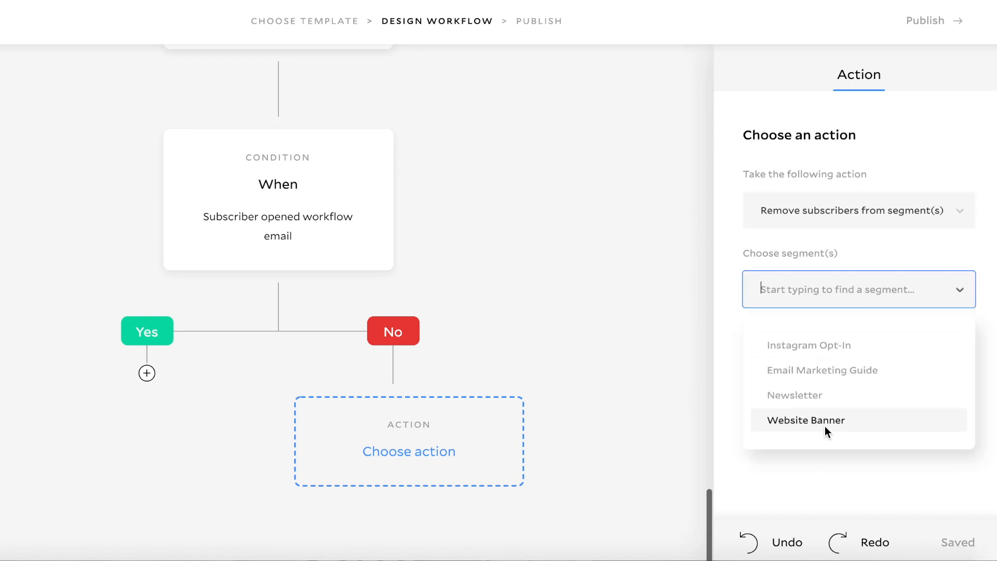
left_click(805, 419)
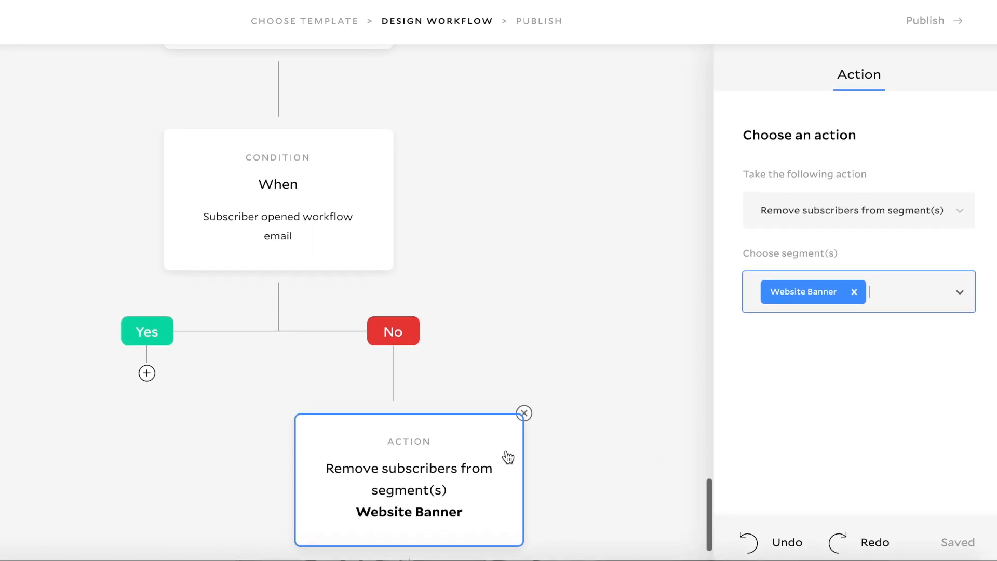
scroll("down", 3)
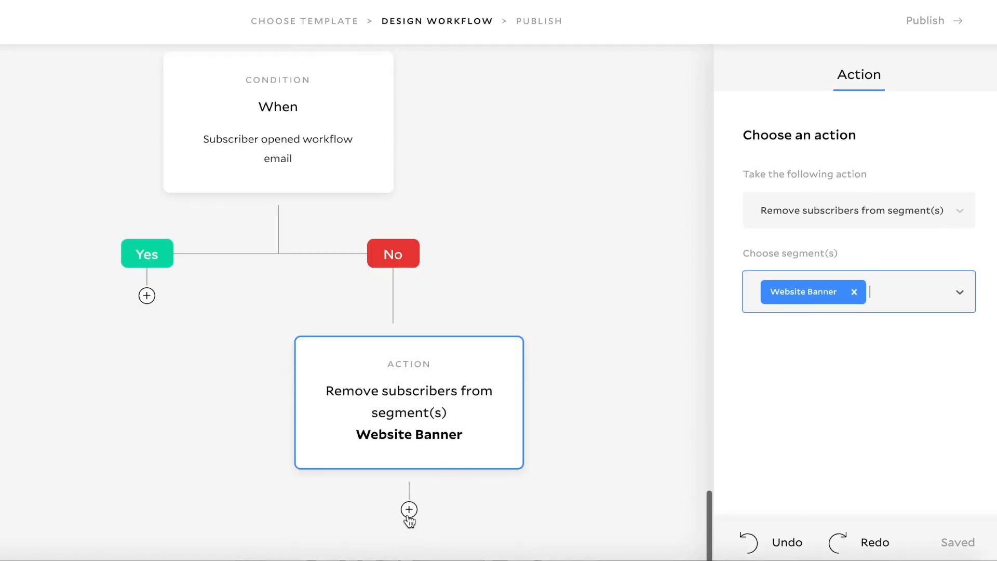
Add an 'Add subscribers to segment(s)' Newsletter action below the removal, then add a Yes-branch step
left_click(409, 509)
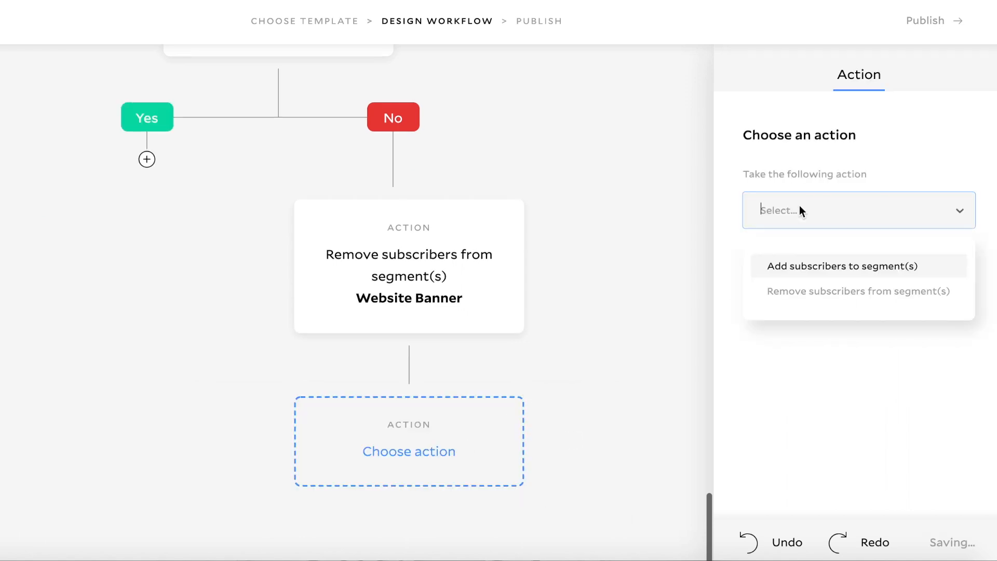
left_click(842, 265)
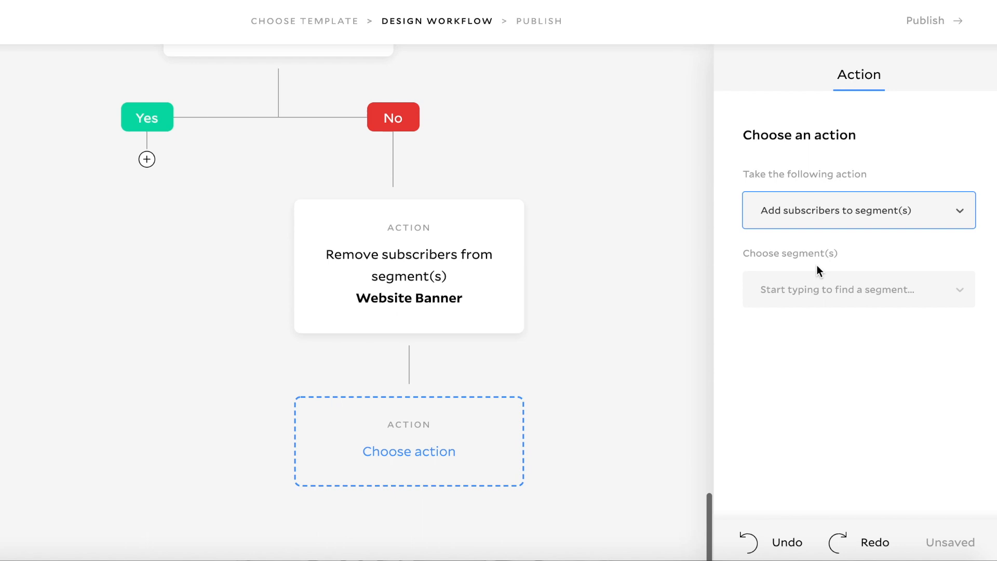
left_click(858, 289)
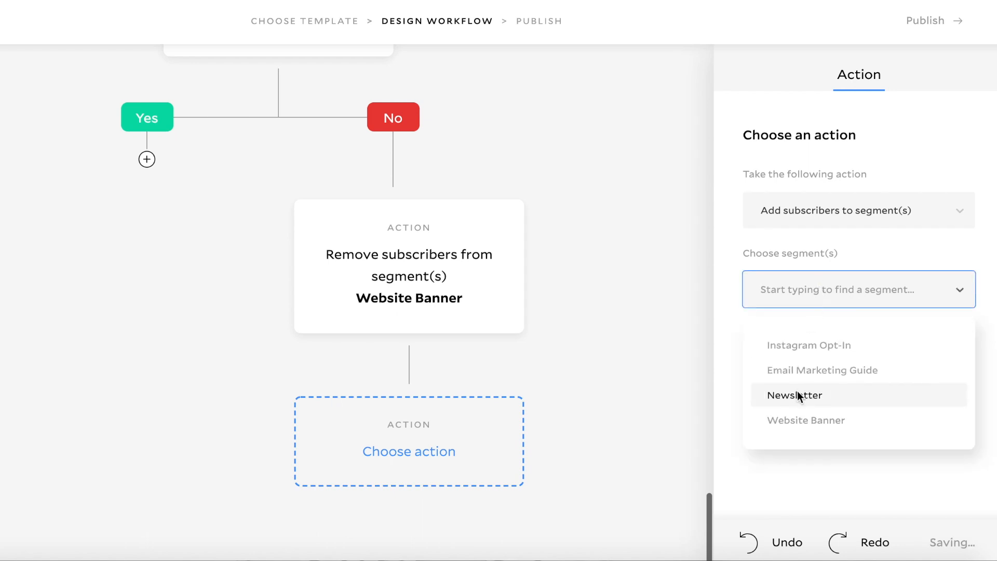
left_click(793, 394)
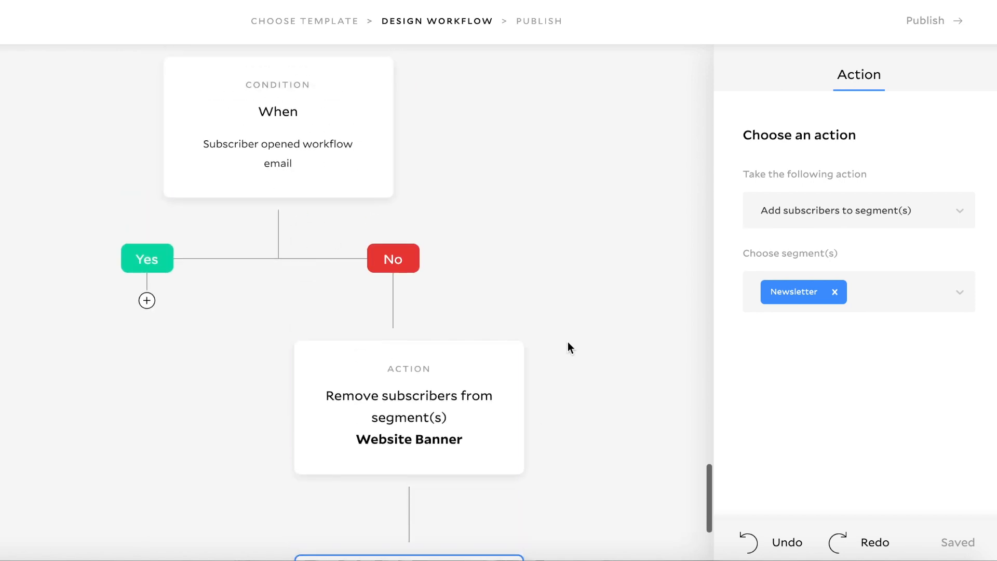
scroll("down", 3)
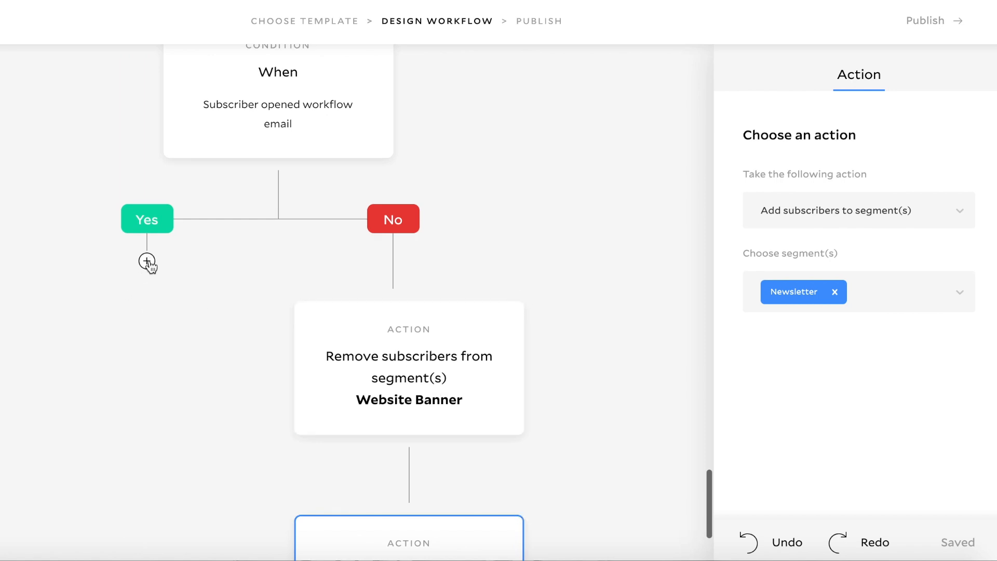
left_click(147, 261)
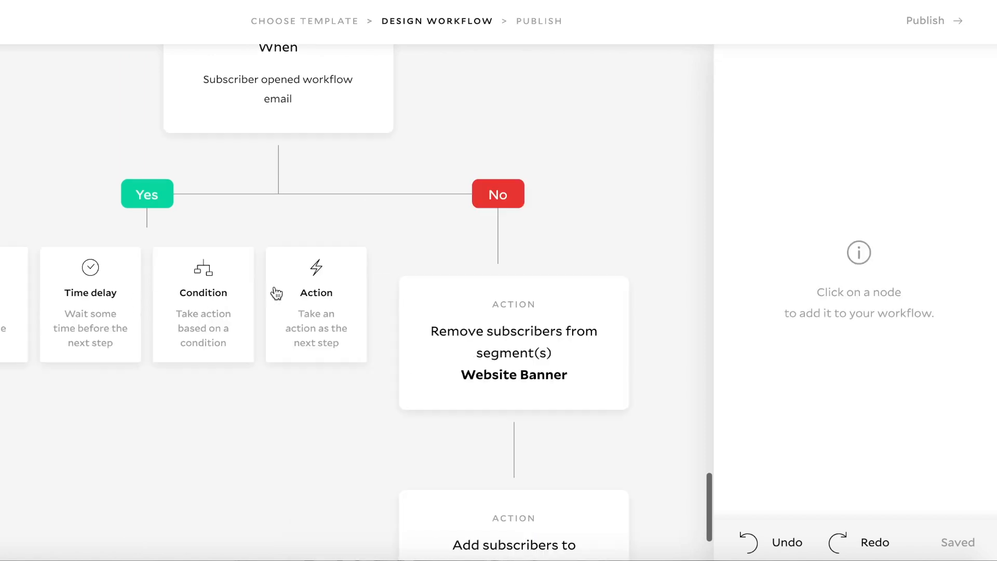